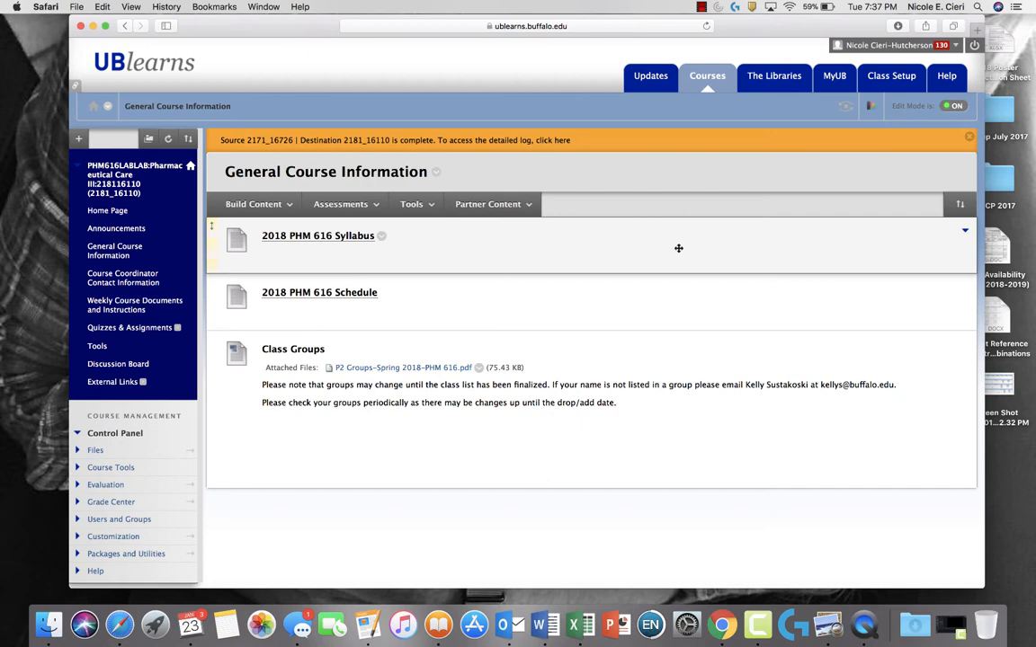
pyautogui.moveTo(255, 236)
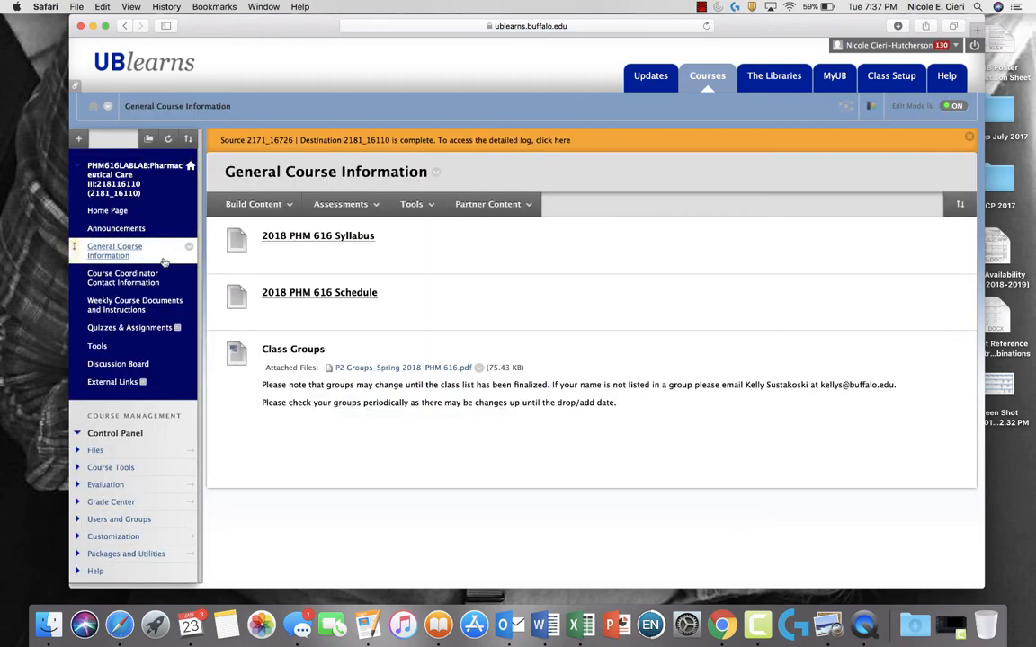
pyautogui.moveTo(289, 259)
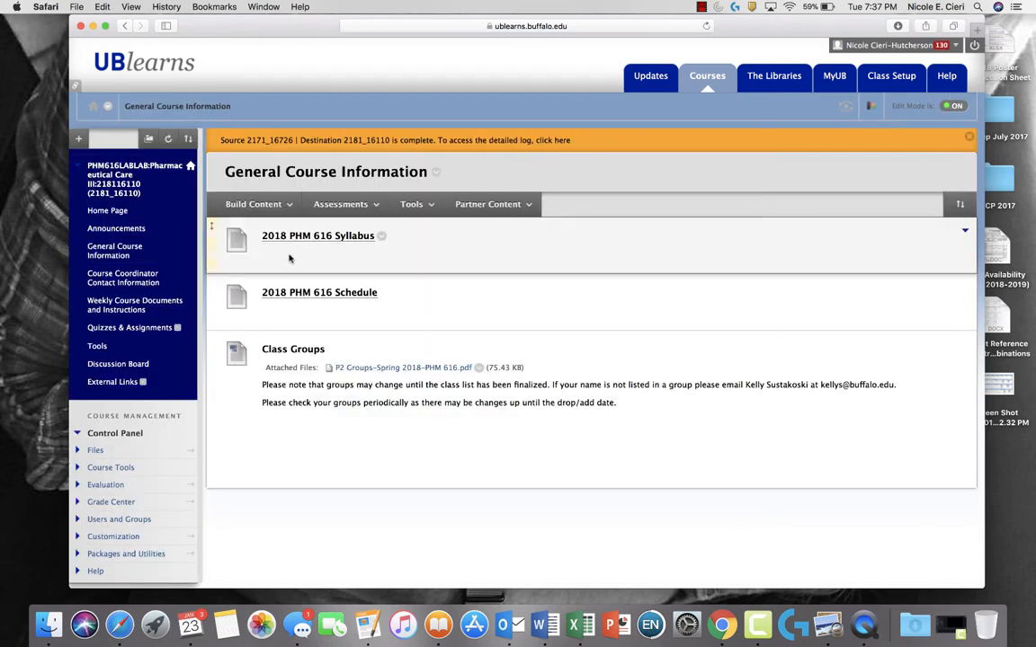
pyautogui.moveTo(403, 295)
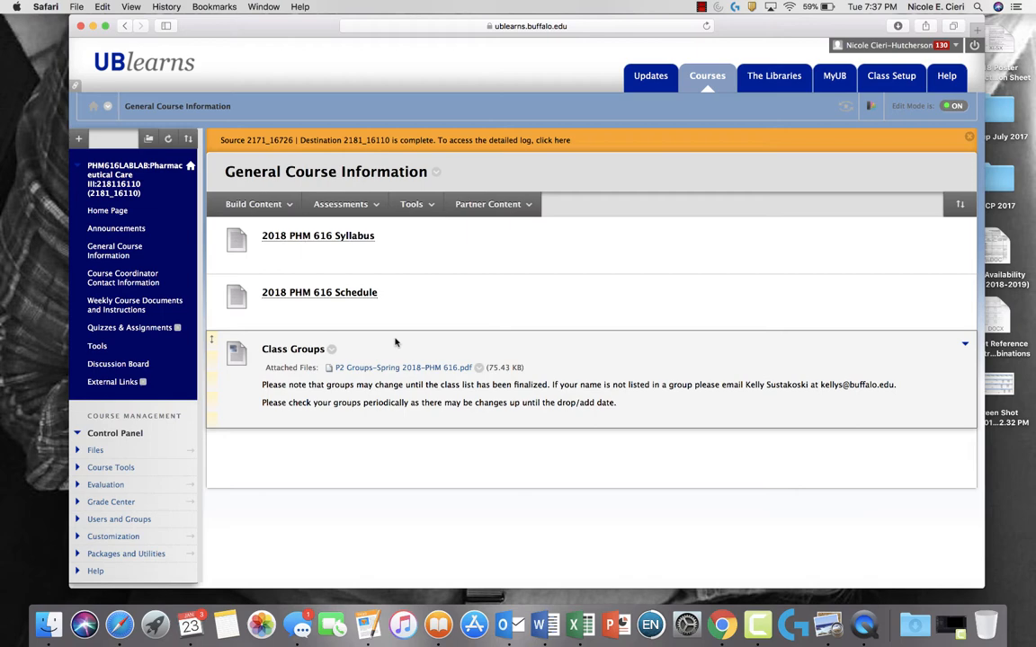
# Open the 2018 PHM 616 Syllabus item from the General Course Information list
pyautogui.click(317, 235)
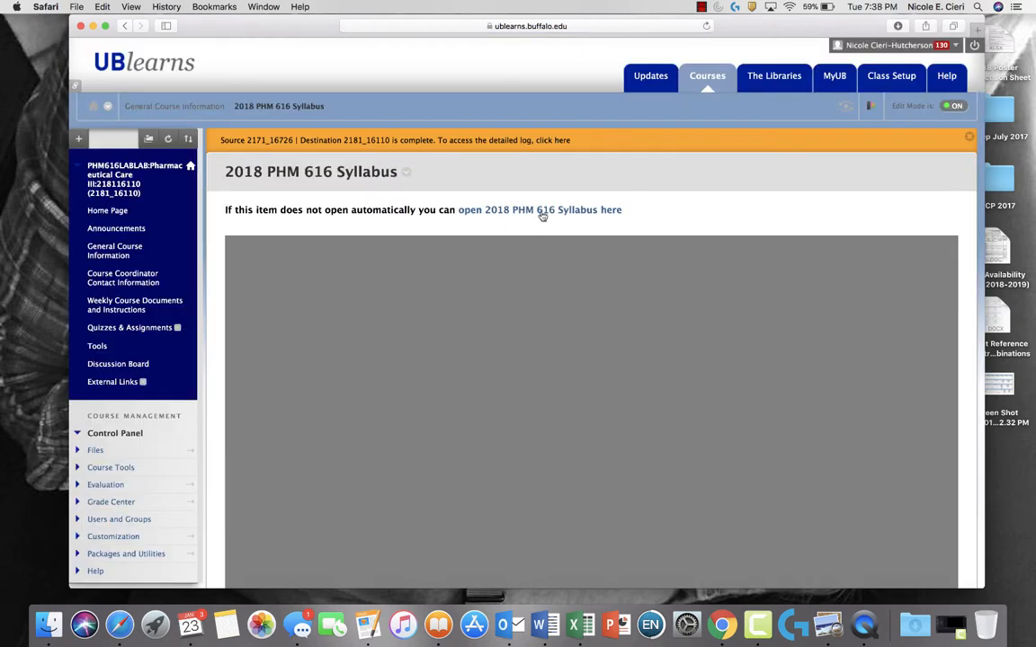
# Open the Pharmaceutical Care Sequence syllabus PDF and read down to the PHM 616 course description
pyautogui.click(541, 209)
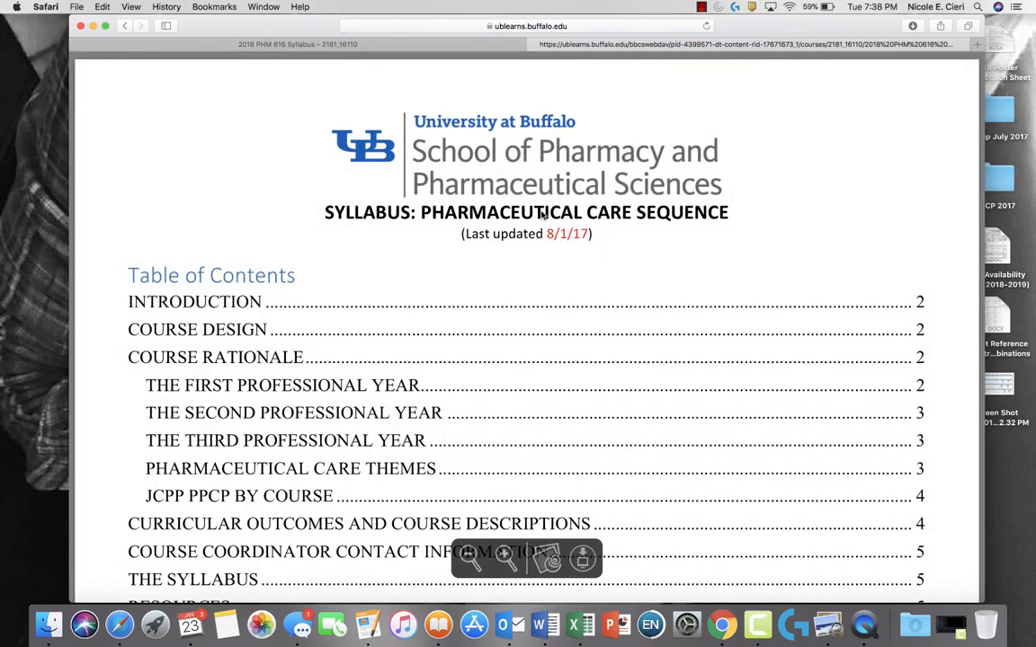
pyautogui.scroll(-3)
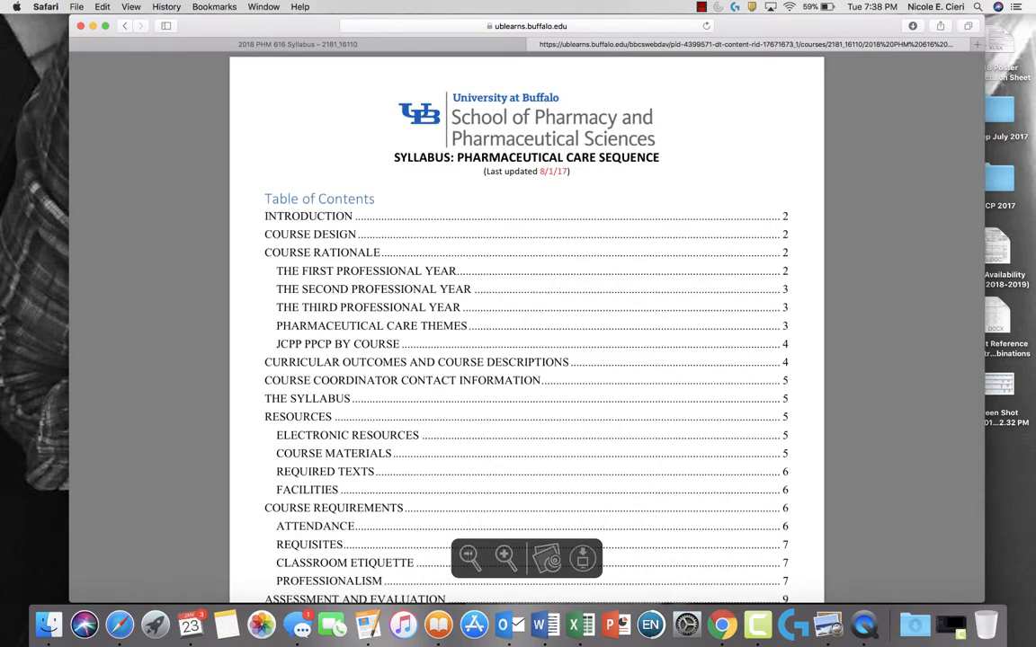
pyautogui.scroll(-3)
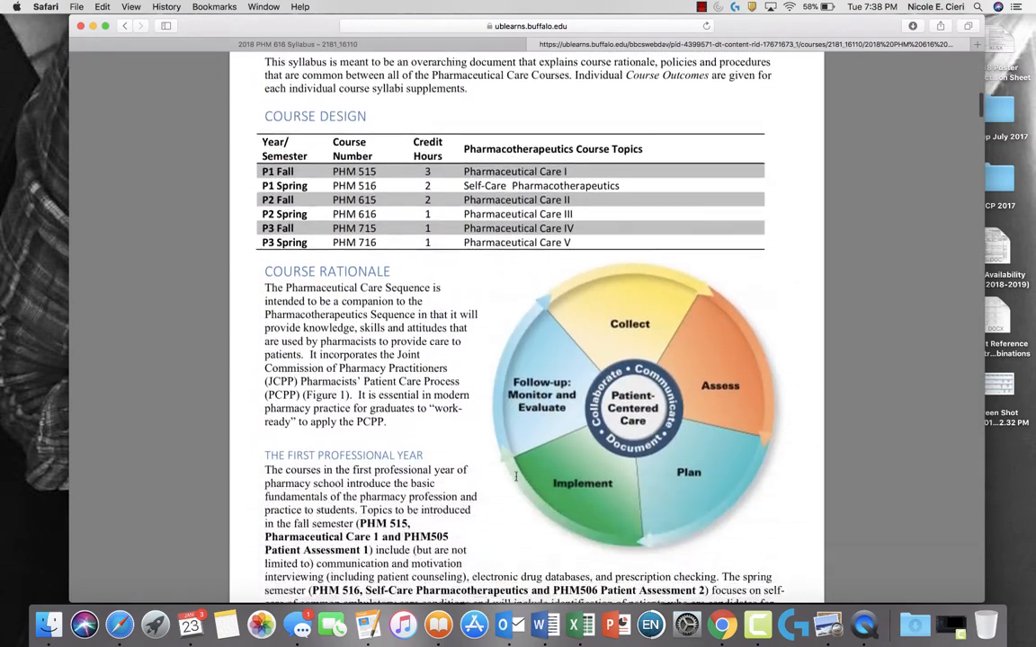
pyautogui.scroll(-3)
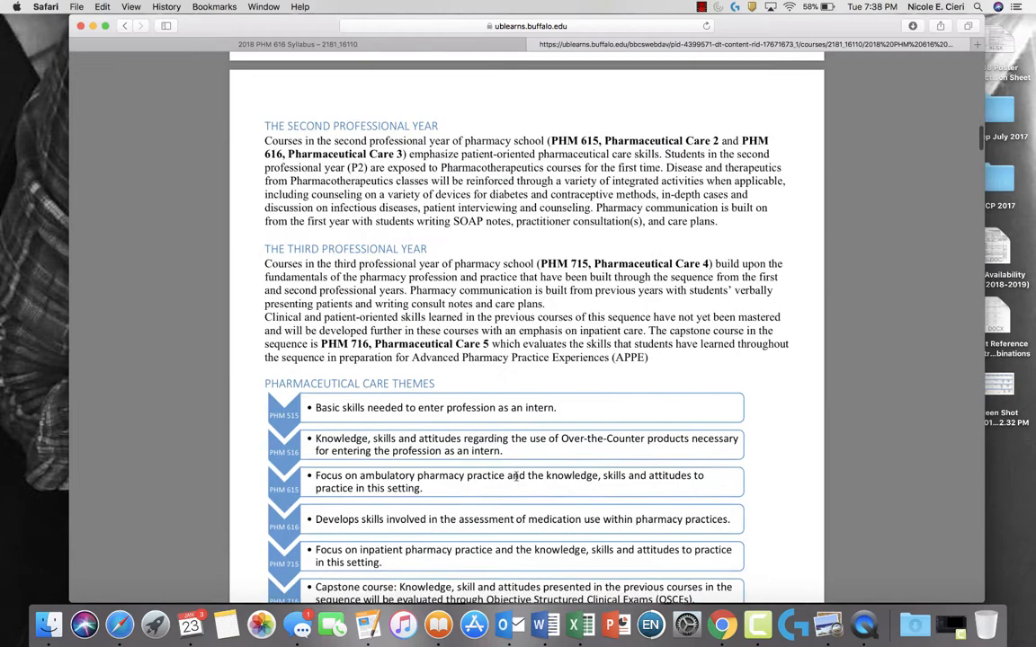
pyautogui.scroll(-3)
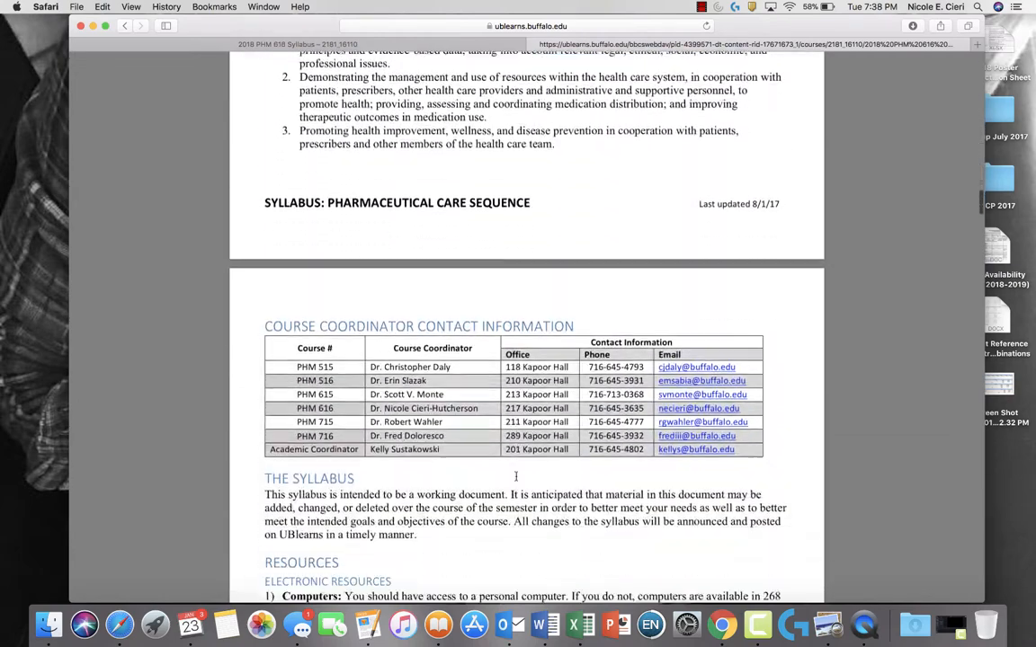
pyautogui.scroll(-3)
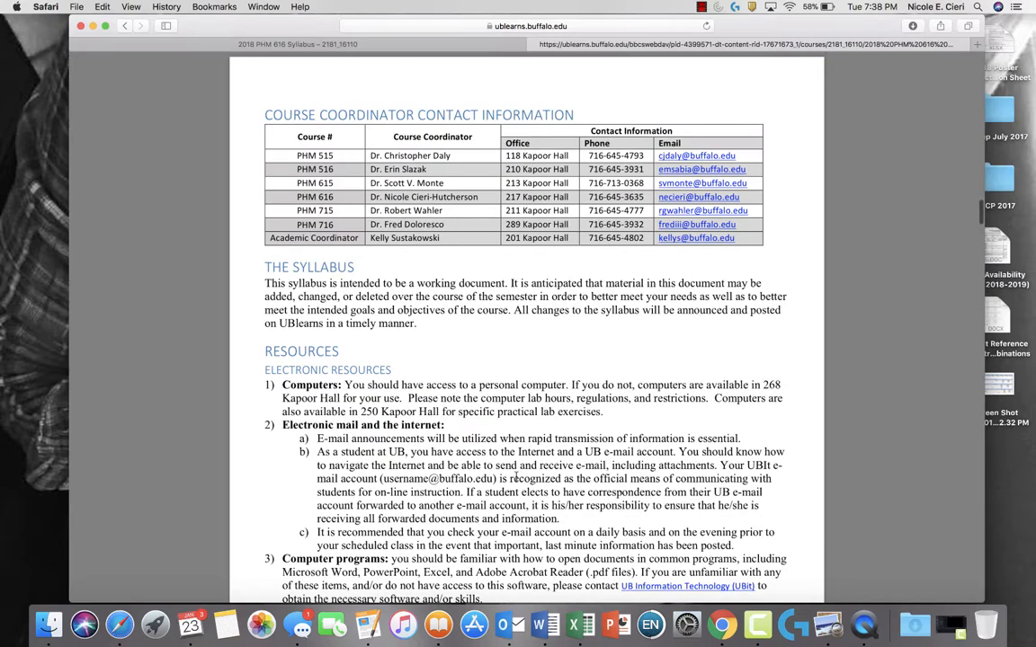
pyautogui.scroll(-3)
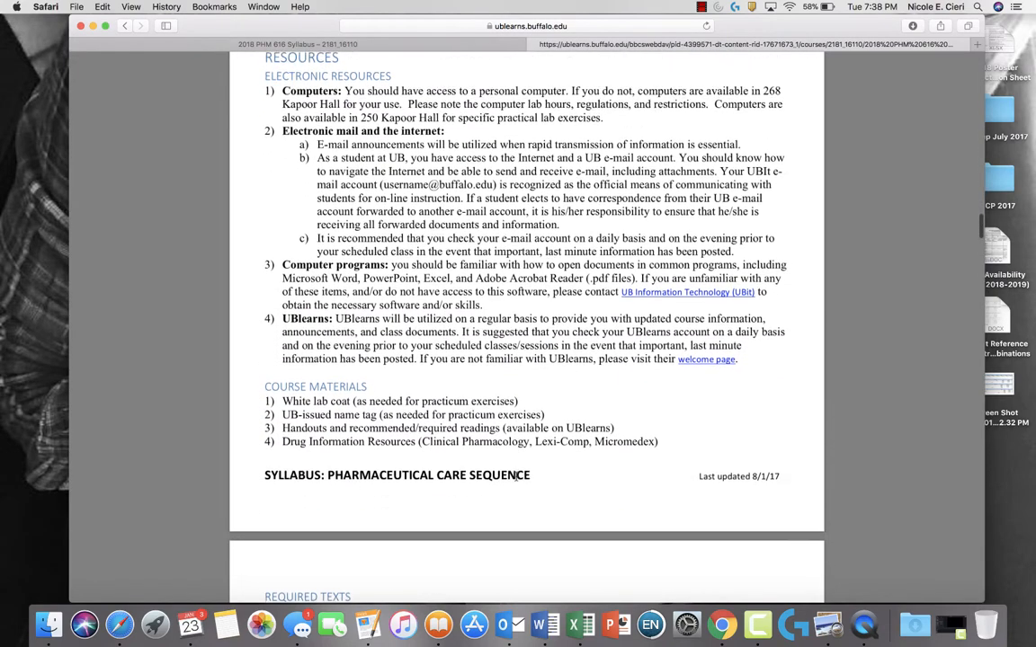
pyautogui.scroll(-3)
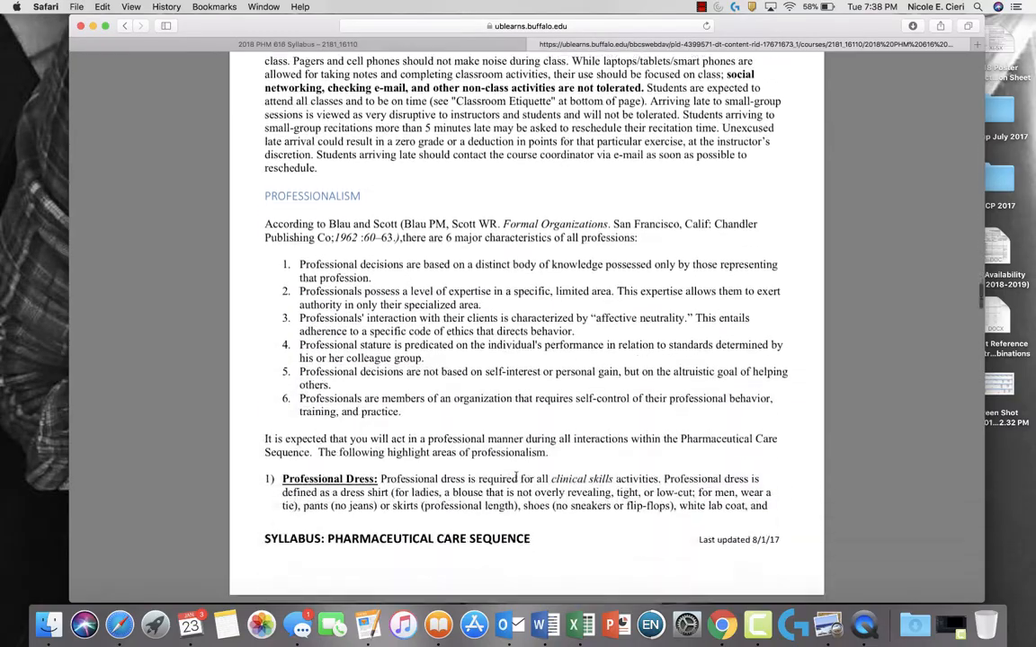
pyautogui.scroll(-3)
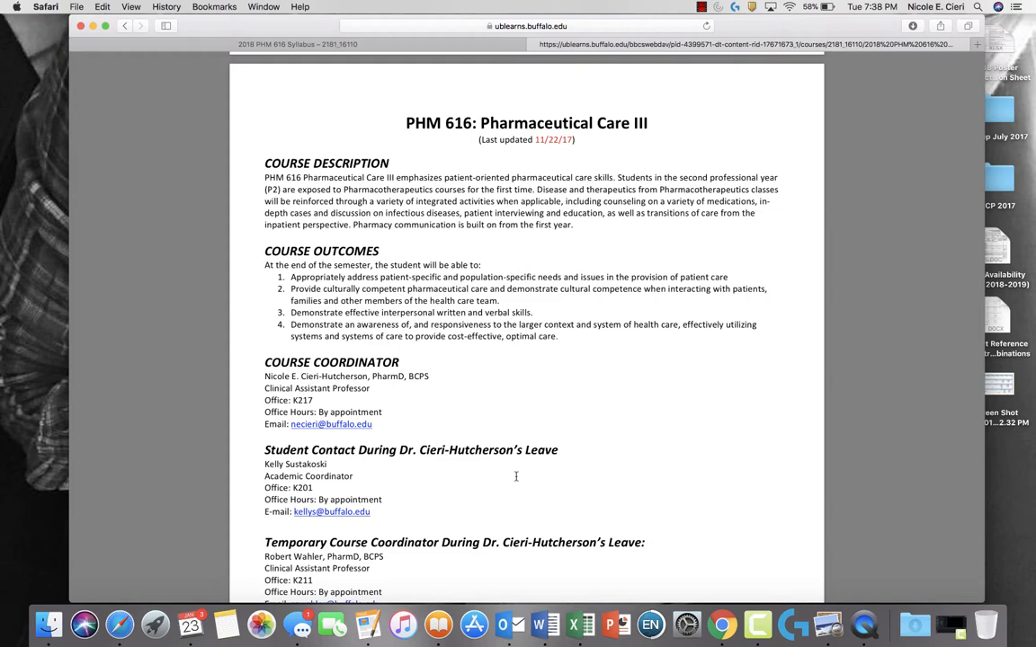
# Read down through the Course Coordinator and Course Instructors contact sections
pyautogui.scroll(-3)
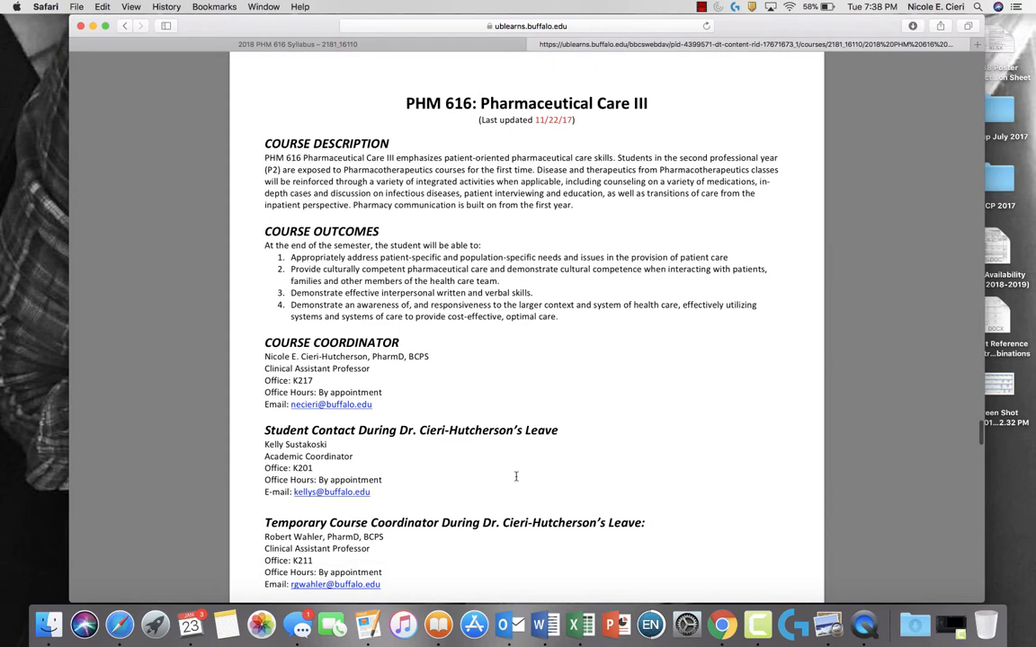
pyautogui.scroll(-3)
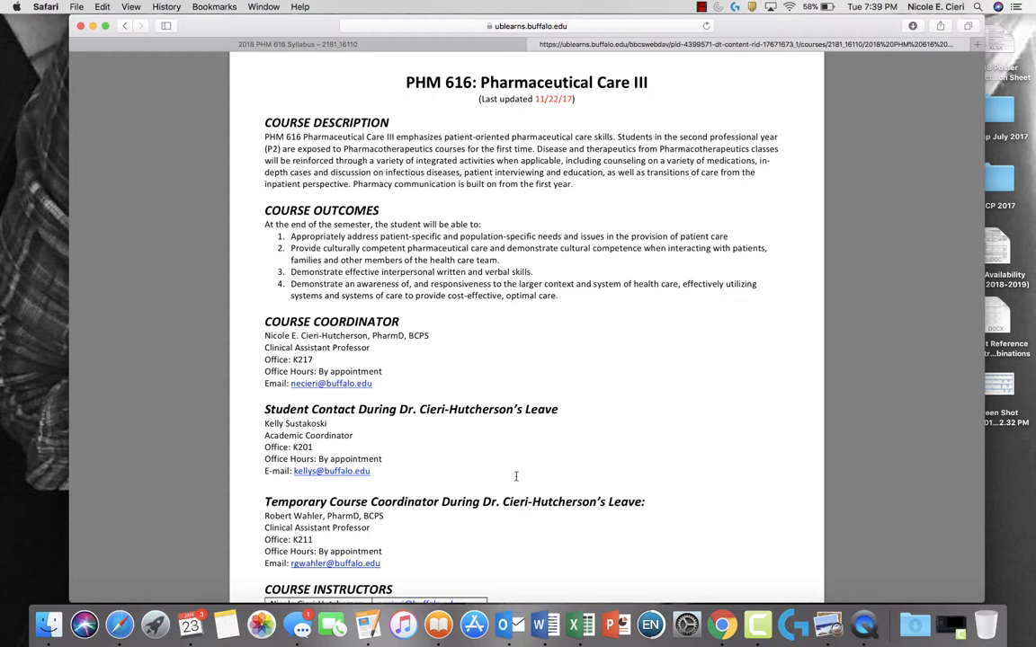
pyautogui.scroll(-3)
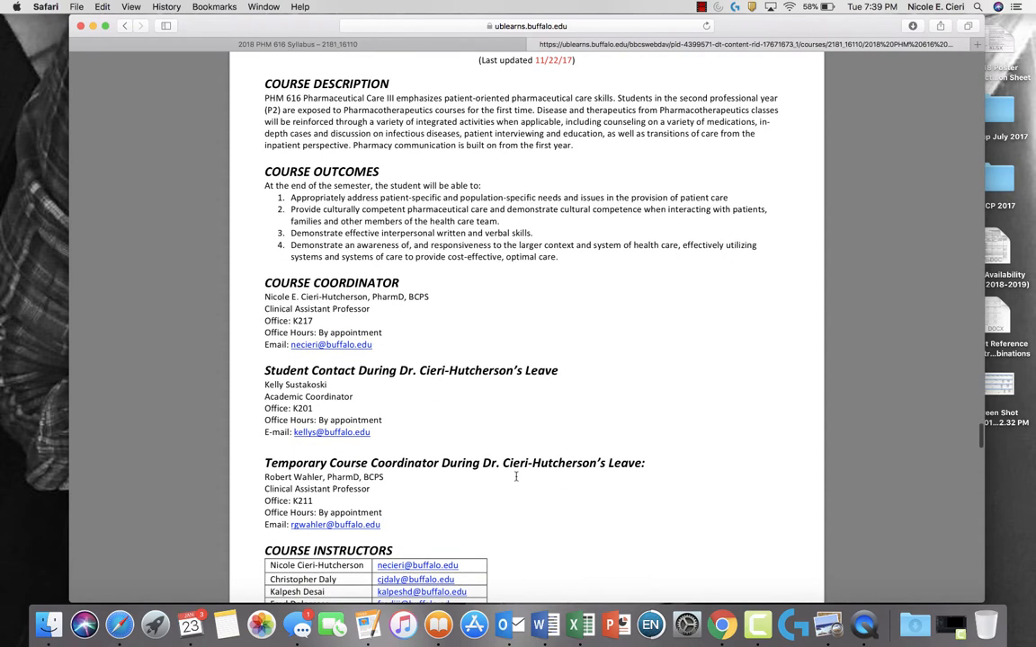
pyautogui.scroll(-3)
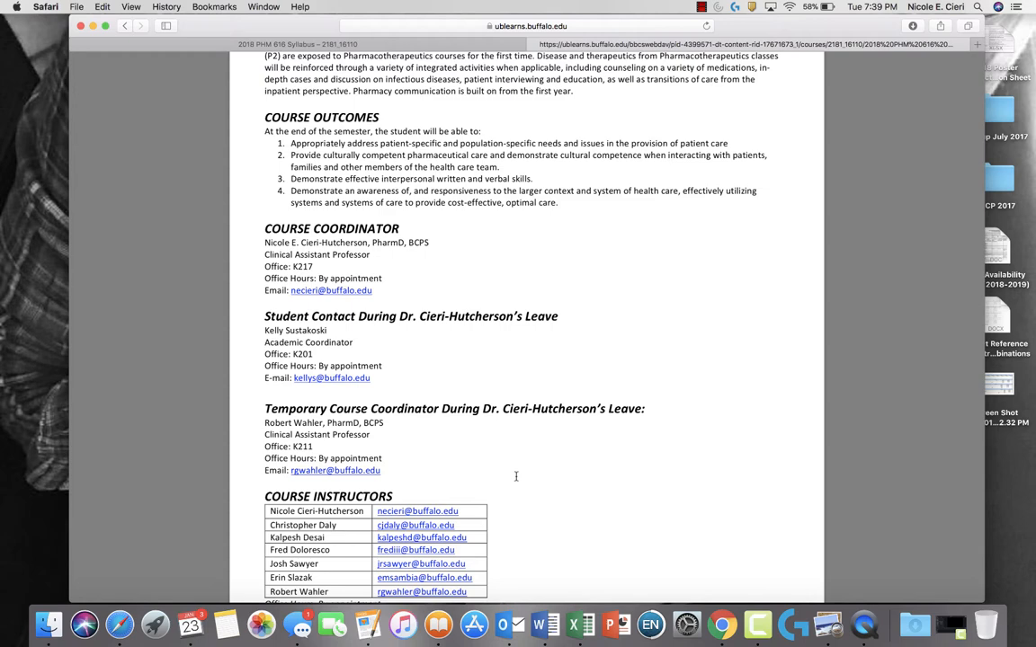
pyautogui.scroll(-3)
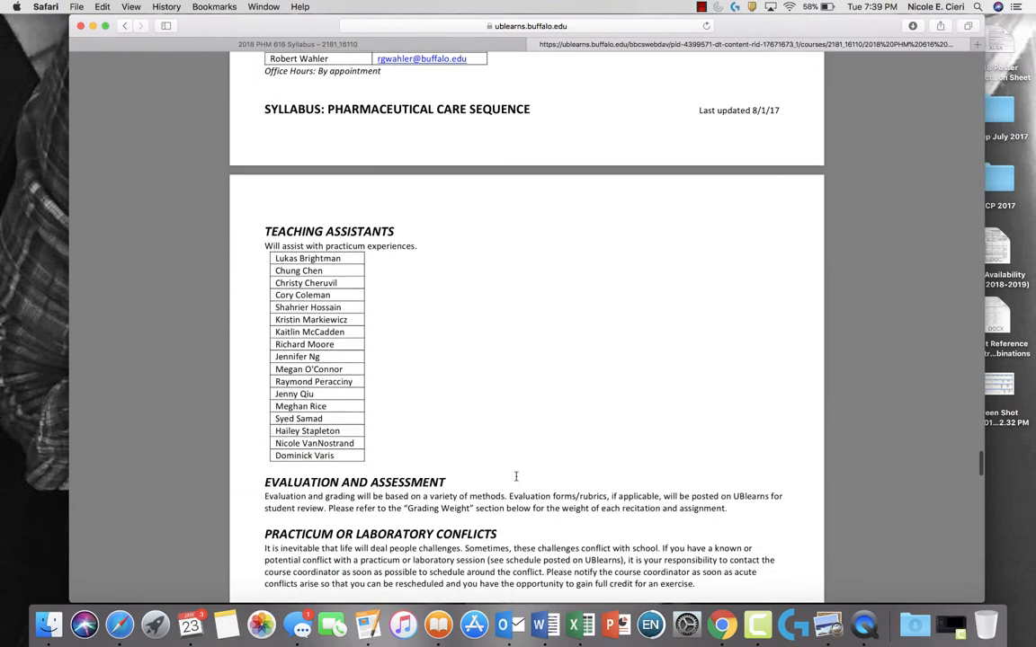
pyautogui.scroll(-3)
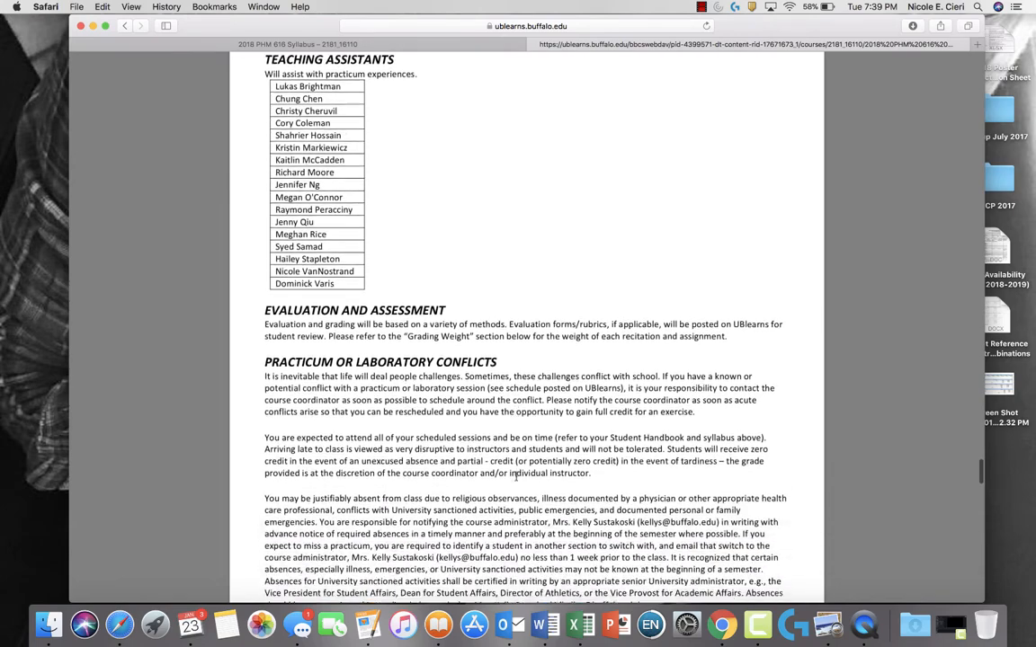
pyautogui.scroll(-3)
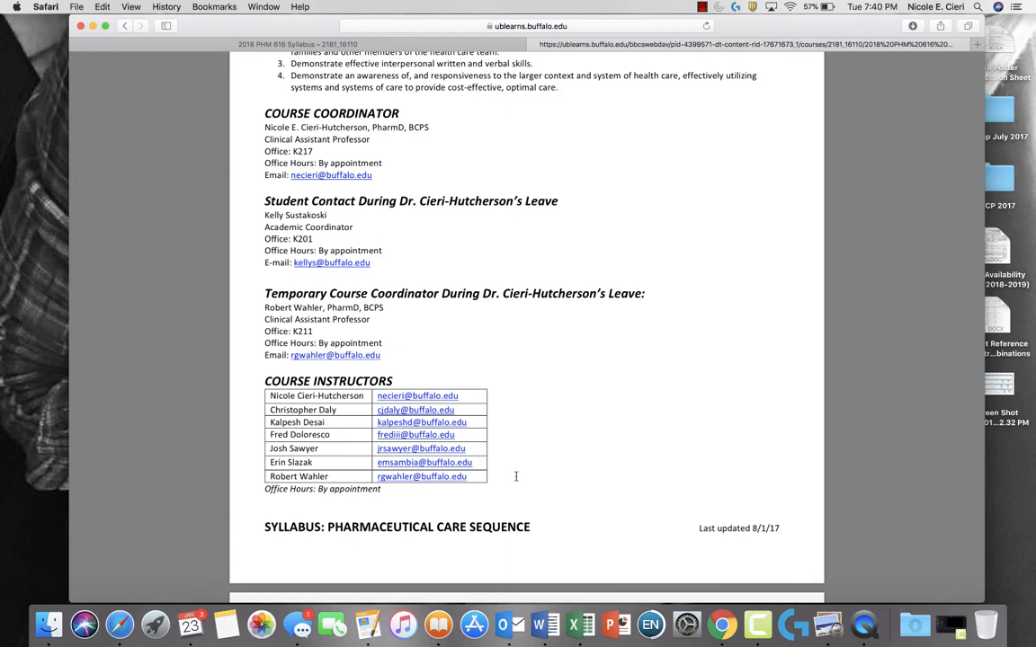
# Continue to the Teaching Assistants list, Evaluation and Assessment, and practicum conflict policies
pyautogui.scroll(-3)
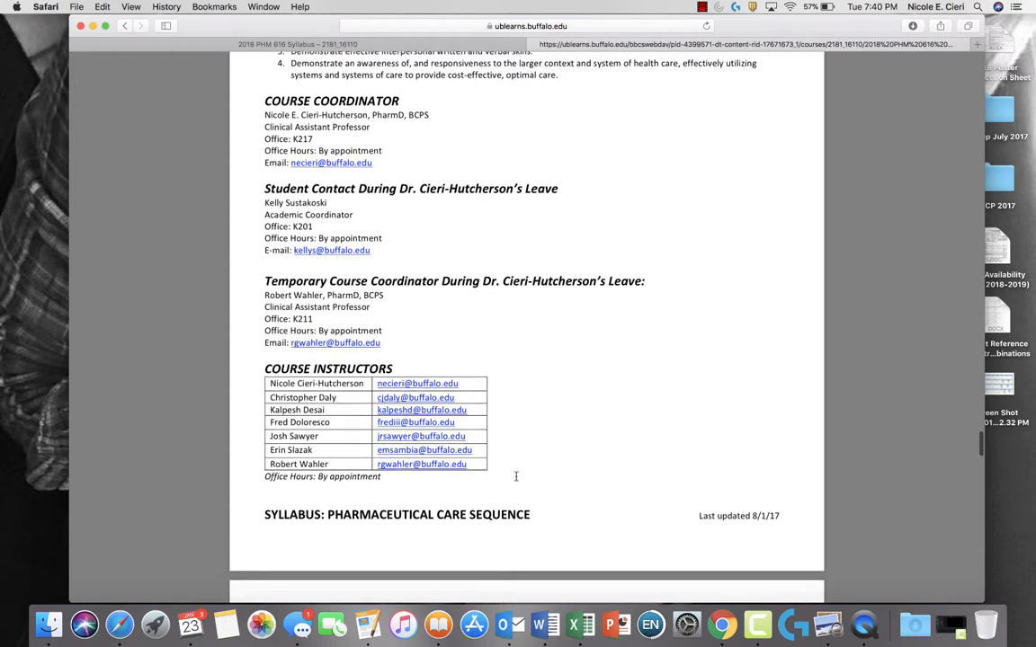
pyautogui.scroll(-3)
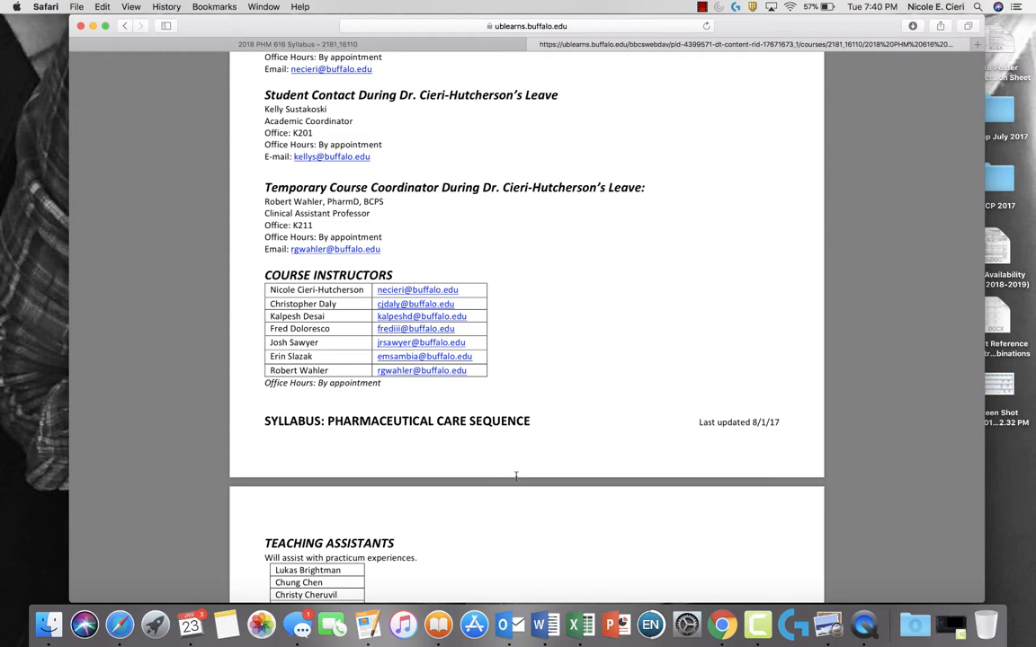
pyautogui.scroll(-3)
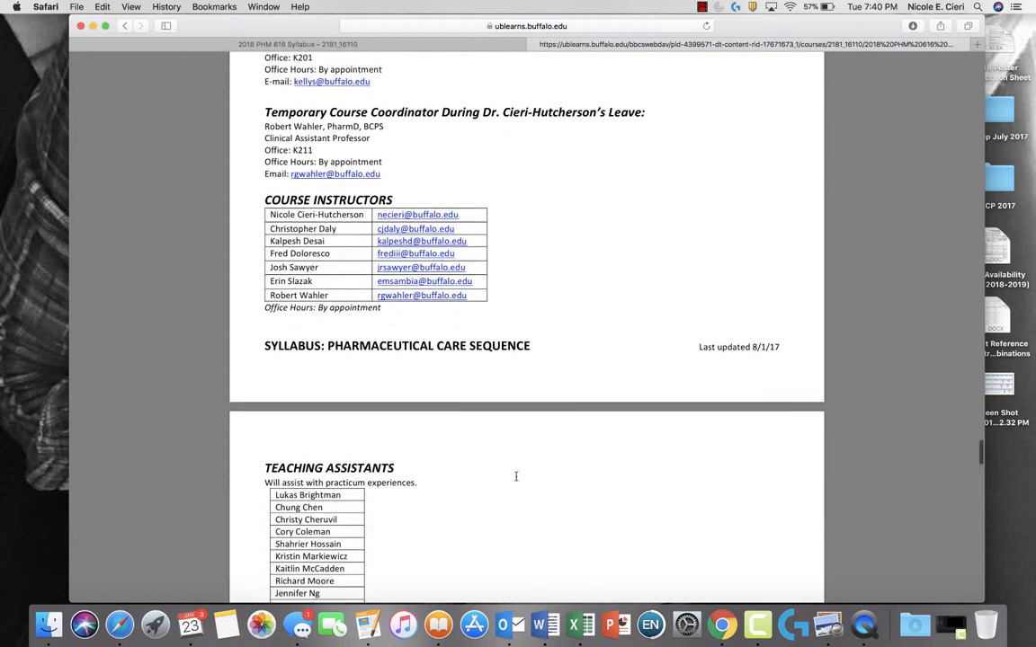
pyautogui.scroll(-3)
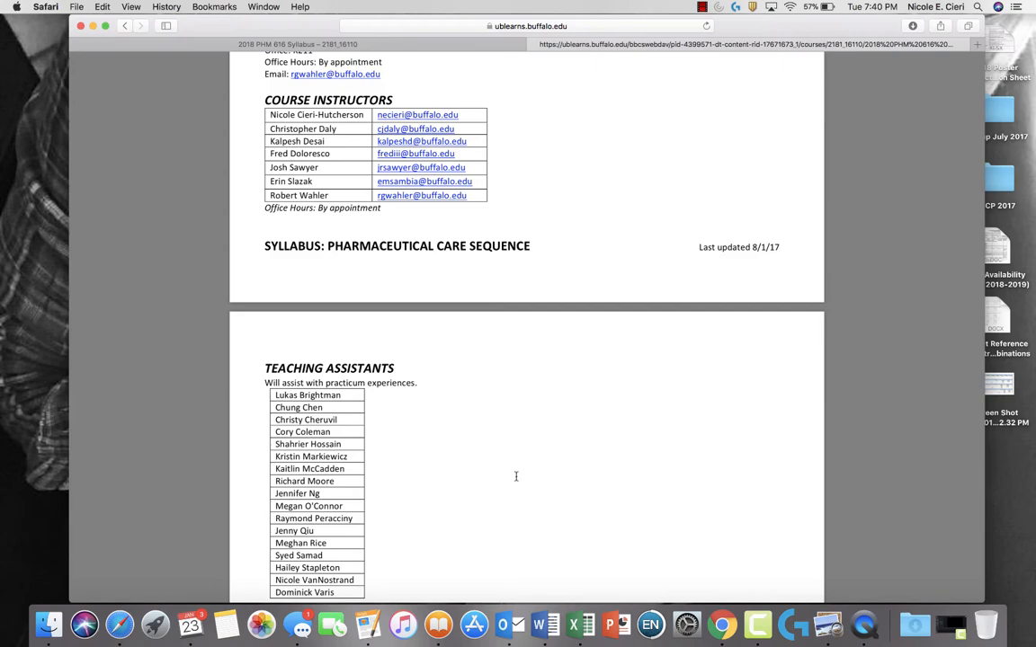
pyautogui.scroll(-3)
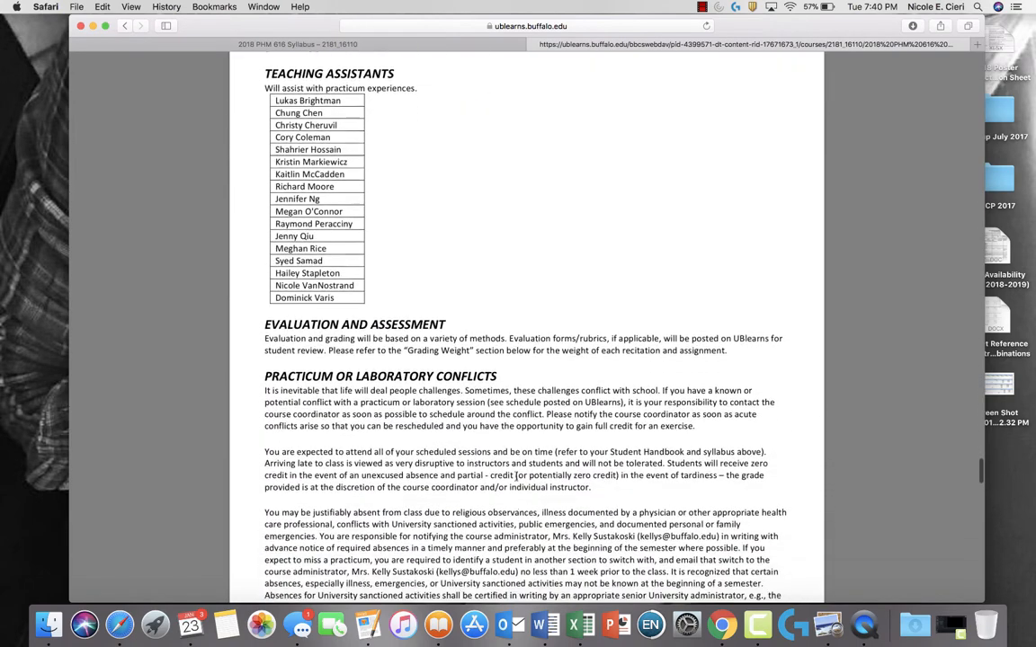
# Move past the attendance and practicum-conflict rules to the start of the Grading Weight table
pyautogui.scroll(-3)
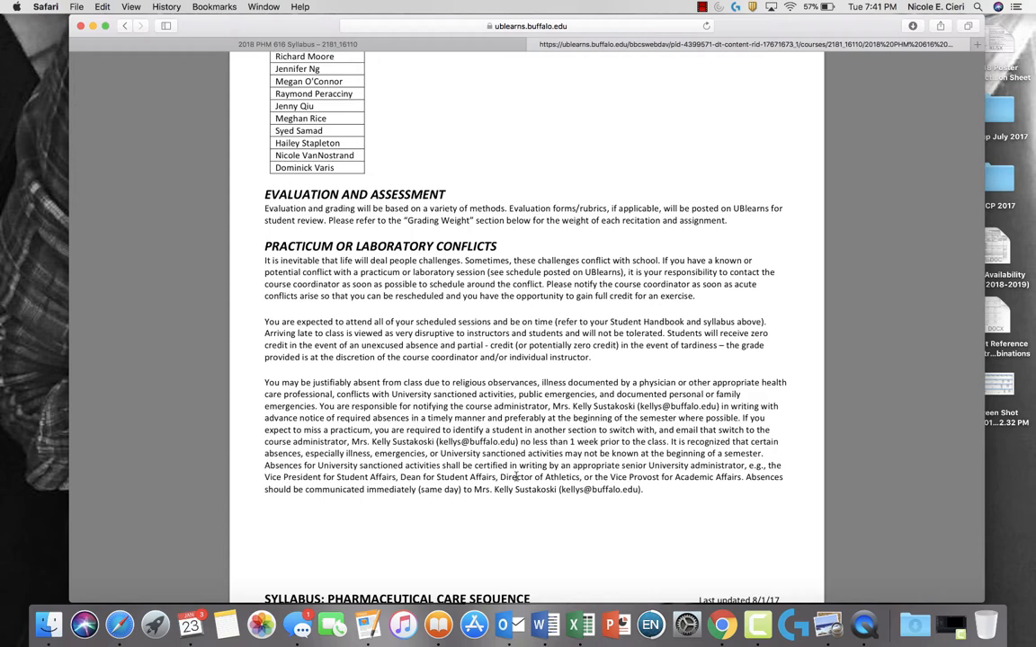
pyautogui.scroll(-3)
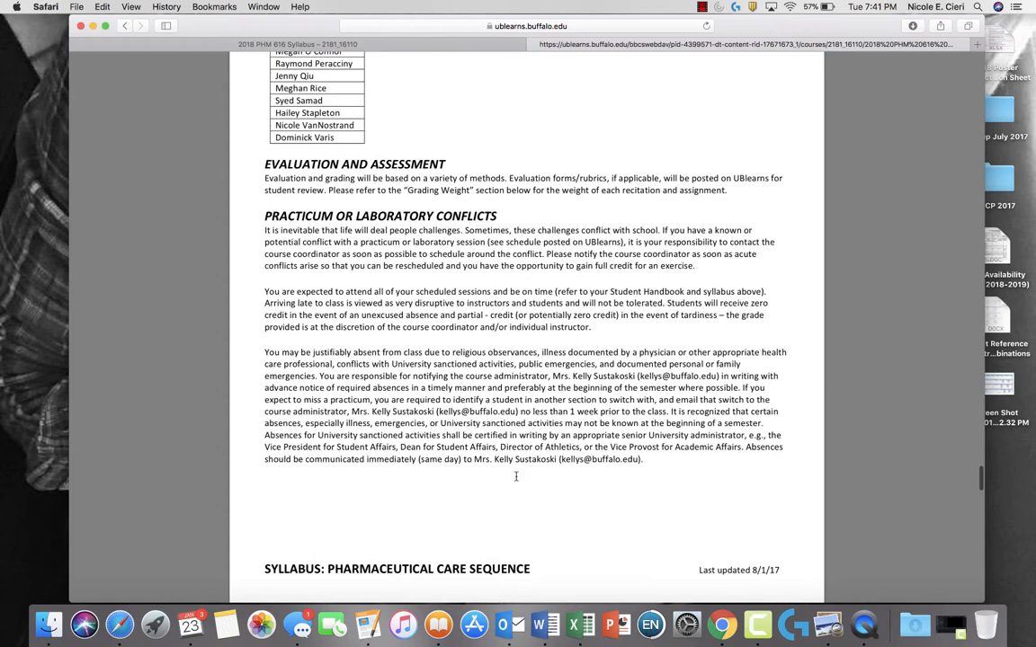
pyautogui.scroll(-3)
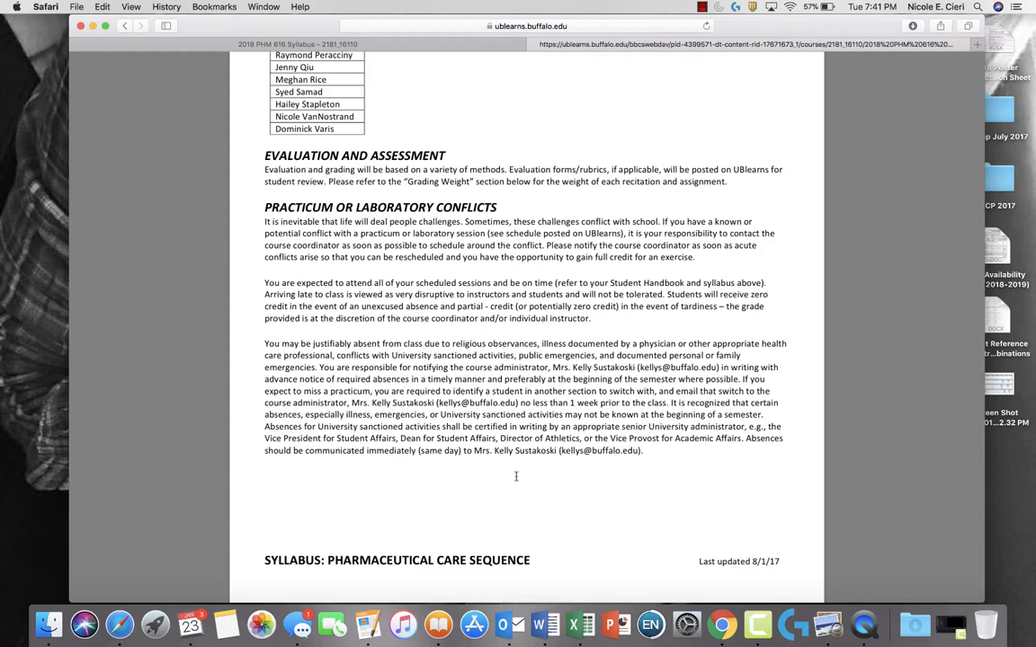
pyautogui.scroll(-3)
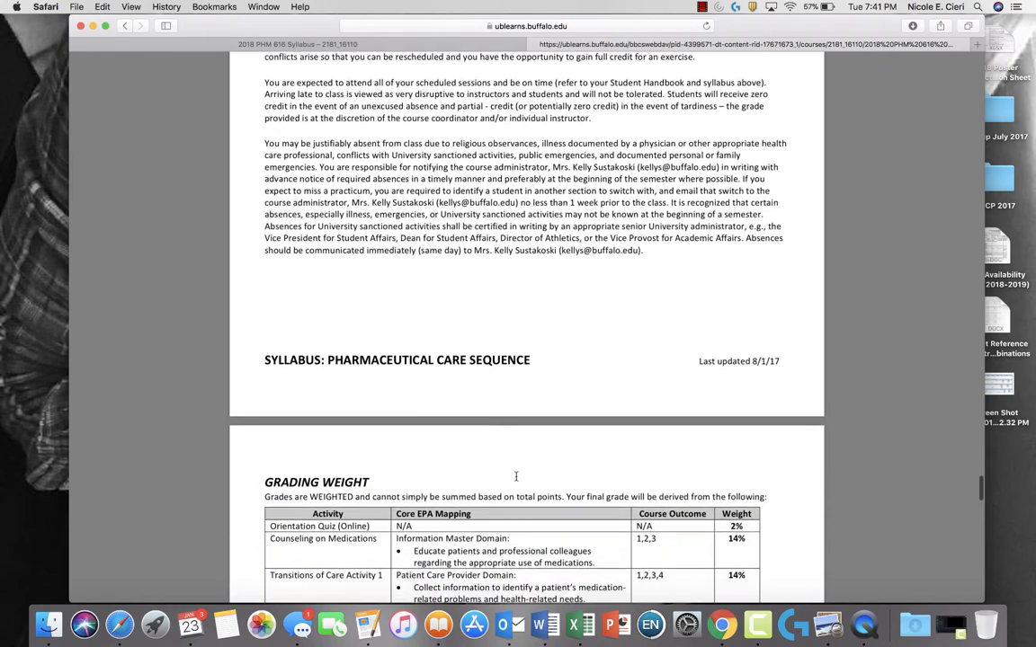
# Read through the Grading Weight table and dismiss the AutoUpdate prompt covering it
pyautogui.scroll(-3)
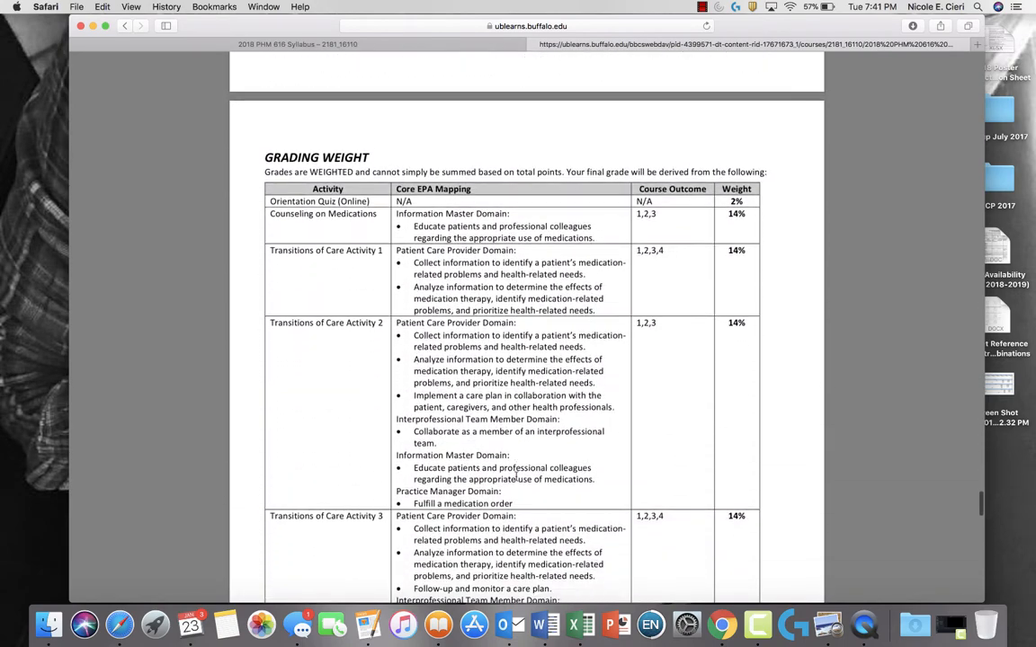
pyautogui.scroll(-3)
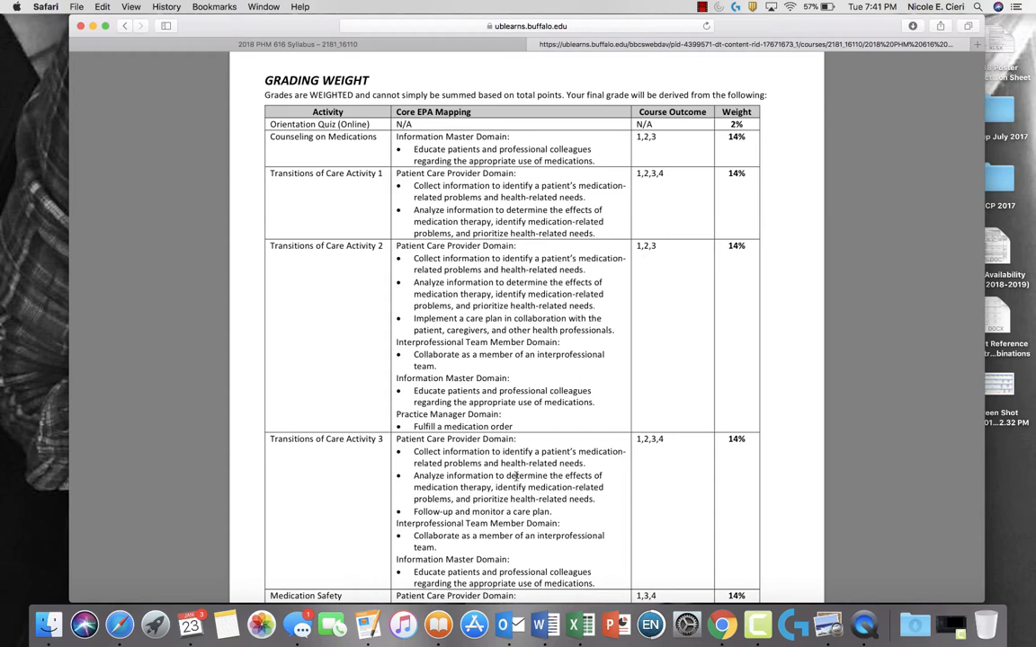
pyautogui.scroll(-3)
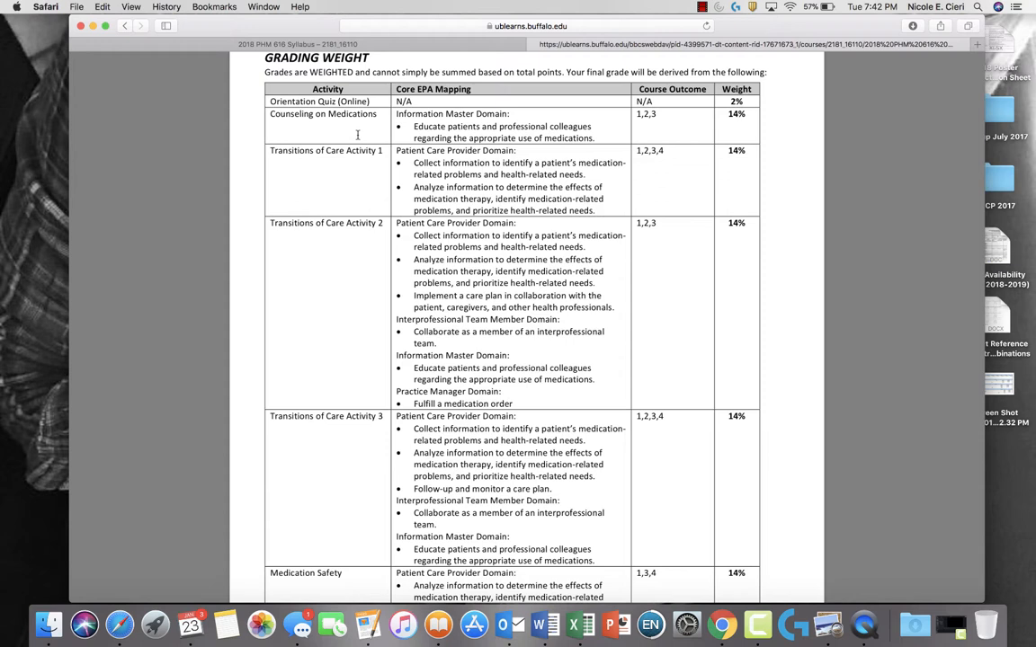
pyautogui.moveTo(345, 132)
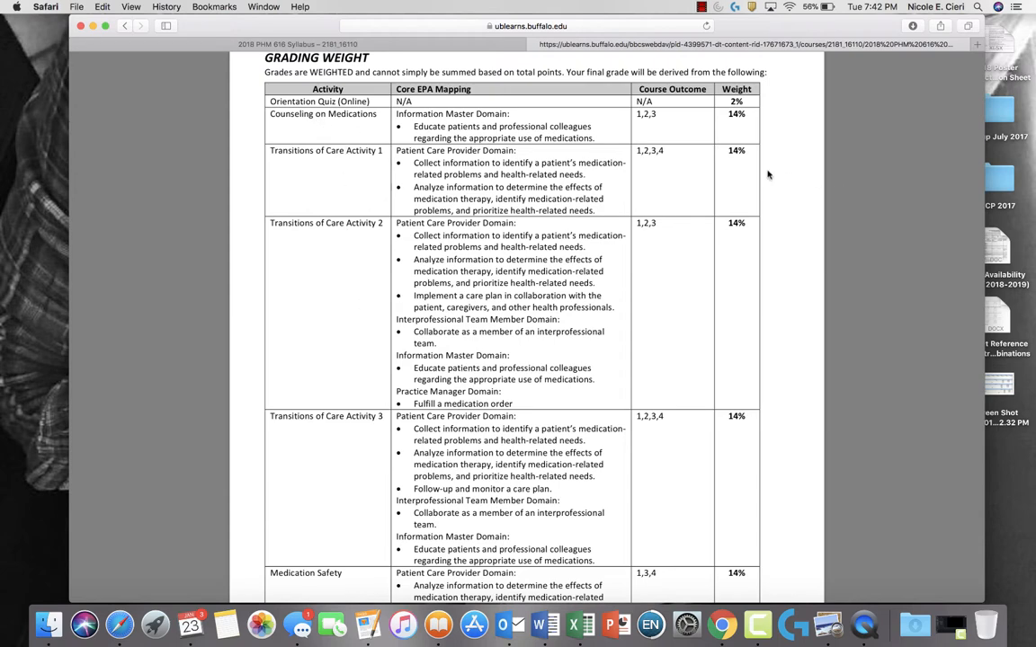
pyautogui.scroll(-3)
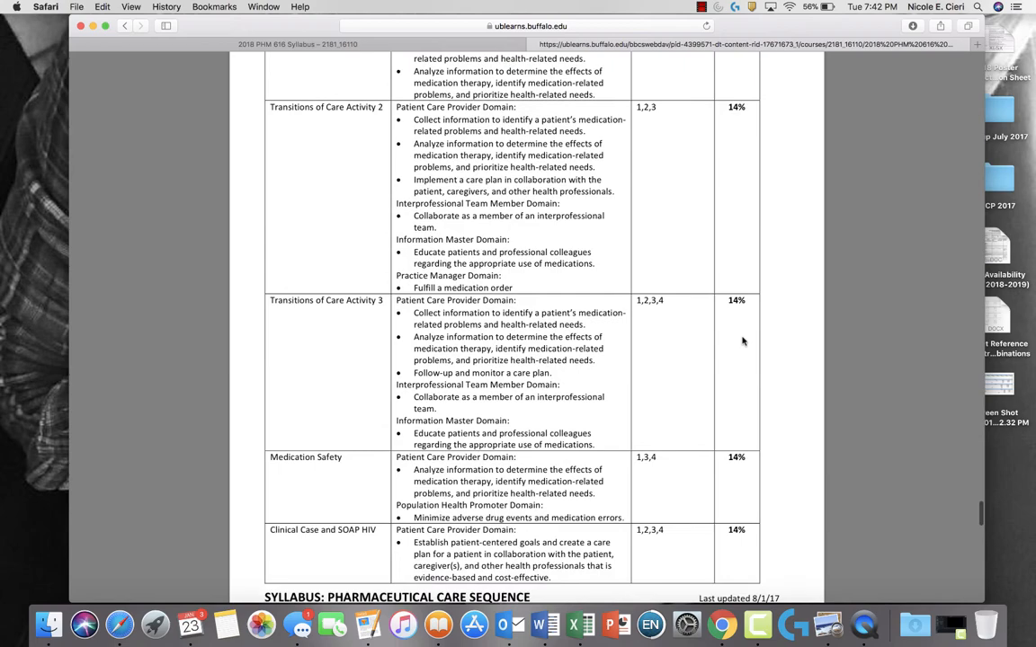
pyautogui.scroll(-3)
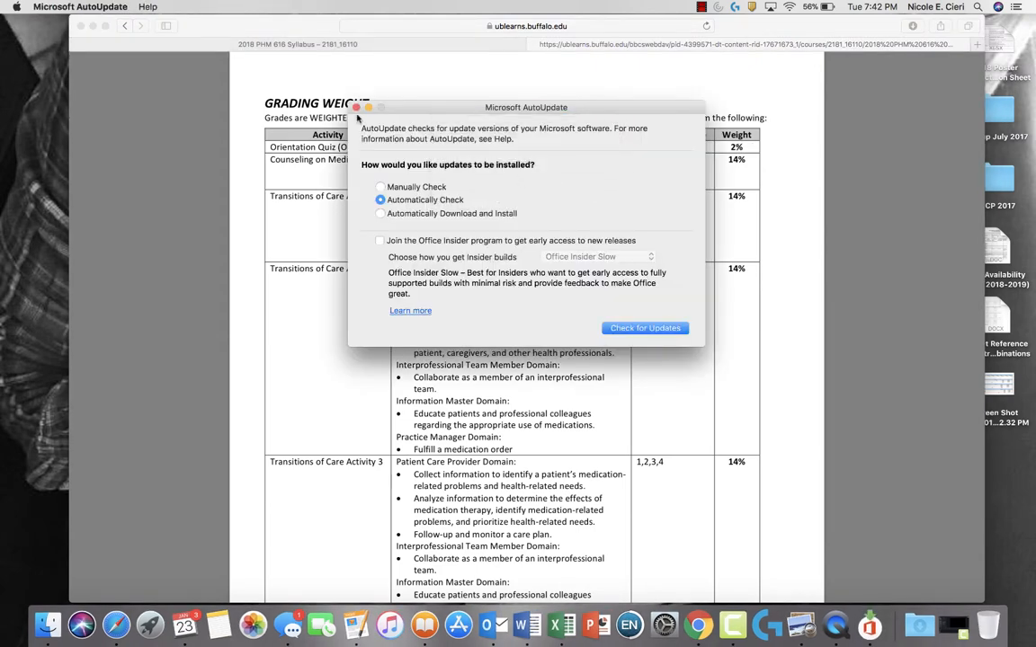
pyautogui.click(378, 108)
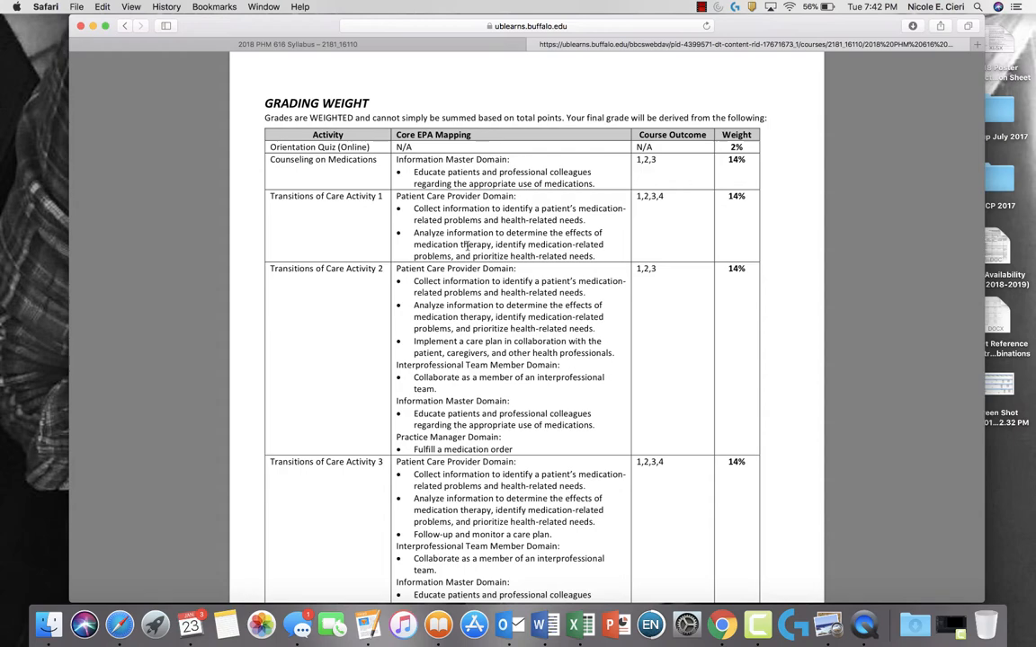
# Page through the EPA domain competency chart
pyautogui.scroll(-3)
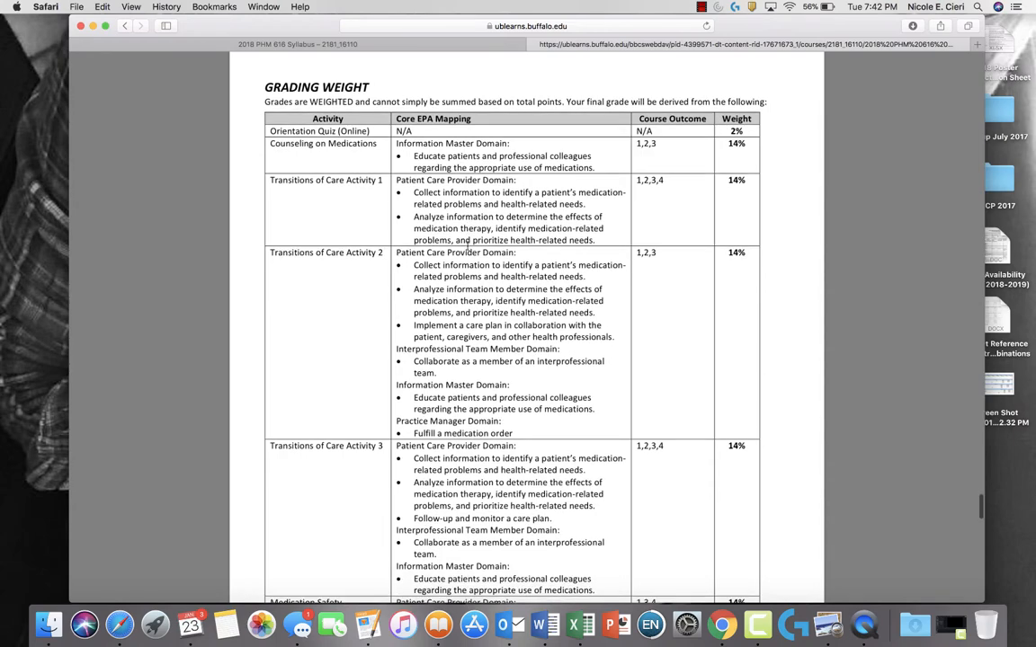
pyautogui.scroll(-3)
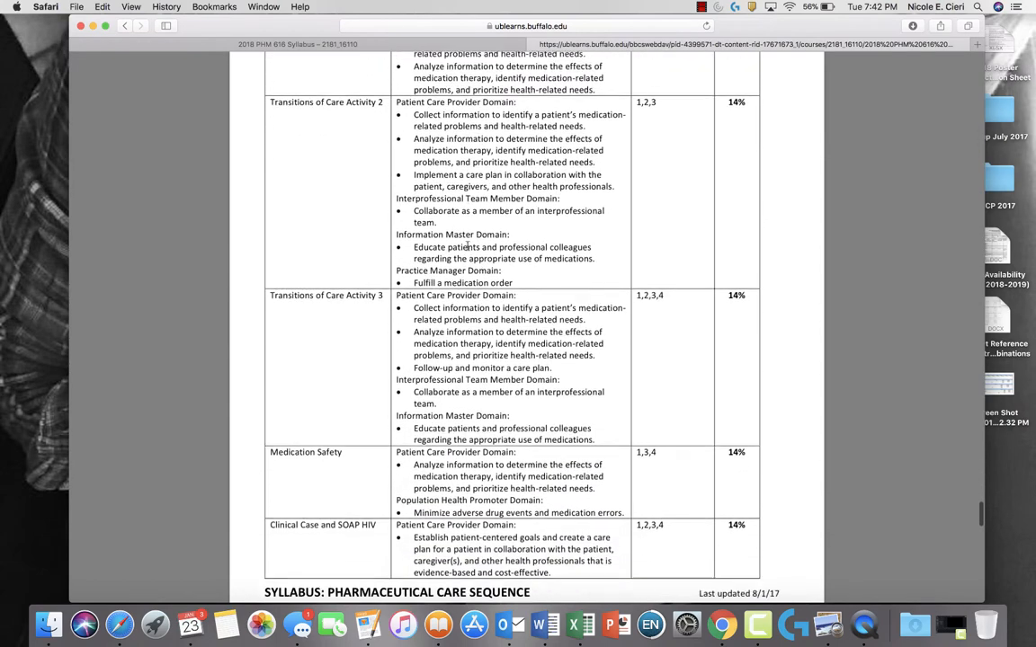
pyautogui.scroll(-3)
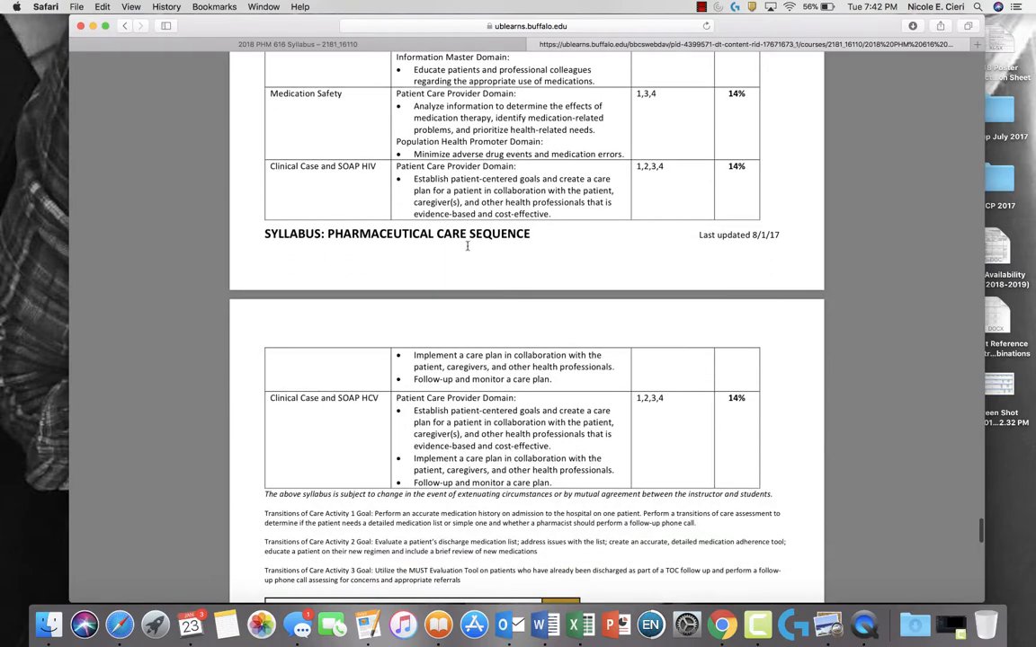
pyautogui.scroll(-3)
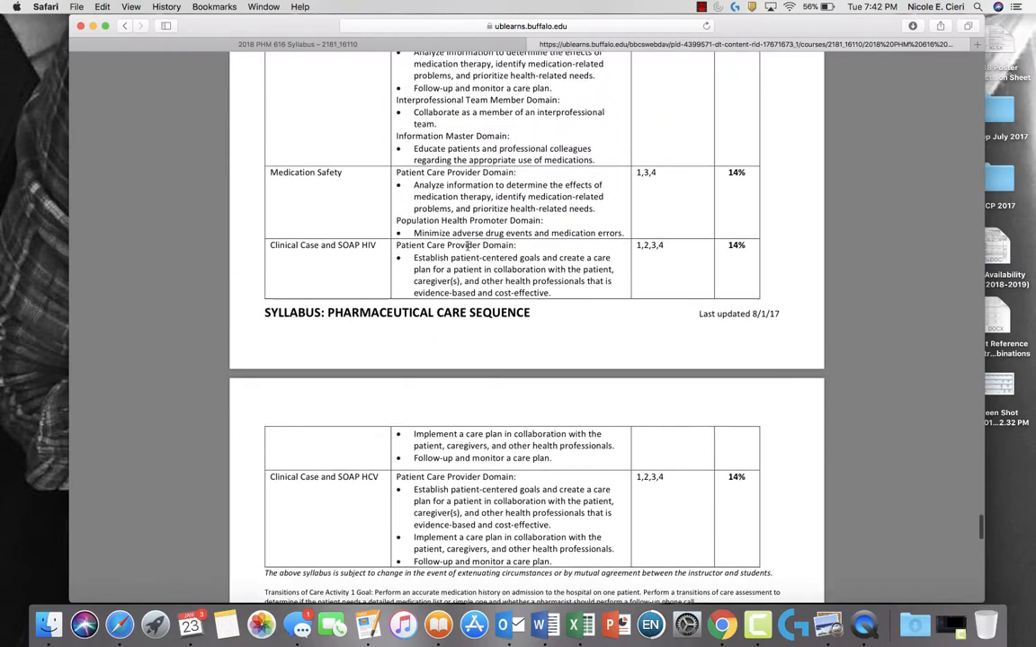
pyautogui.scroll(-3)
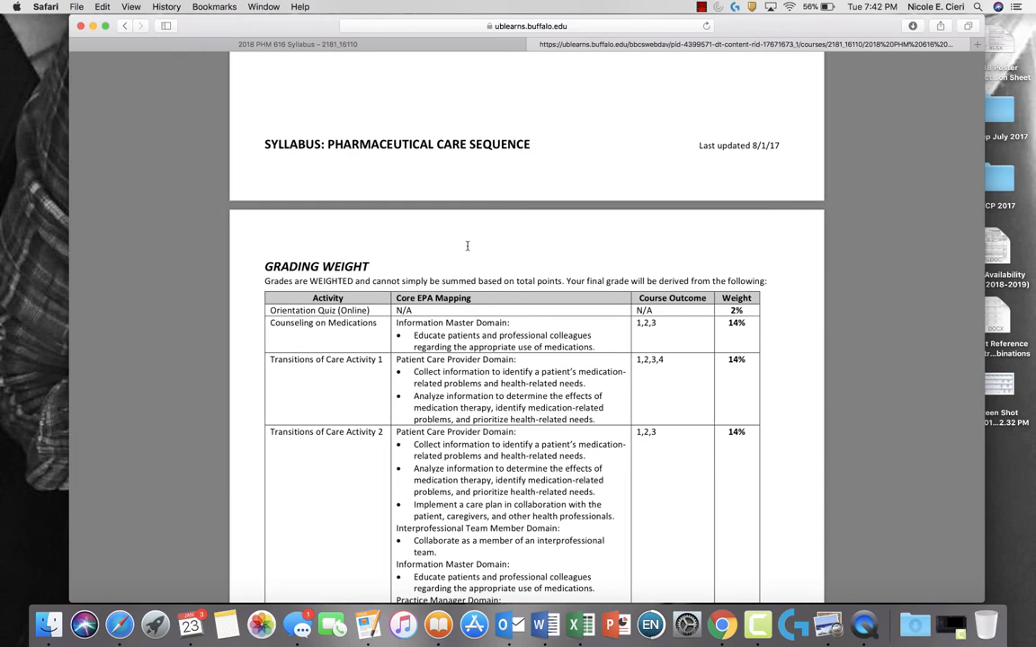
pyautogui.scroll(-3)
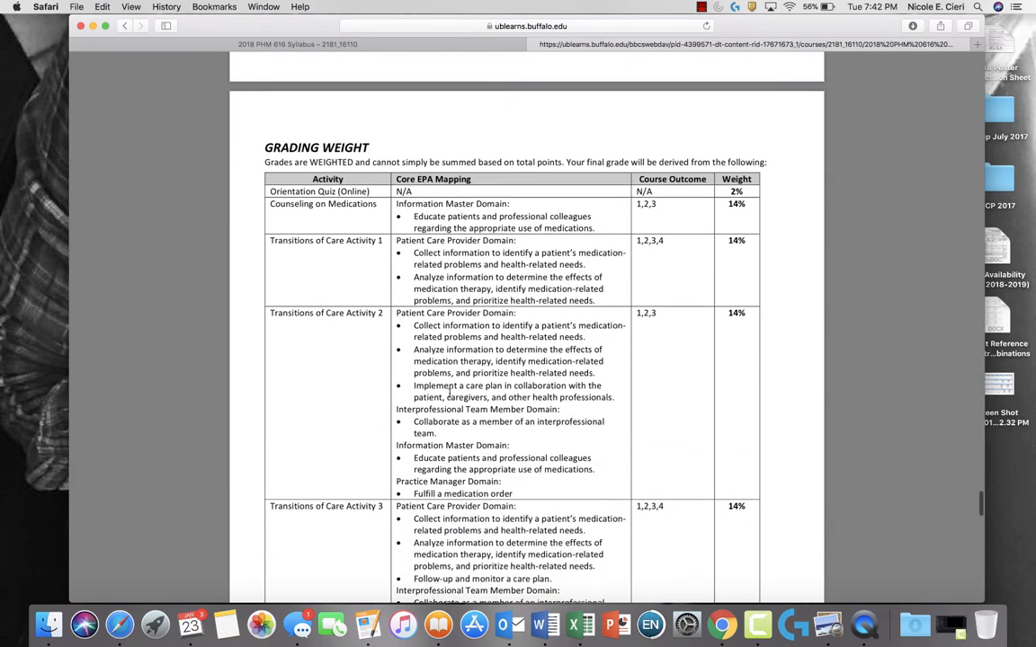
pyautogui.scroll(-3)
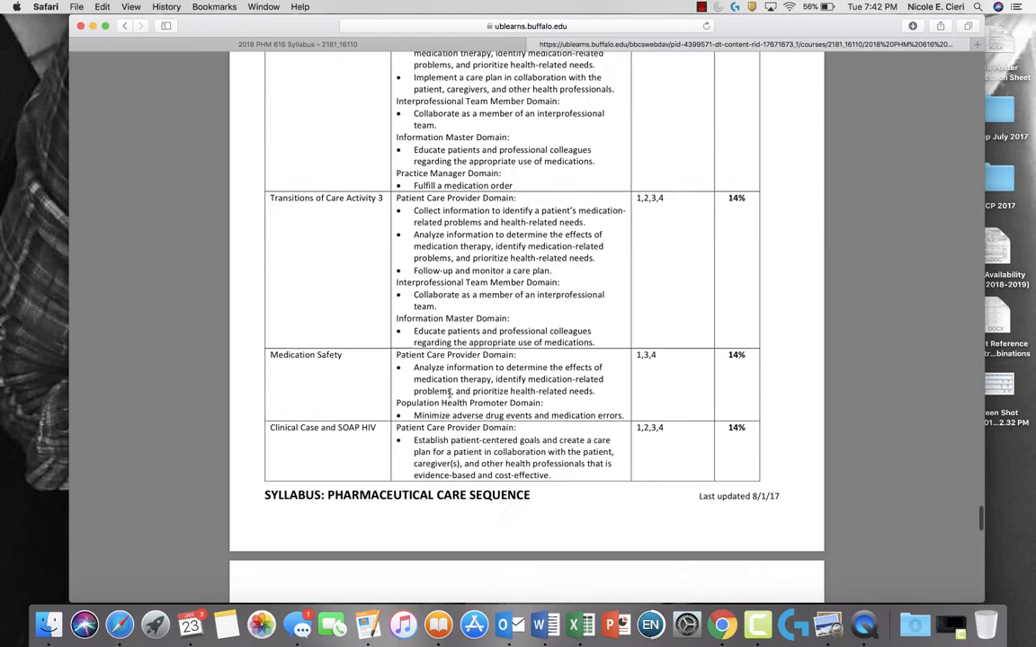
pyautogui.scroll(-3)
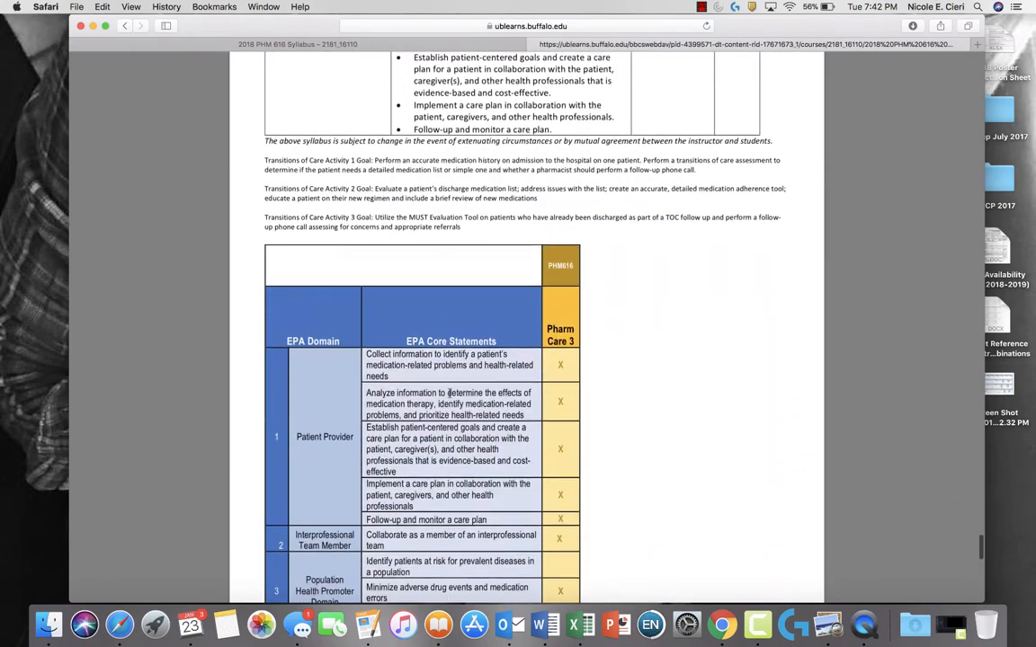
pyautogui.scroll(-3)
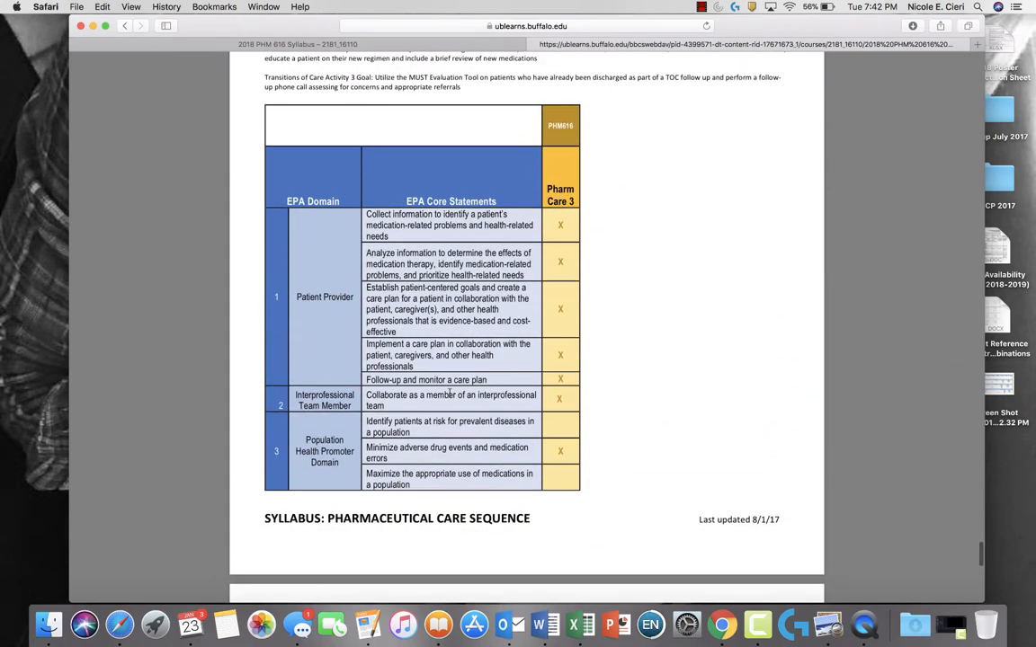
pyautogui.scroll(-3)
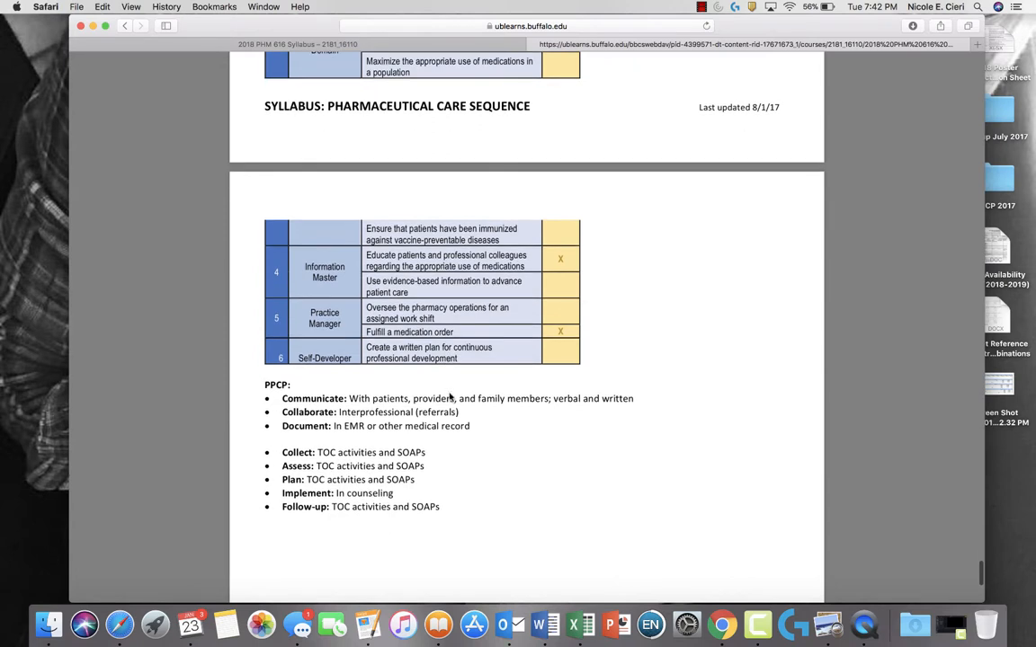
pyautogui.moveTo(338, 384)
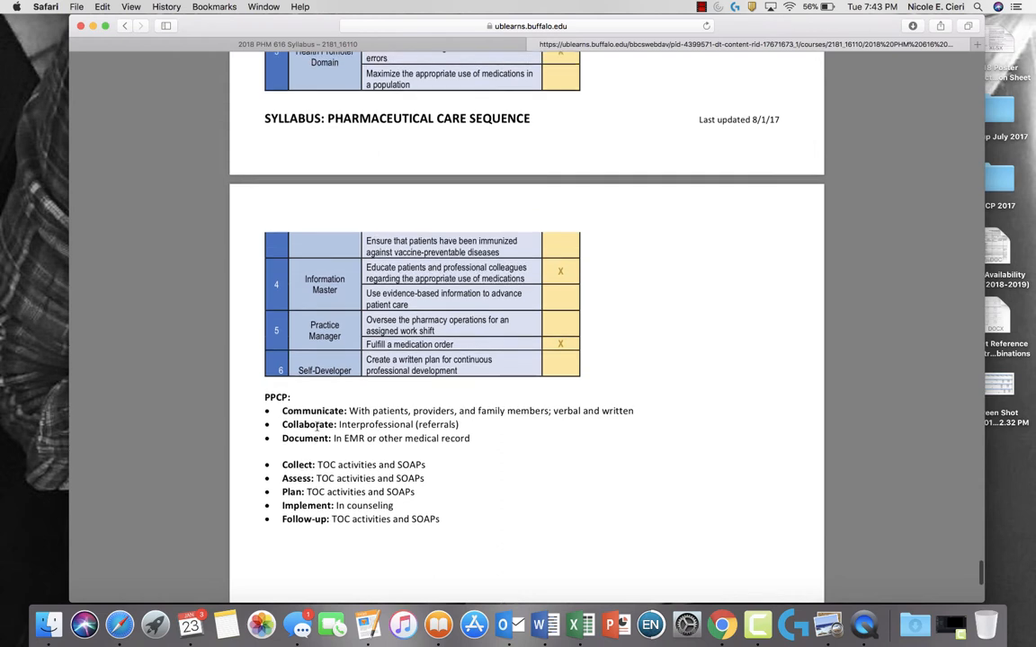
# Read the PPCP summary bullets, then return to the Evaluation and Assessment section
pyautogui.scroll(-3)
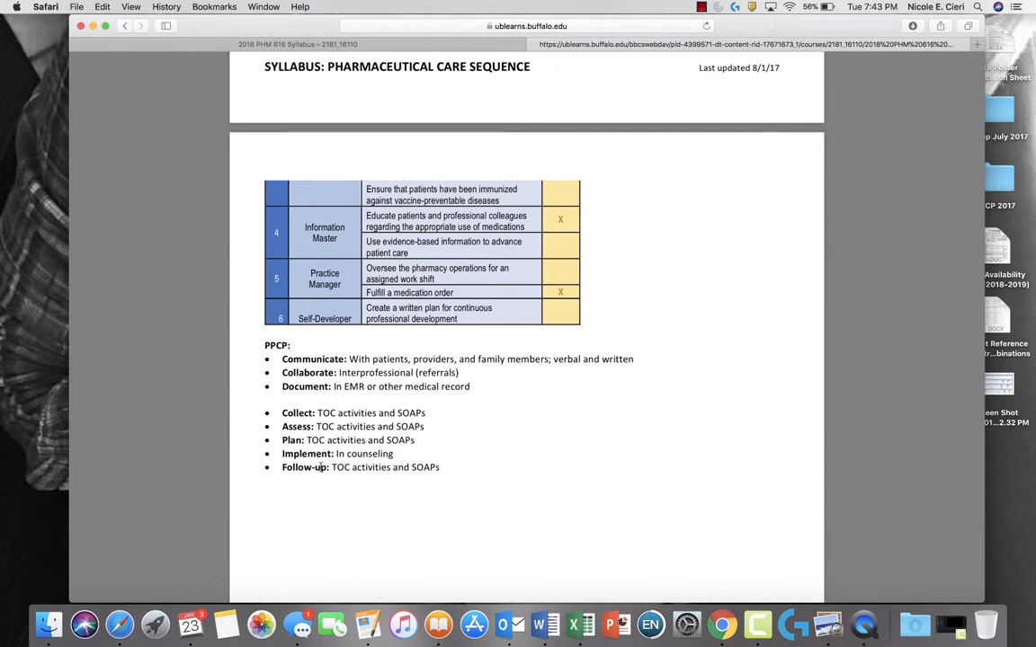
pyautogui.scroll(-3)
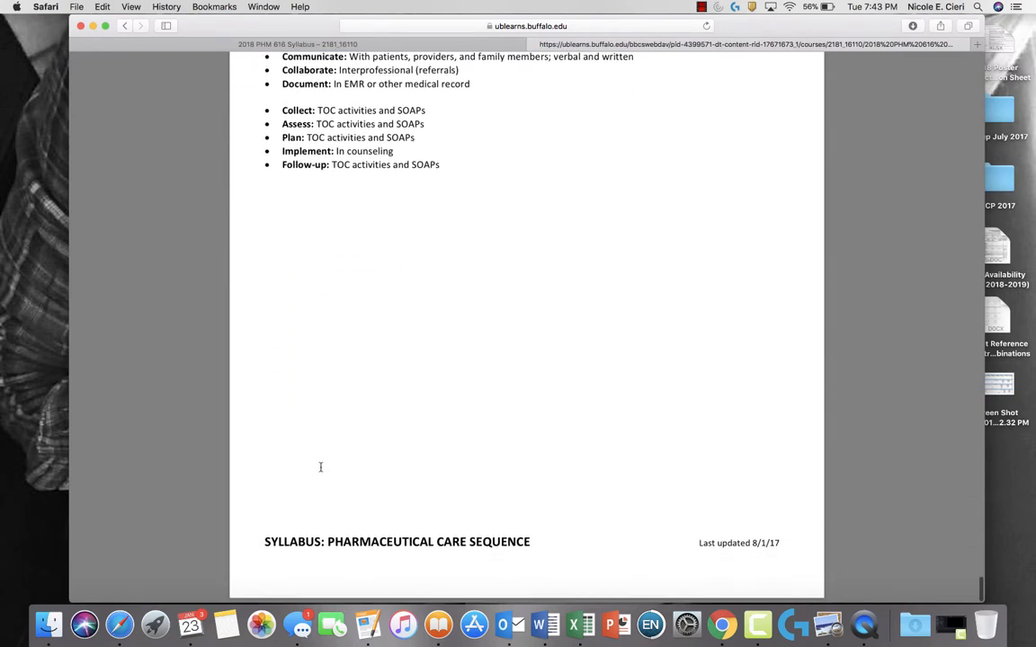
pyautogui.scroll(-3)
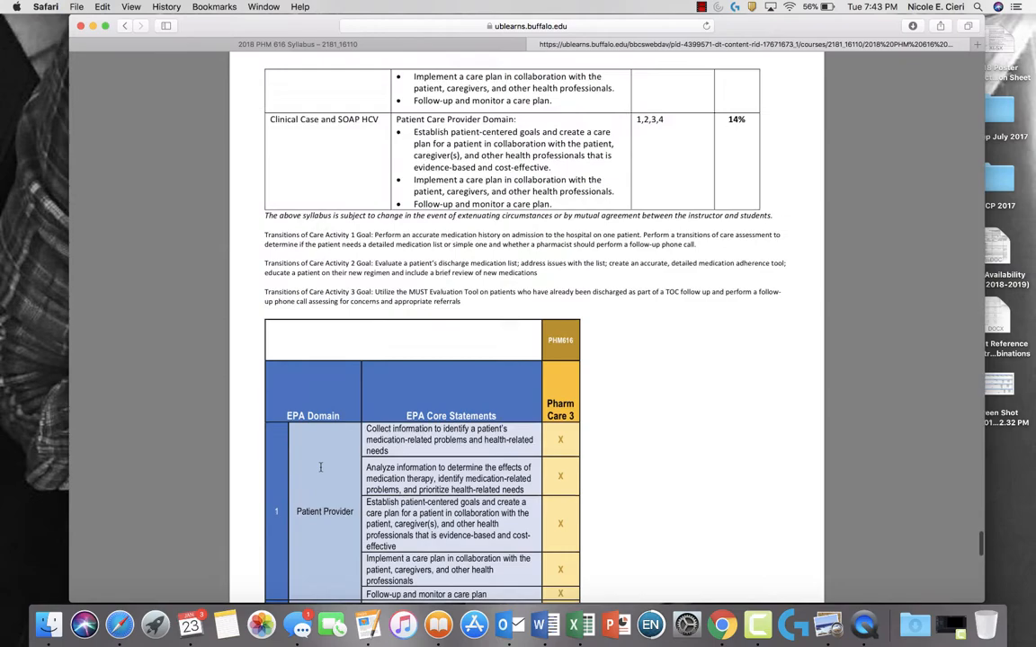
pyautogui.scroll(-3)
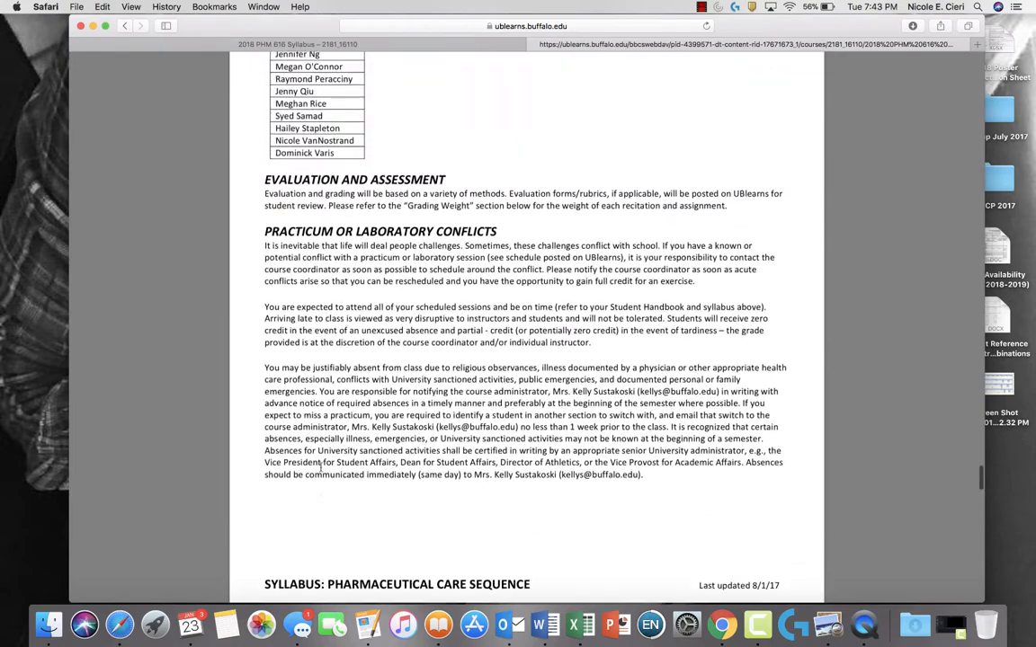
# Read the grading scale and course schedule note, then return to General Course Information
pyautogui.scroll(3)
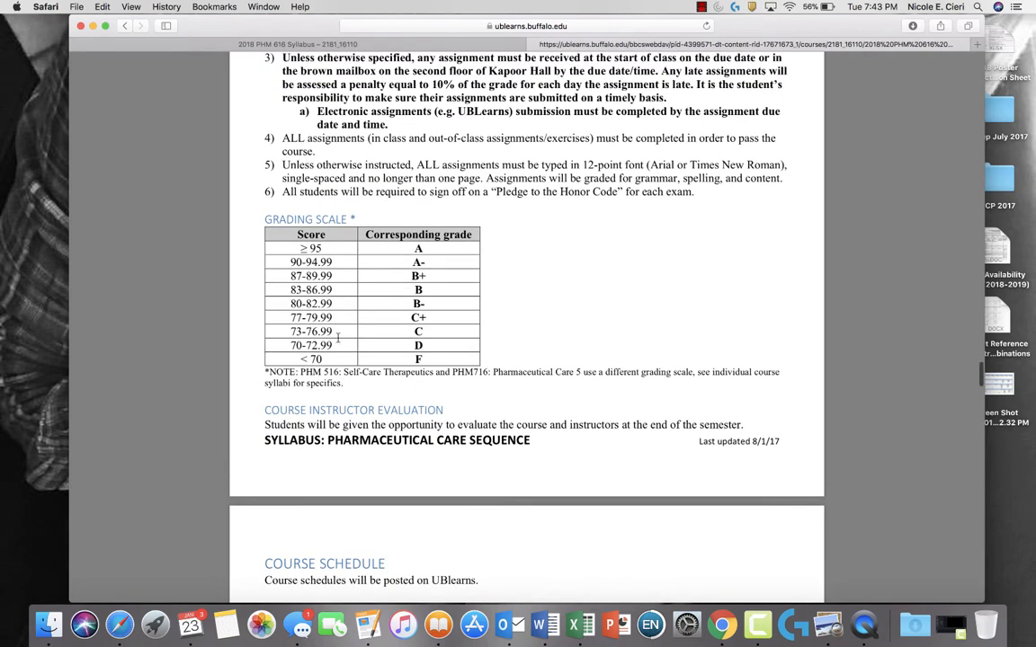
pyautogui.moveTo(381, 287)
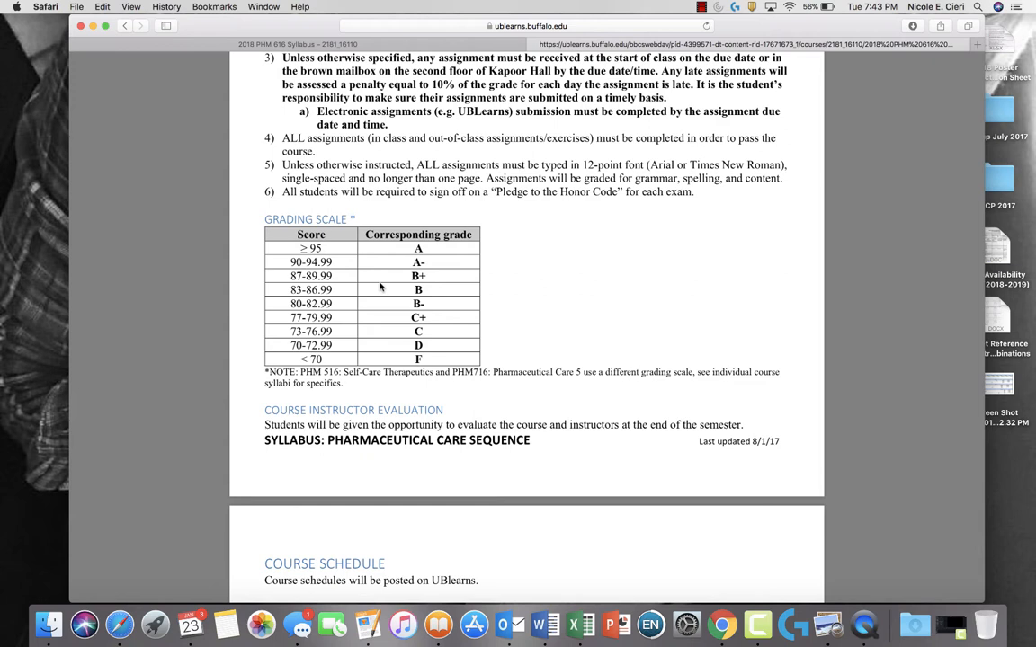
pyautogui.moveTo(468, 261)
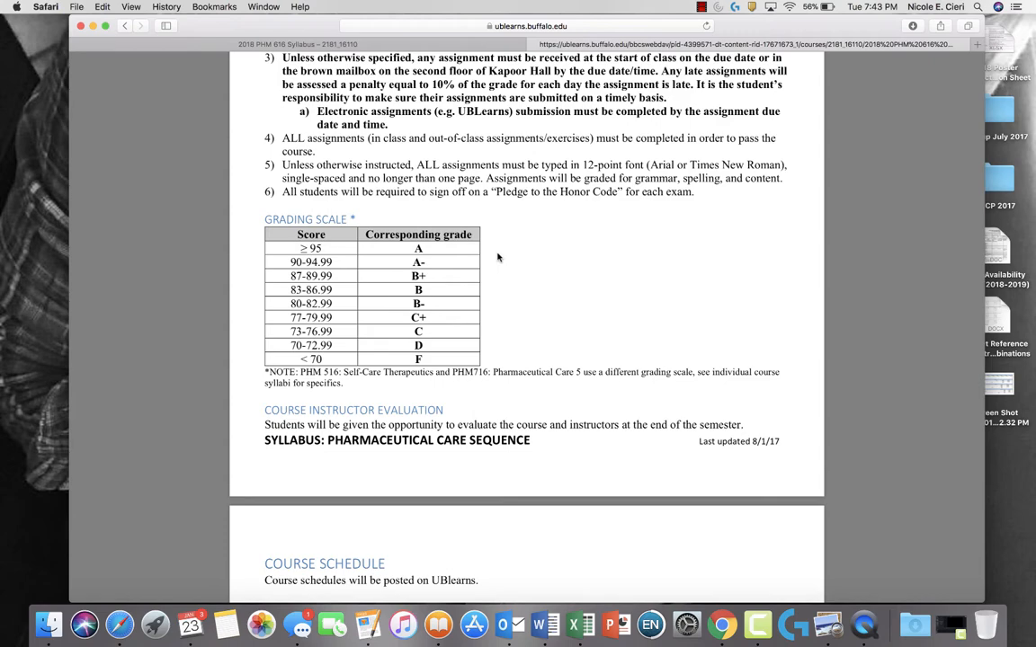
pyautogui.scroll(-3)
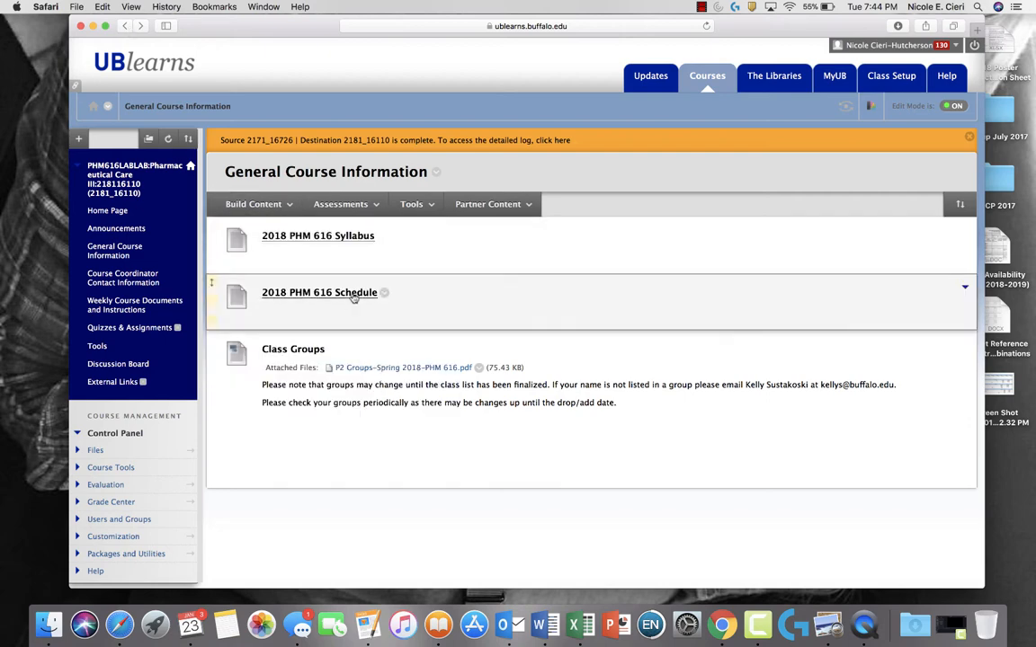
# Open the 2018 PHM 616 Schedule PDF and read its weekly activities, facilitators and group report times
pyautogui.click(320, 291)
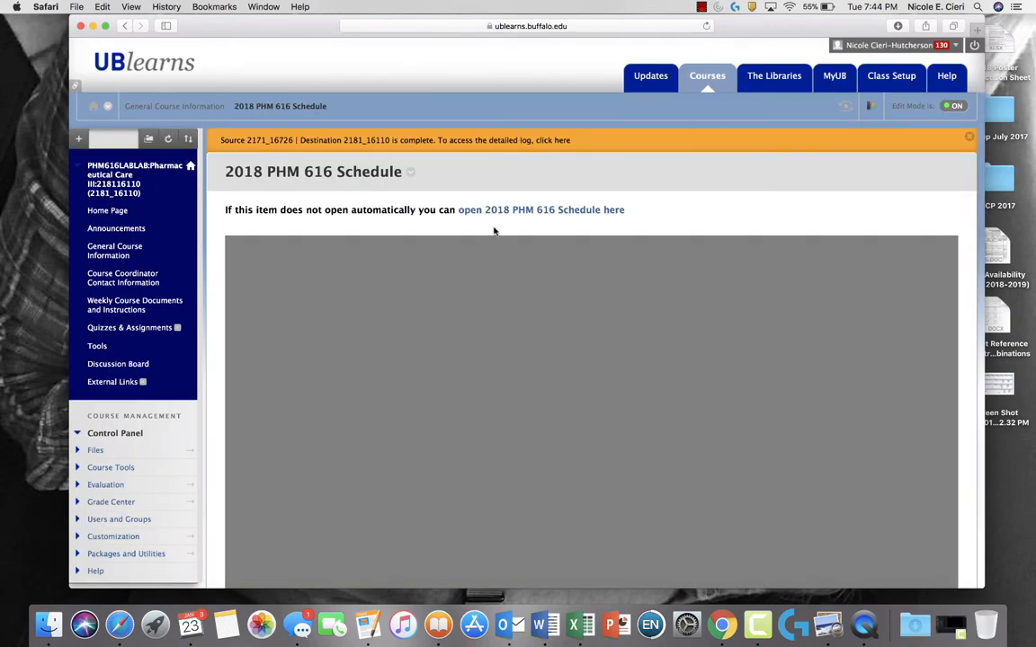
pyautogui.click(540, 209)
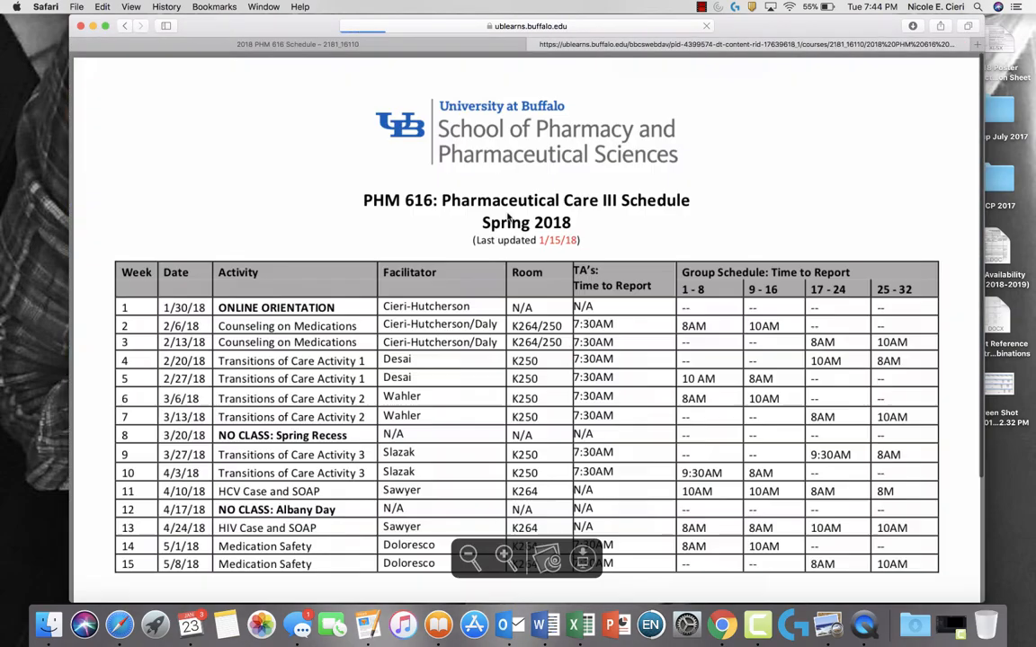
pyautogui.scroll(-3)
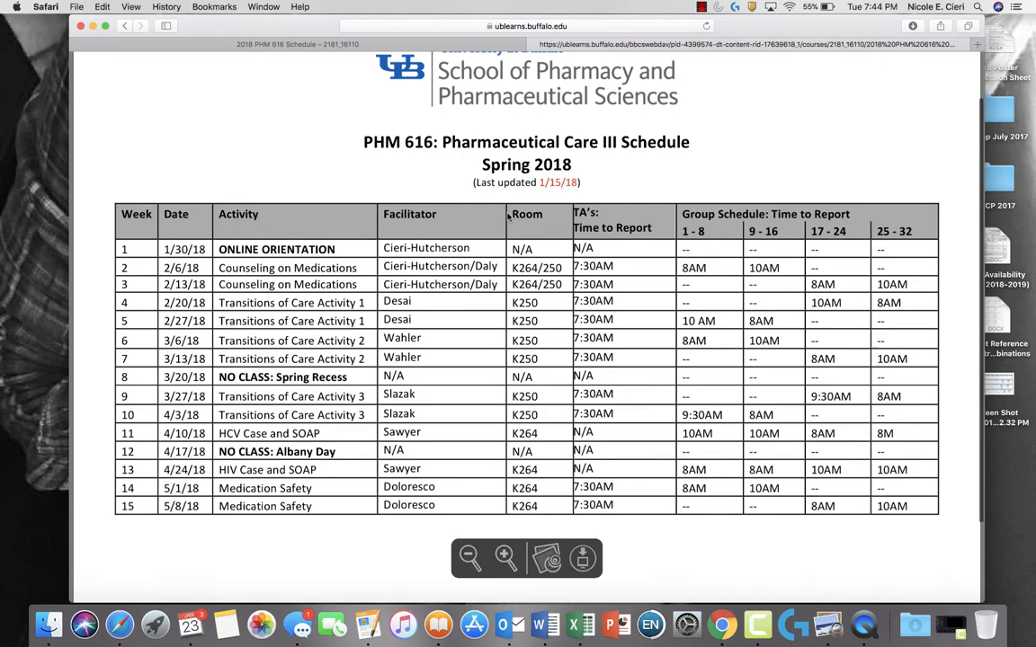
pyautogui.scroll(-3)
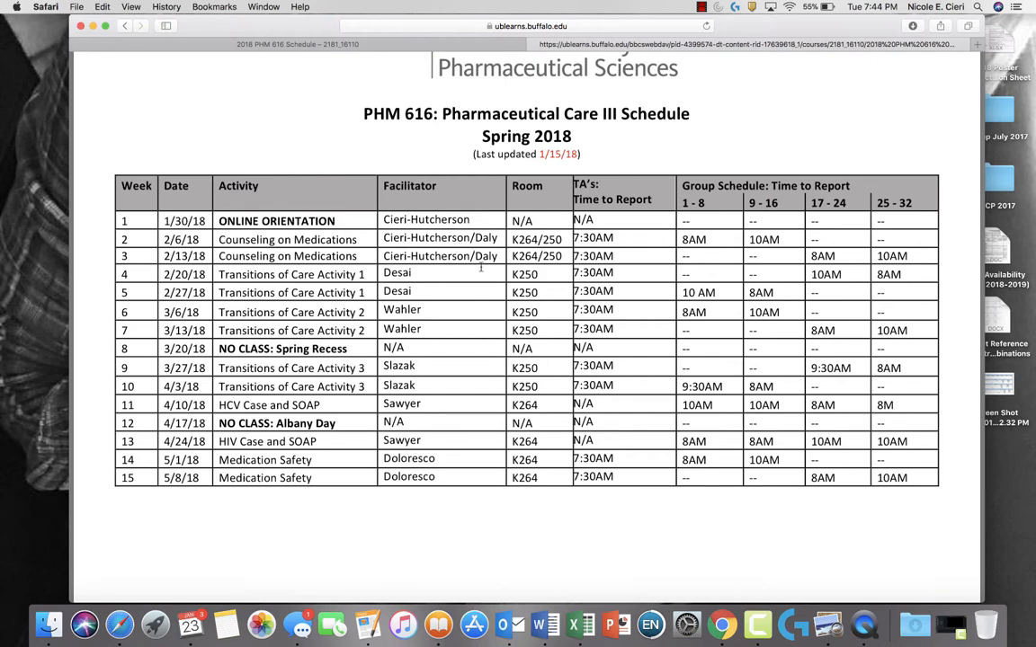
pyautogui.moveTo(453, 273)
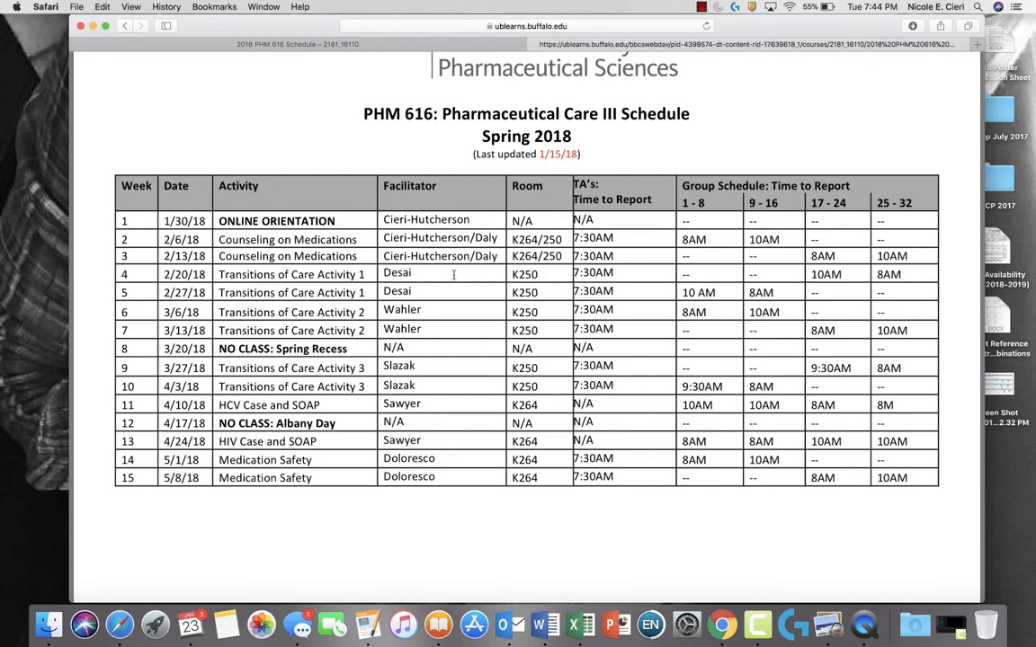
pyautogui.moveTo(461, 310)
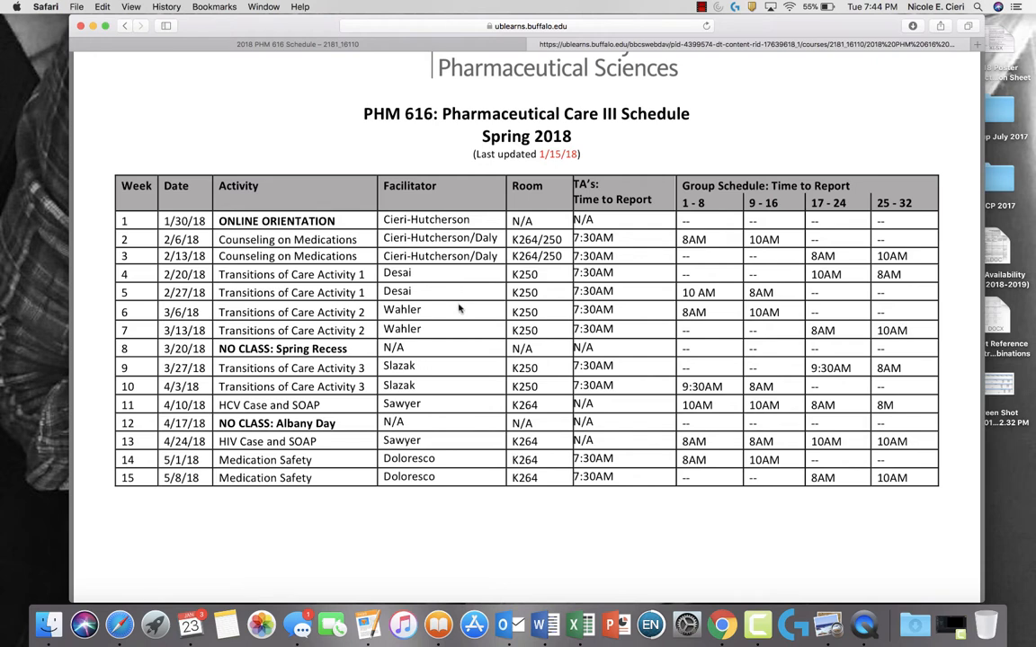
pyautogui.moveTo(451, 340)
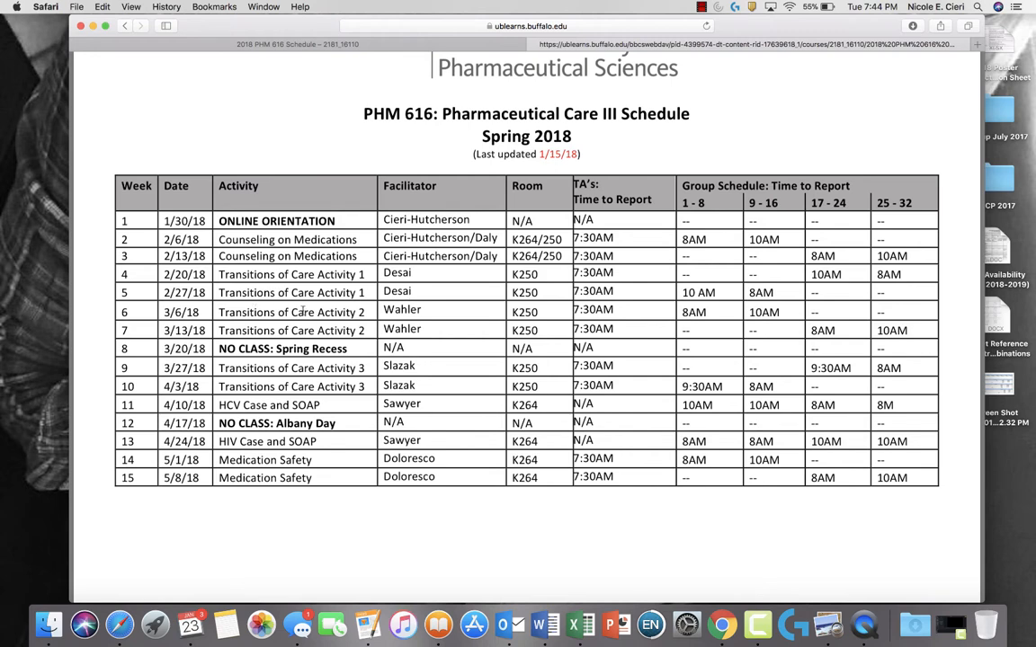
pyautogui.moveTo(384, 309)
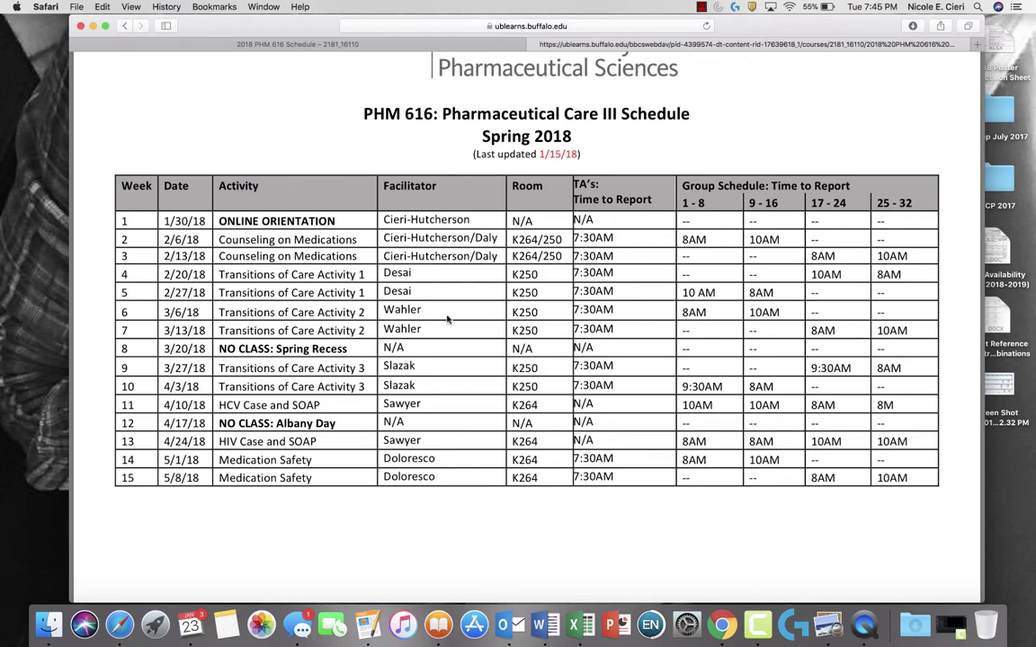
pyautogui.moveTo(619, 309)
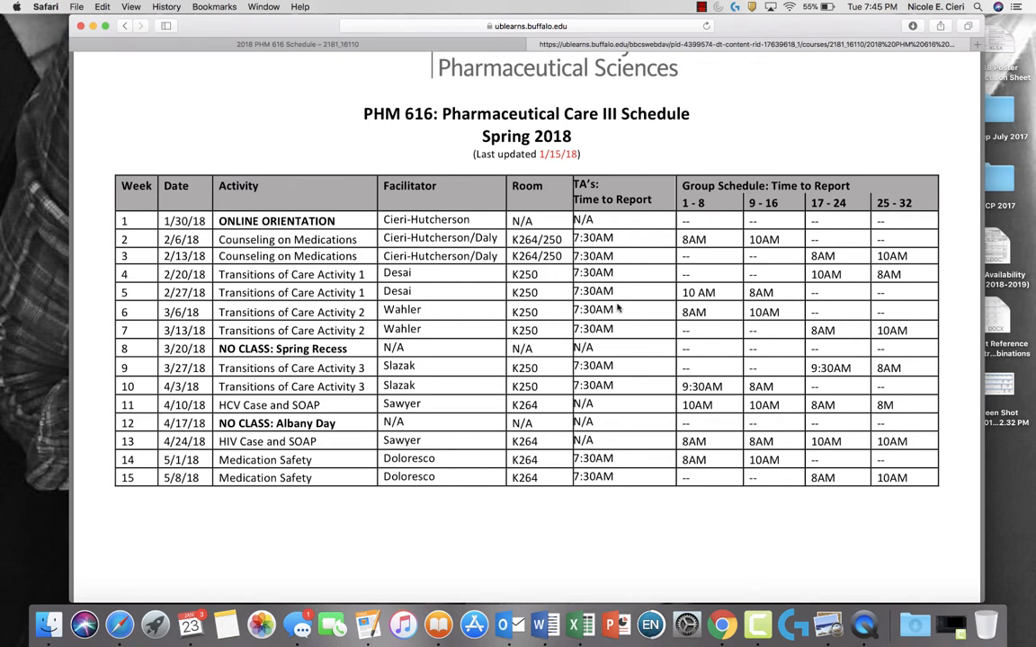
pyautogui.moveTo(707, 313)
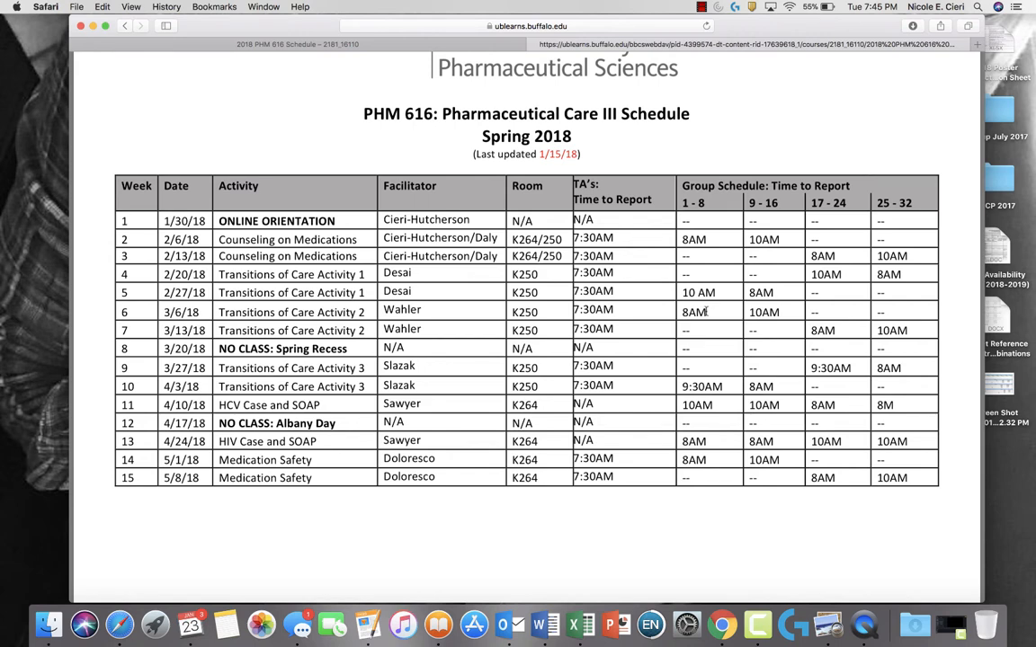
pyautogui.moveTo(145, 313)
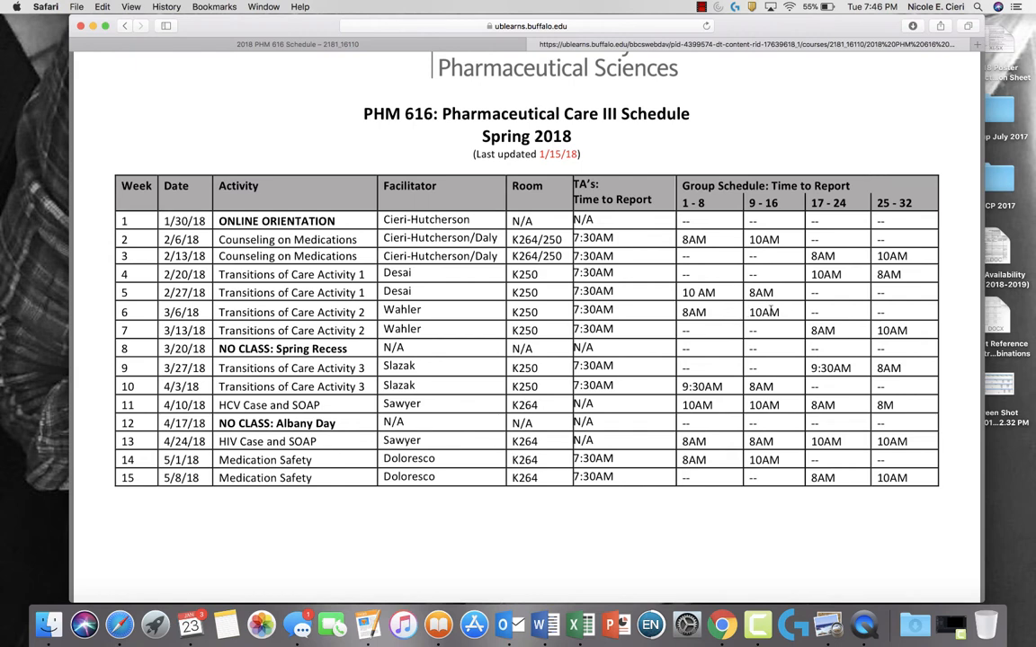
pyautogui.moveTo(764, 331)
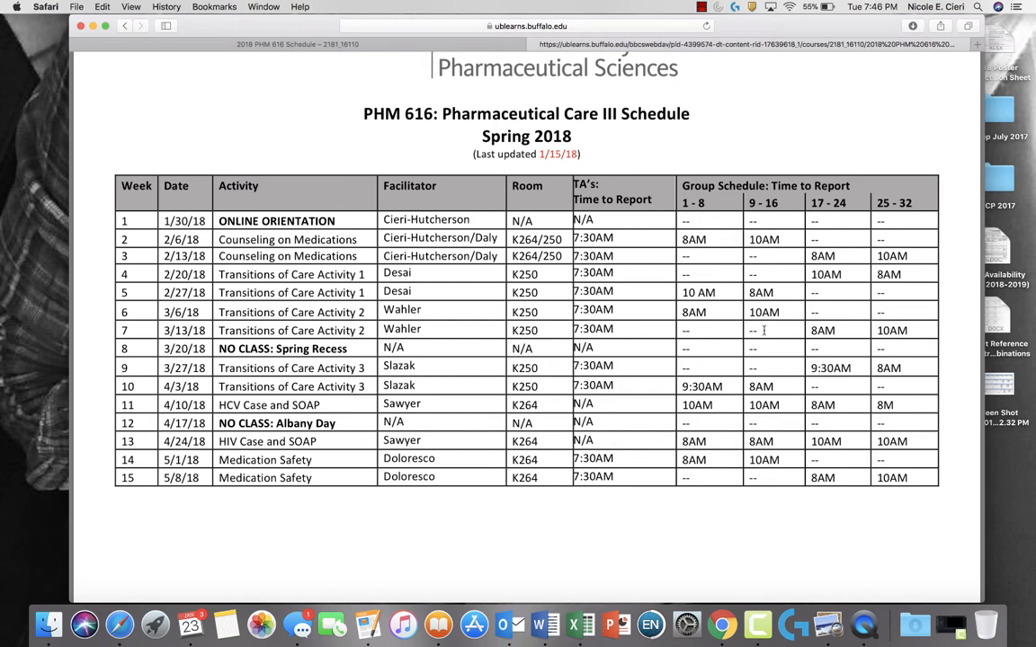
pyautogui.moveTo(770, 330)
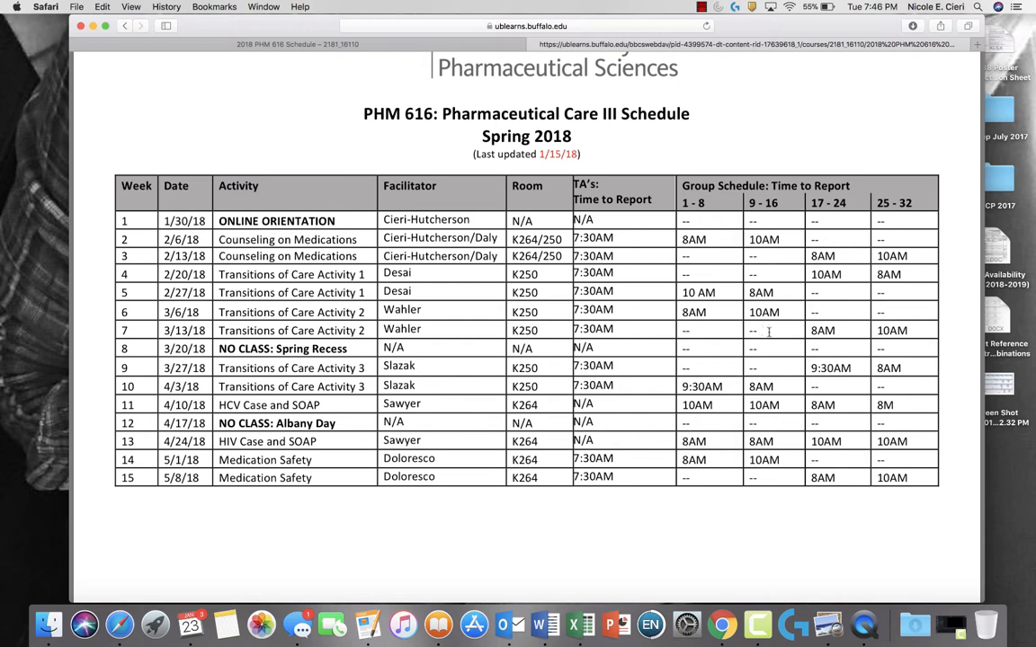
pyautogui.moveTo(779, 245)
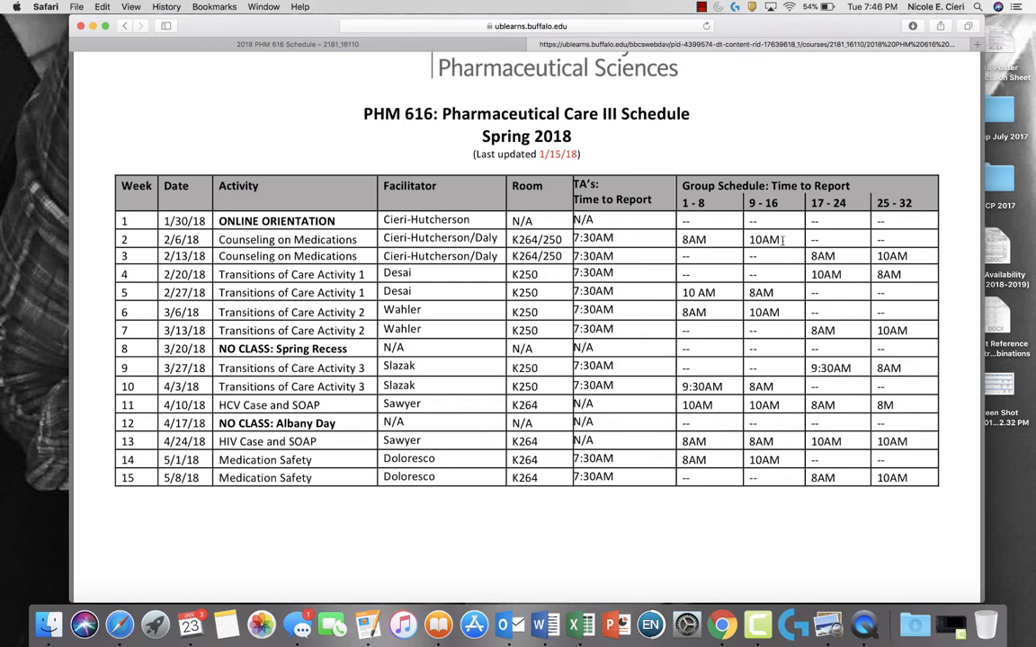
pyautogui.moveTo(720, 236)
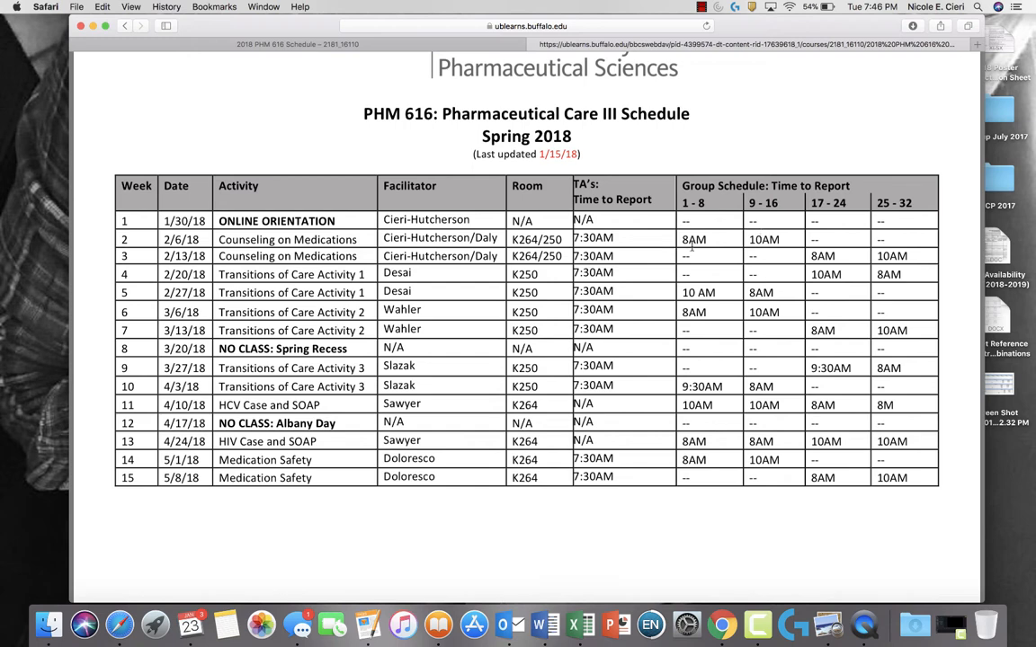
pyautogui.moveTo(712, 291)
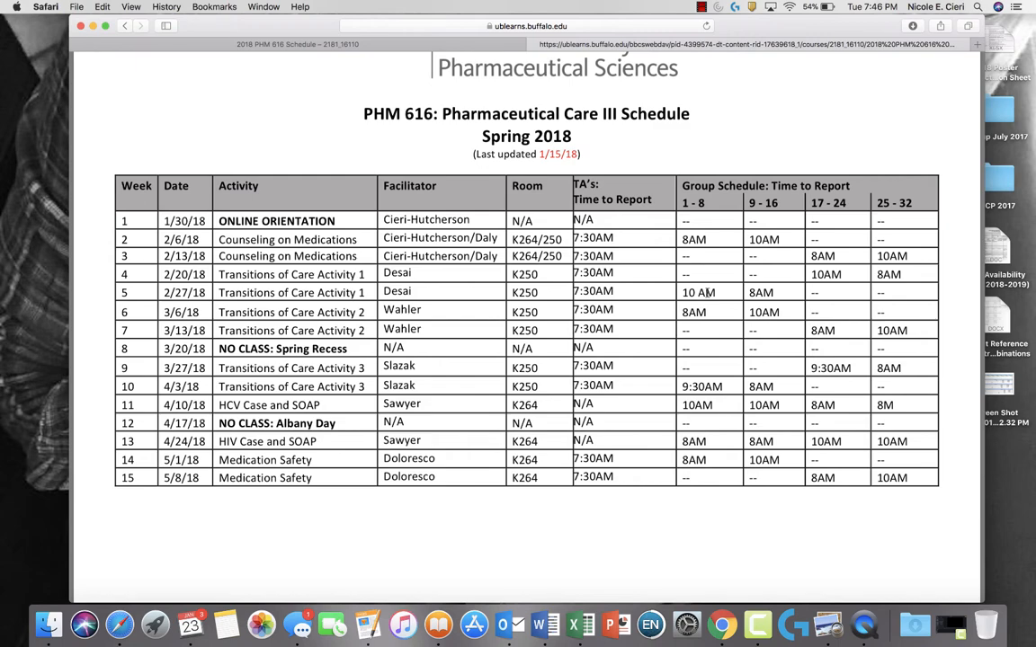
pyautogui.scroll(-3)
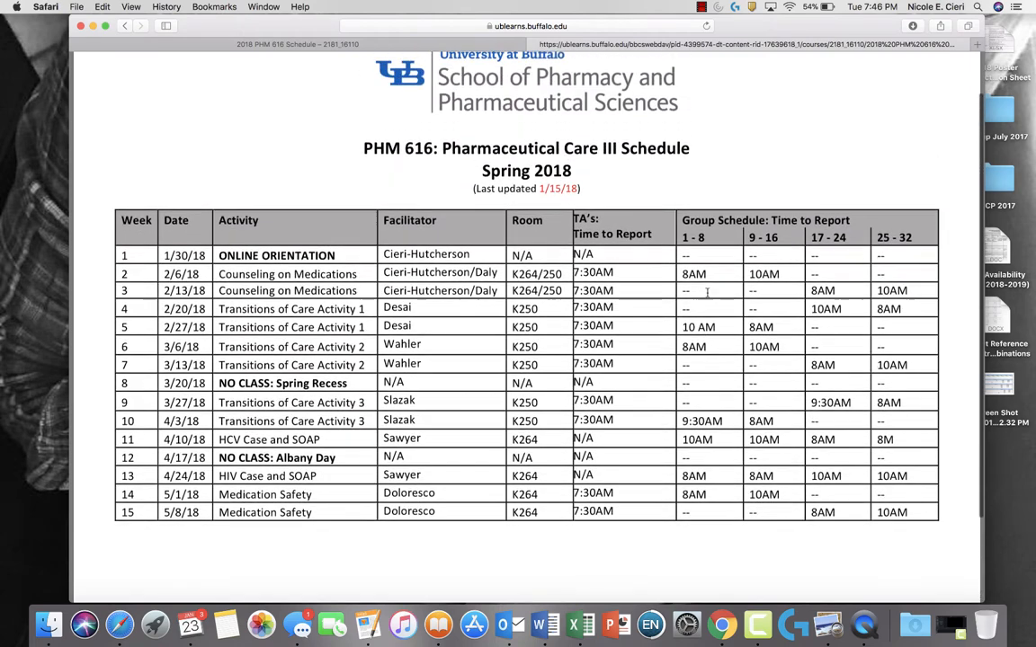
pyautogui.scroll(-3)
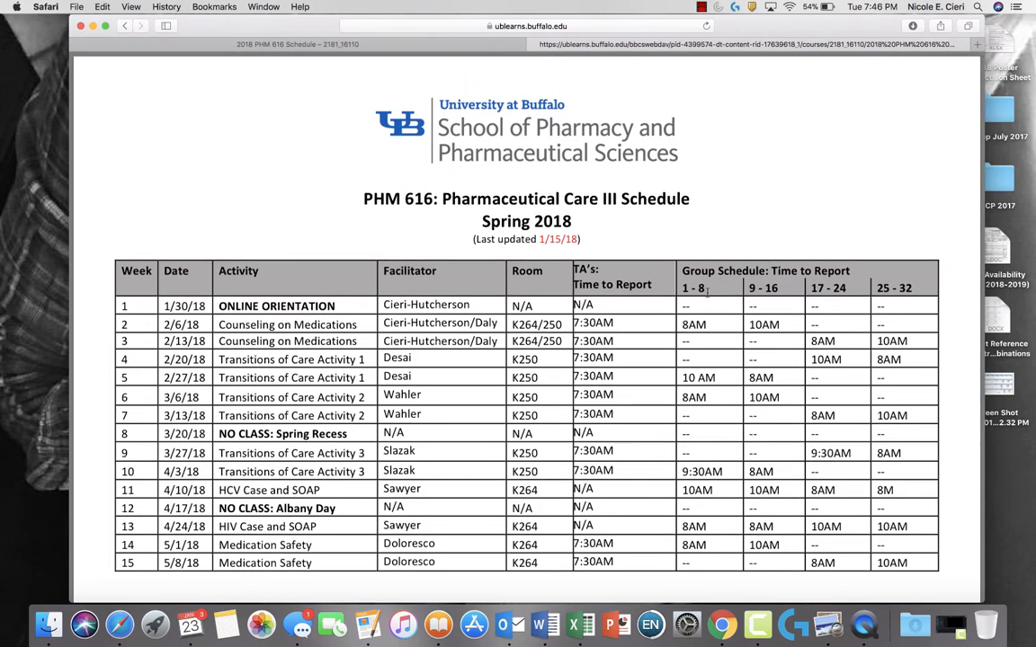
pyautogui.moveTo(516, 68)
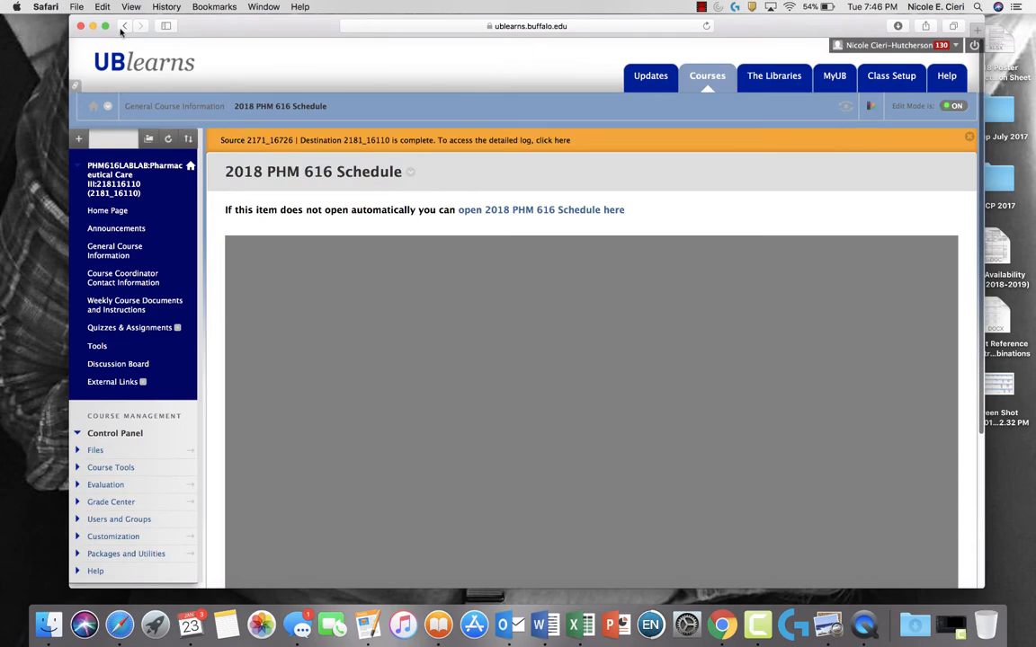
pyautogui.click(109, 25)
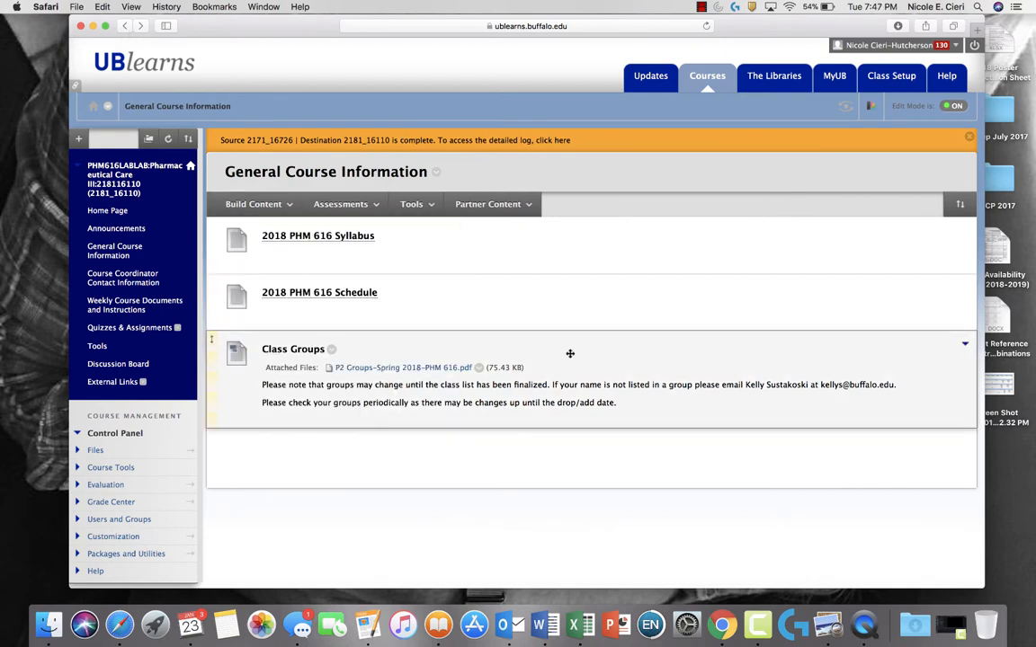
pyautogui.moveTo(378, 367)
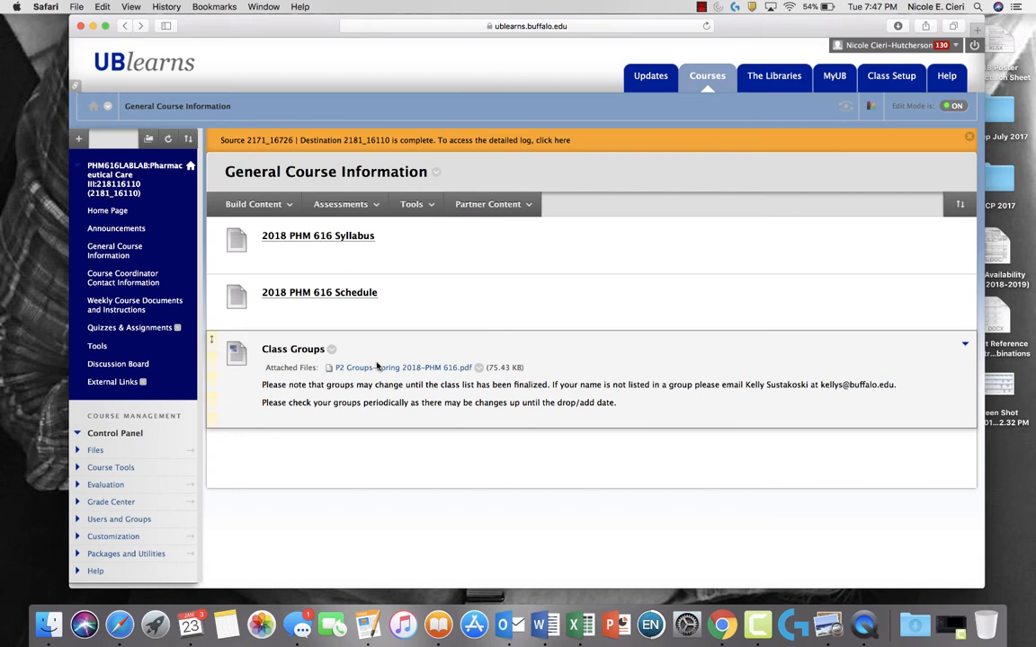
pyautogui.click(381, 366)
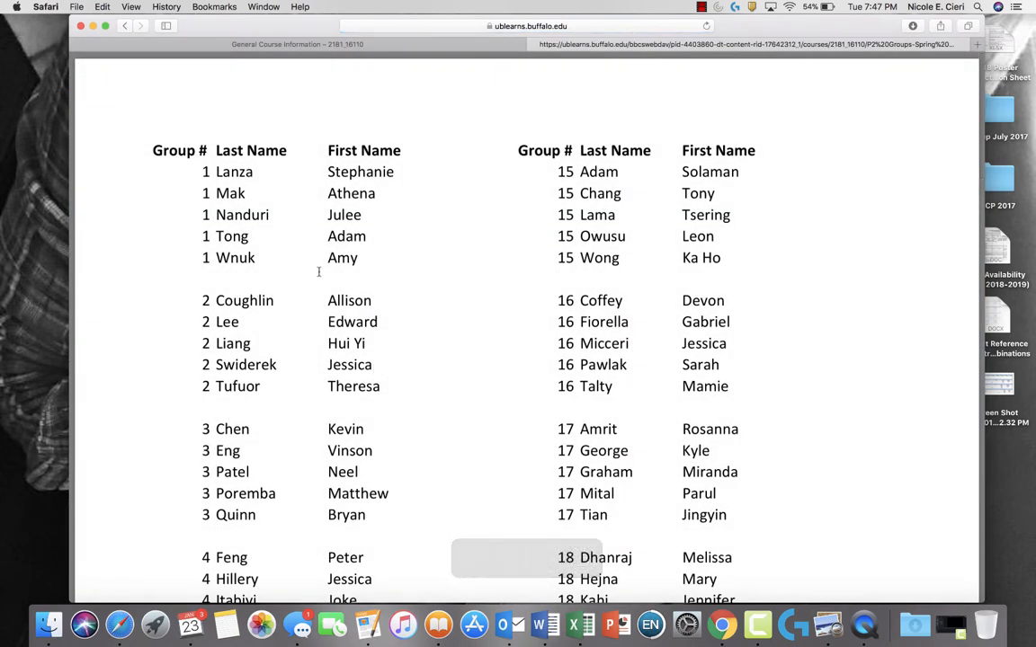
pyautogui.scroll(-3)
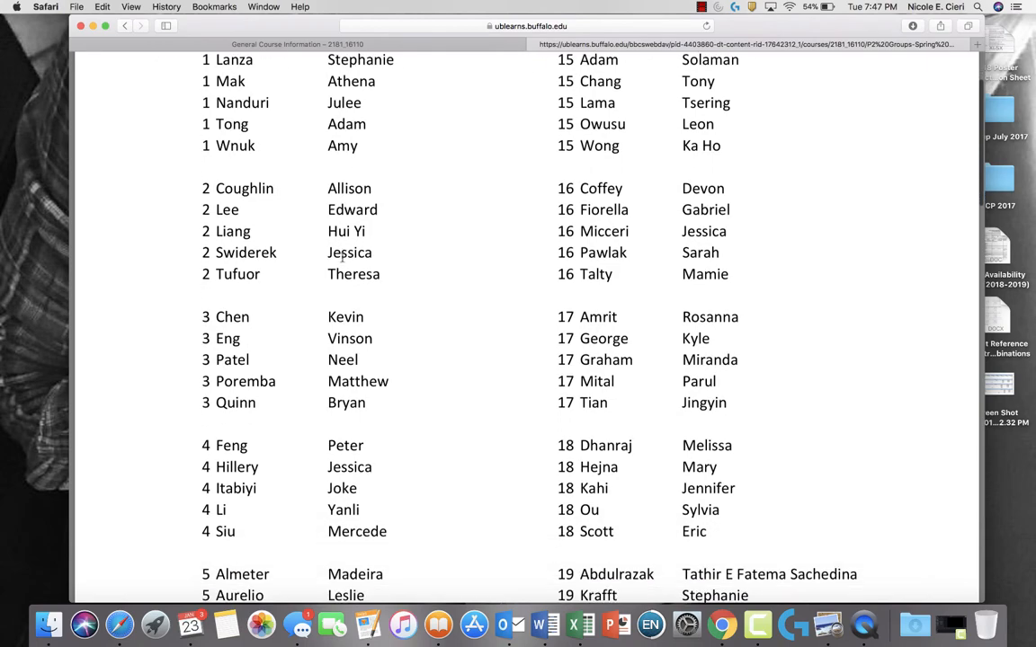
pyautogui.scroll(-3)
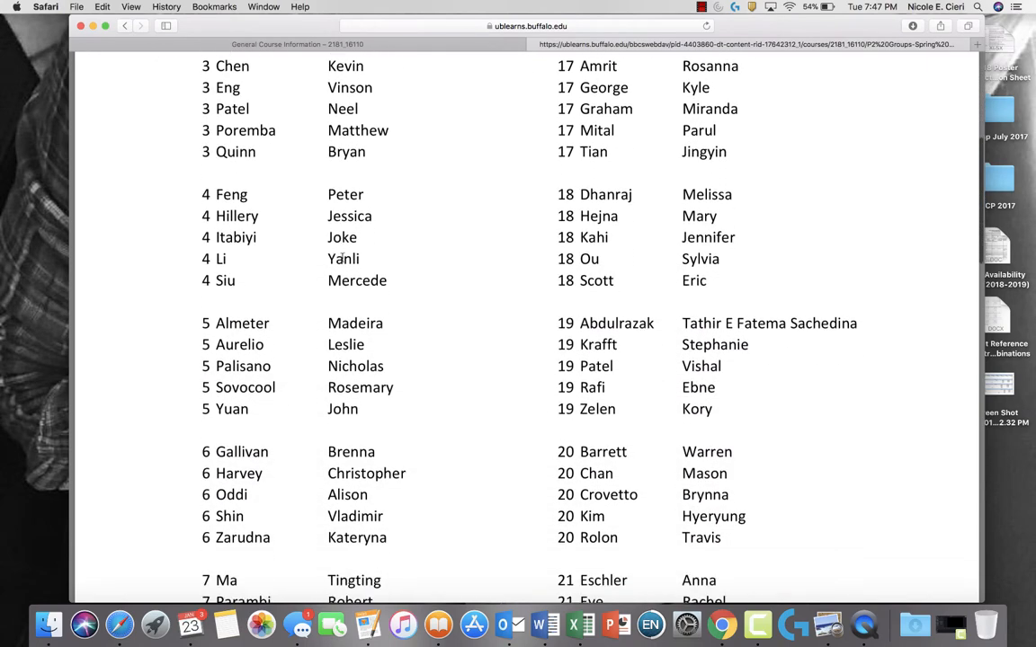
pyautogui.scroll(-3)
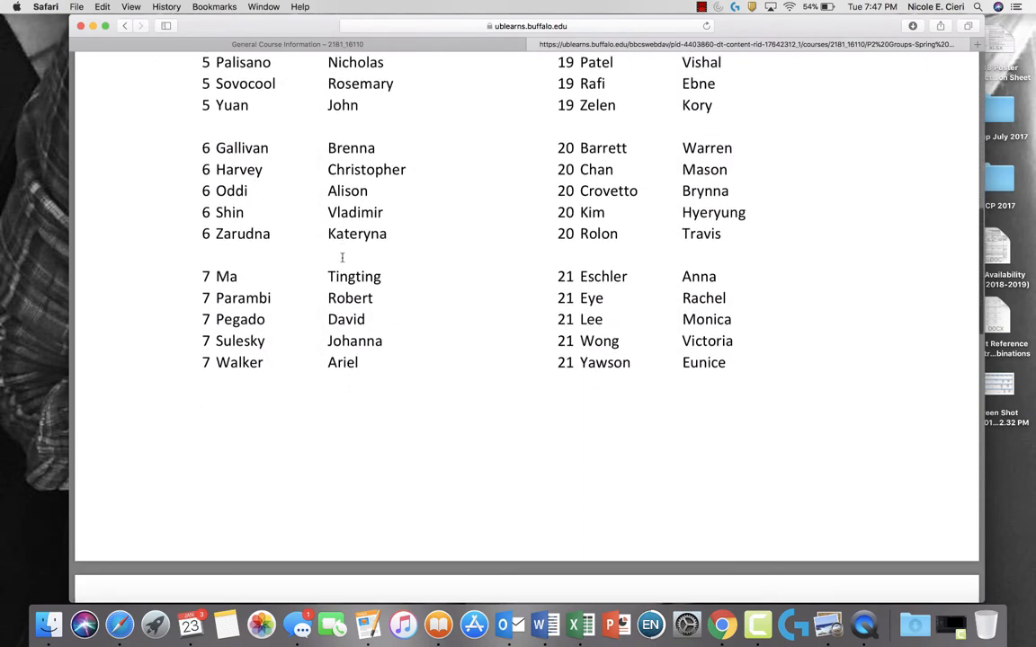
pyautogui.scroll(3)
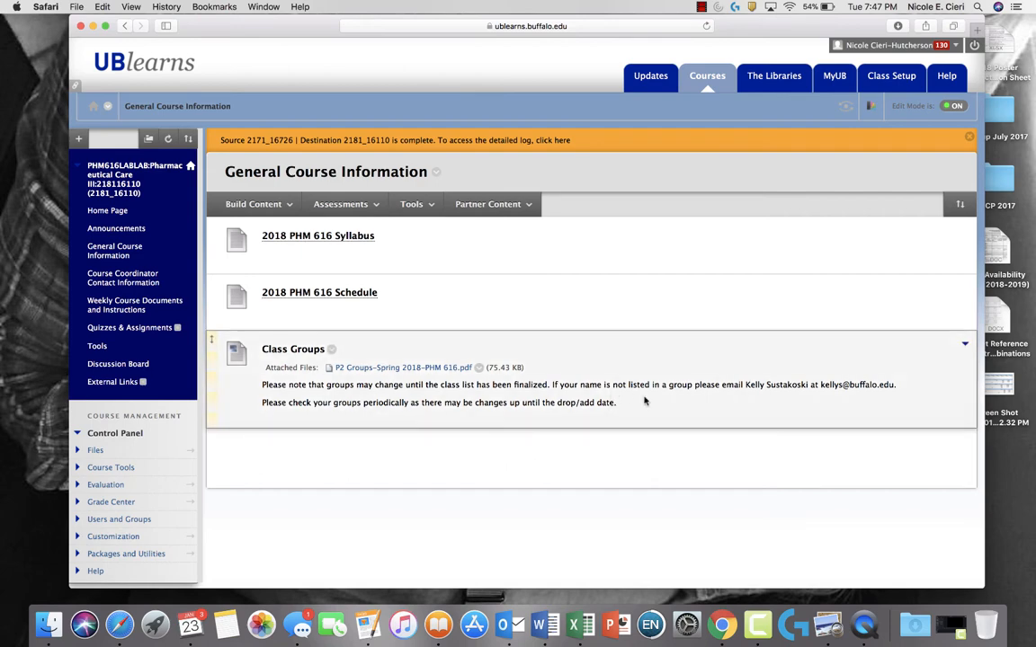
pyautogui.moveTo(651, 417)
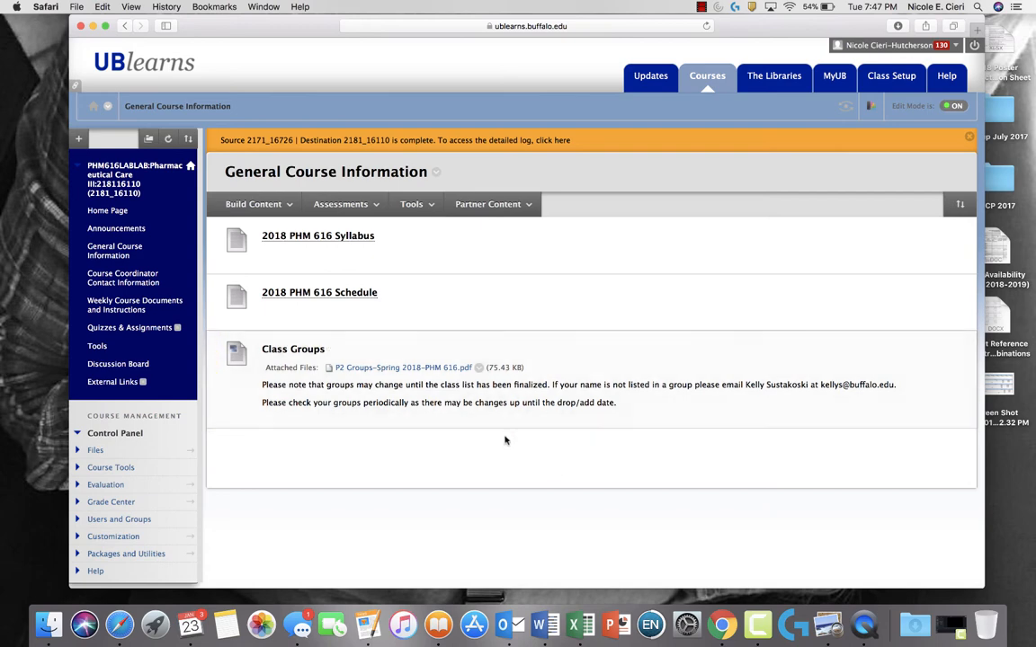
pyautogui.moveTo(510, 463)
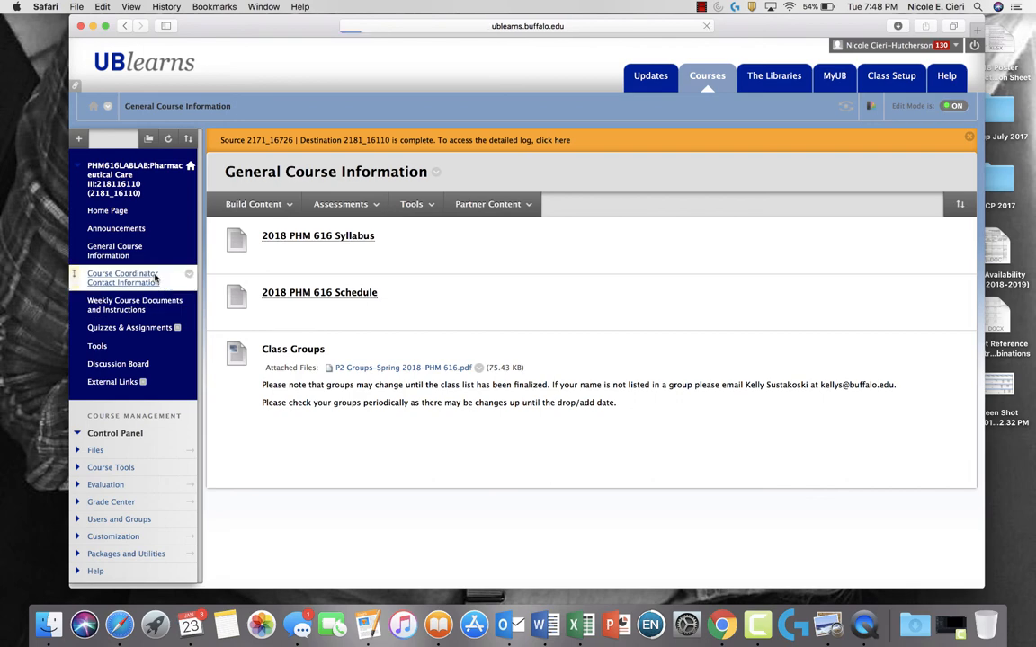
# View the Course Coordinator Contact Information, then open Weekly Course Documents and Instructions
pyautogui.click(122, 277)
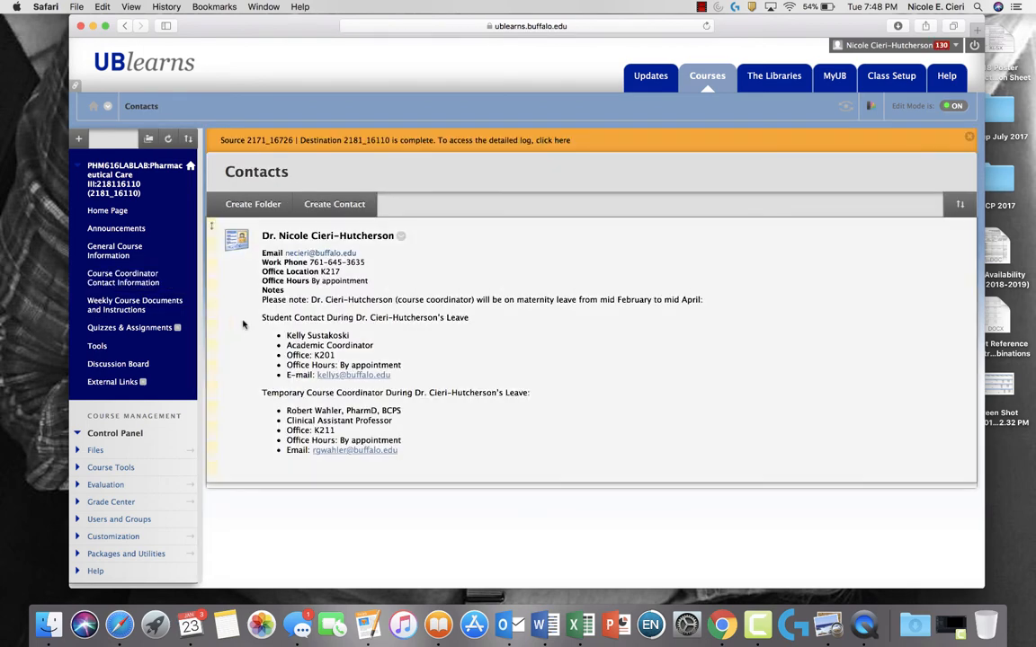
pyautogui.moveTo(241, 374)
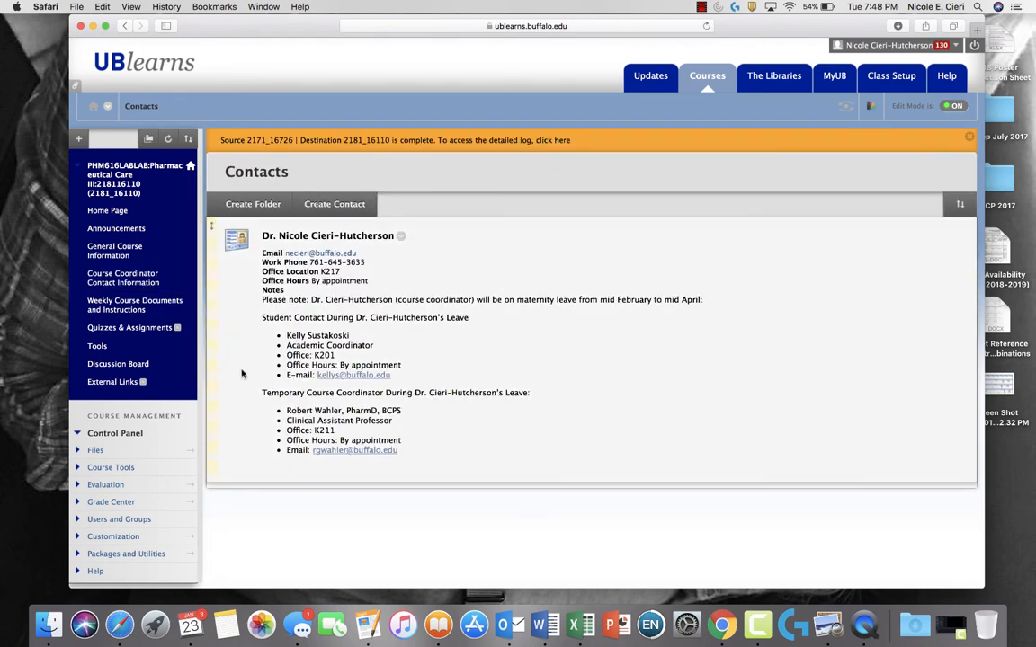
pyautogui.moveTo(194, 286)
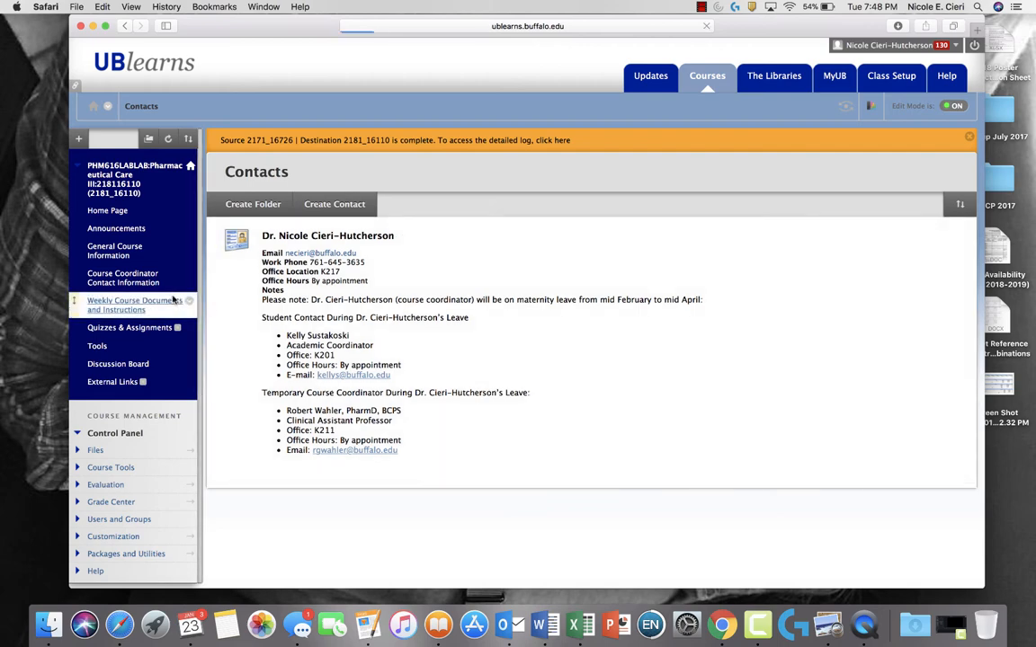
pyautogui.click(130, 300)
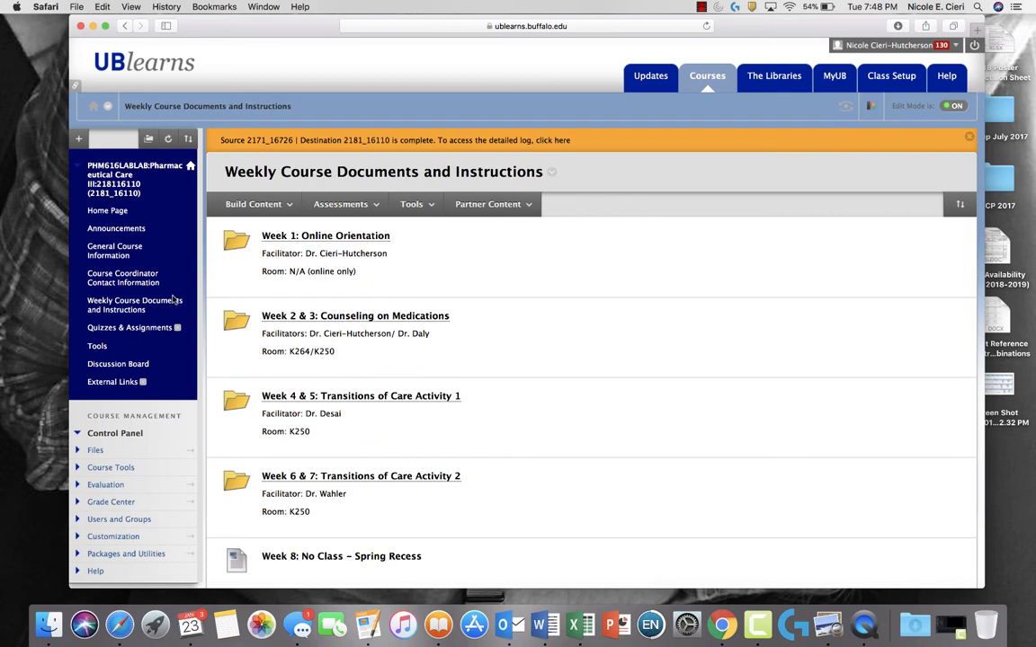
pyautogui.moveTo(421, 252)
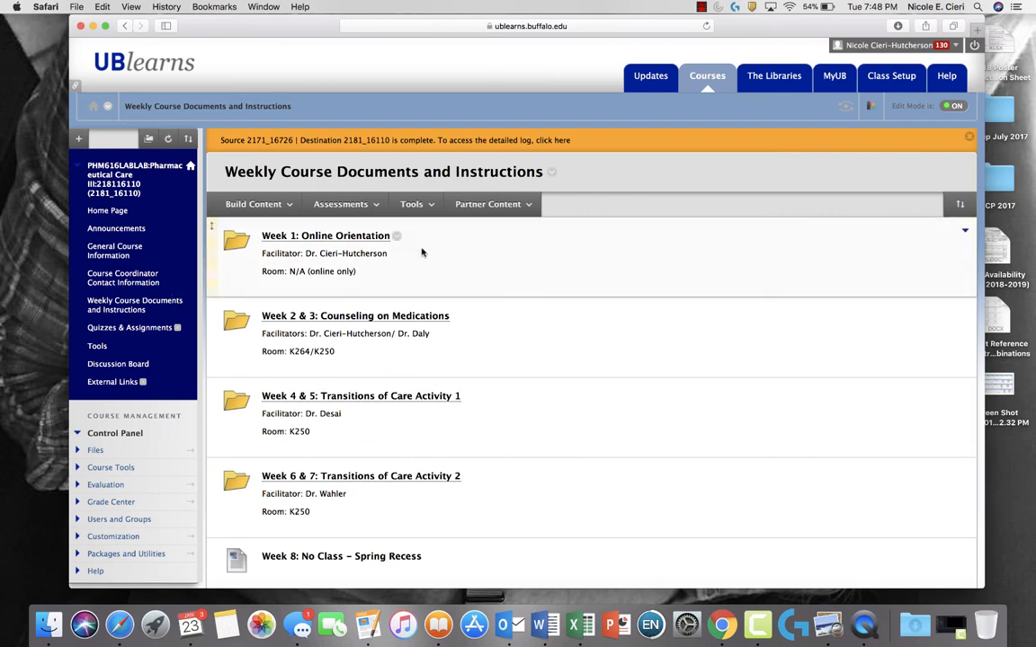
pyautogui.moveTo(507, 273)
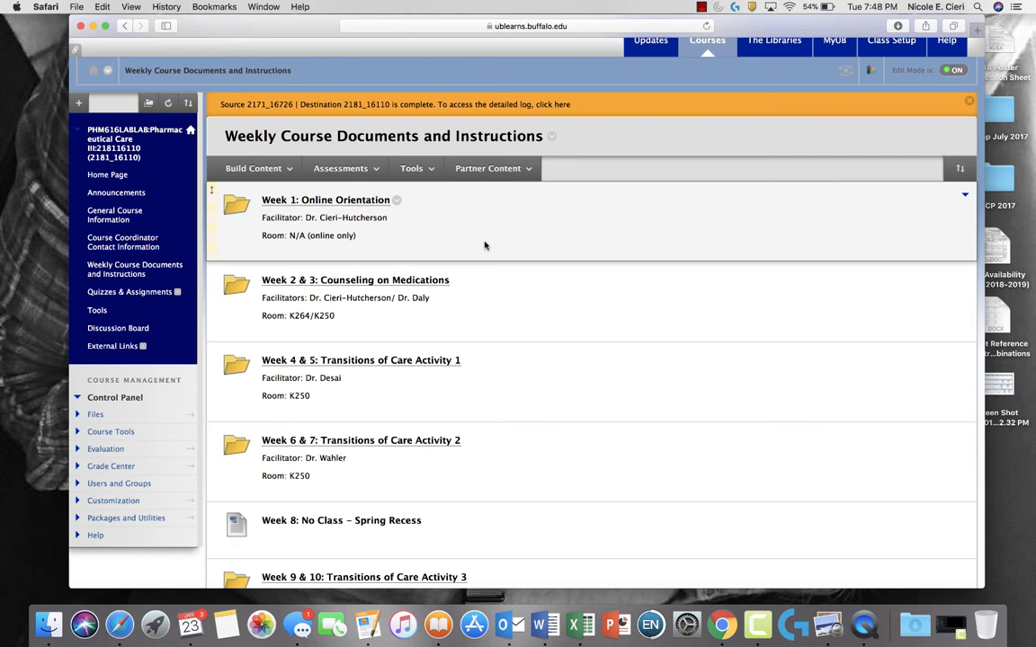
# Browse the weekly folders list, then return to General Course Information
pyautogui.scroll(-3)
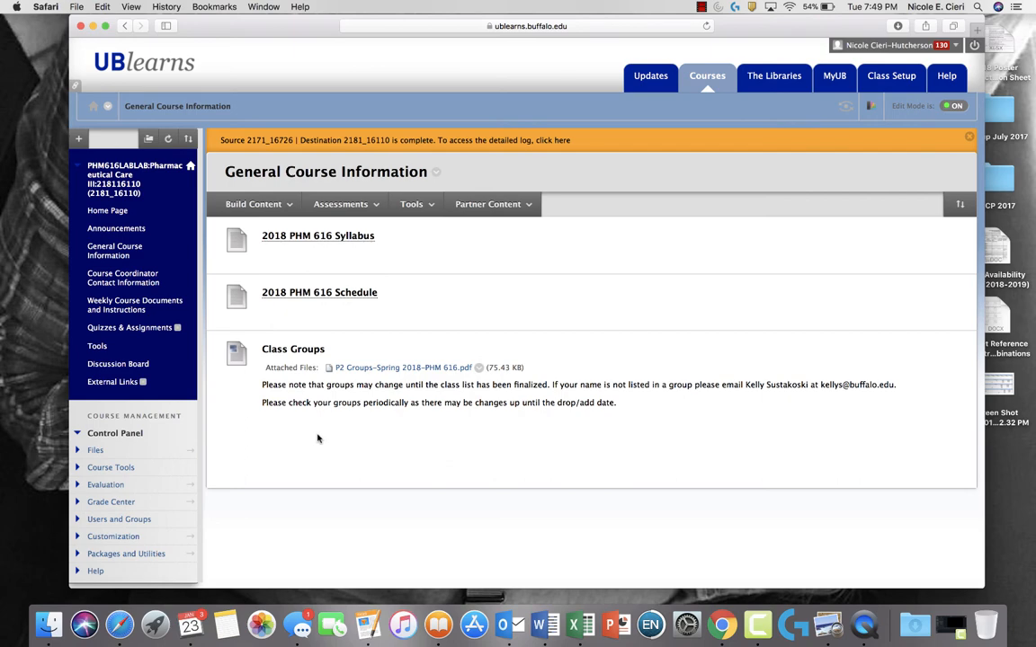
# Open the 2018 PHM 616 Schedule item and load its Spring 2018 schedule PDF manually
pyautogui.click(318, 291)
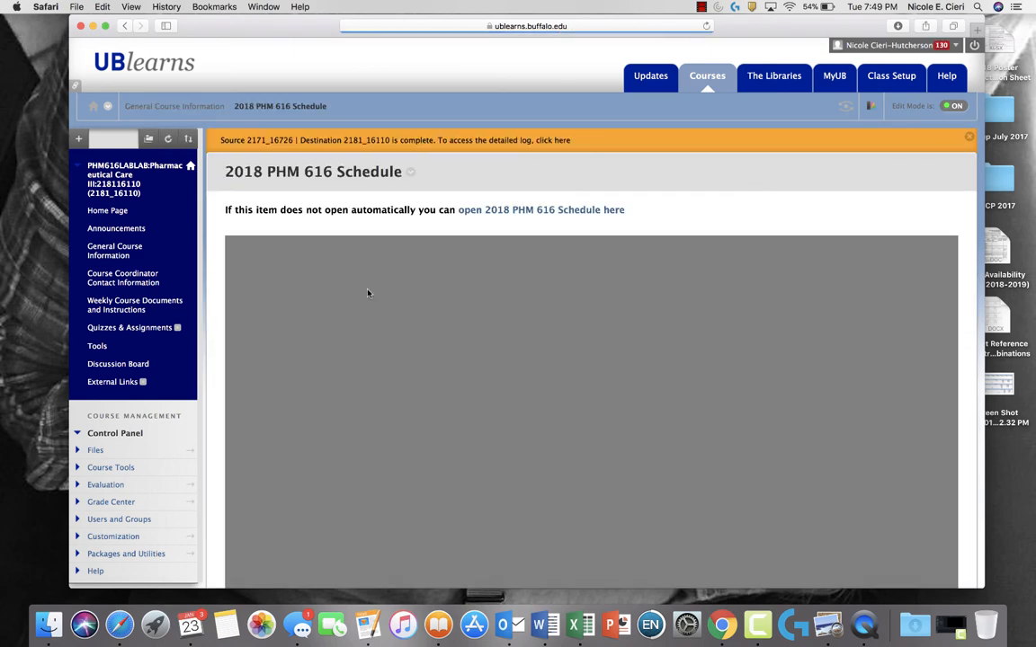
pyautogui.scroll(-3)
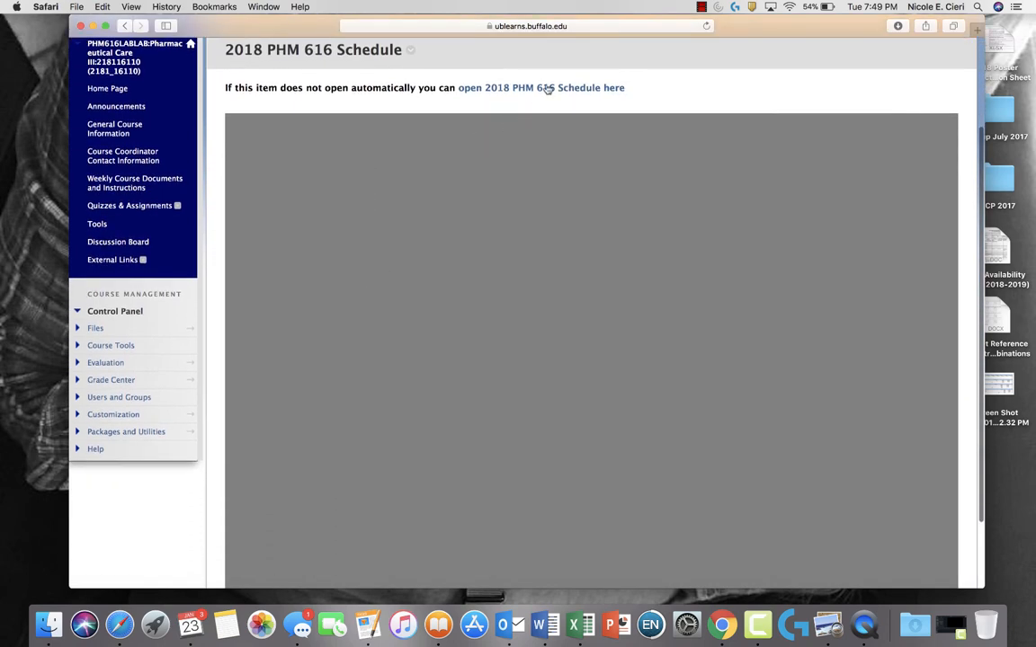
pyautogui.click(543, 87)
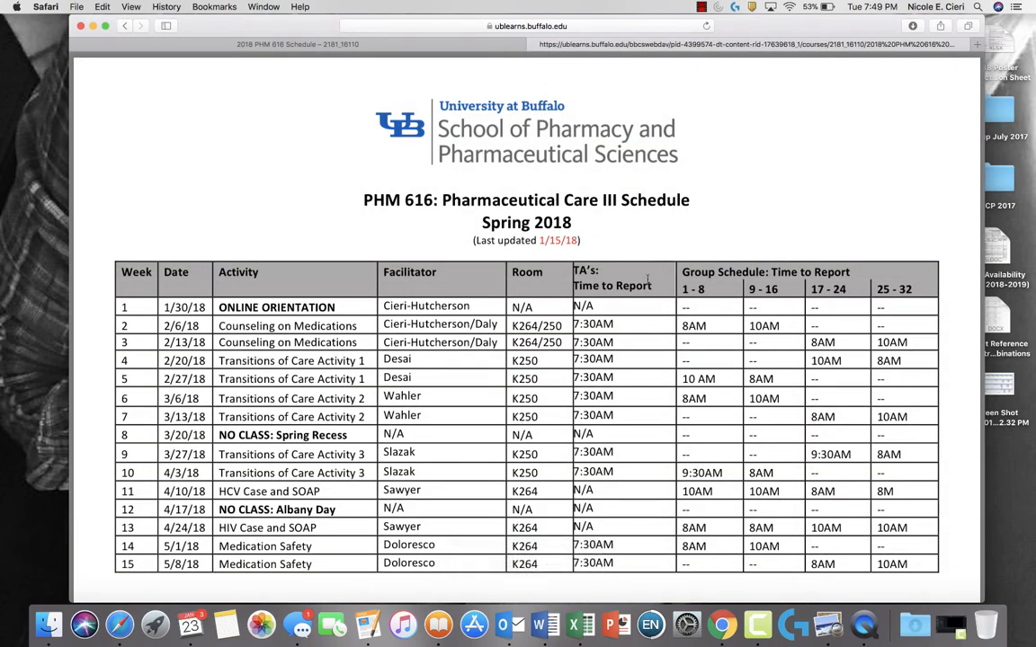
pyautogui.moveTo(358, 417)
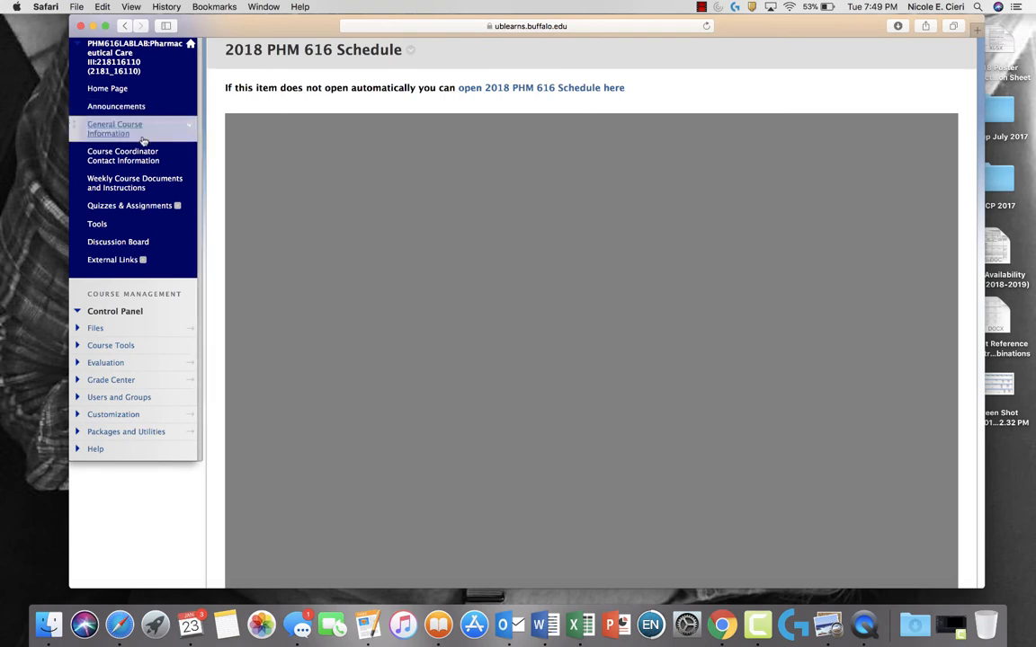
# Browse down the Weekly Course Documents and Instructions list
pyautogui.click(133, 184)
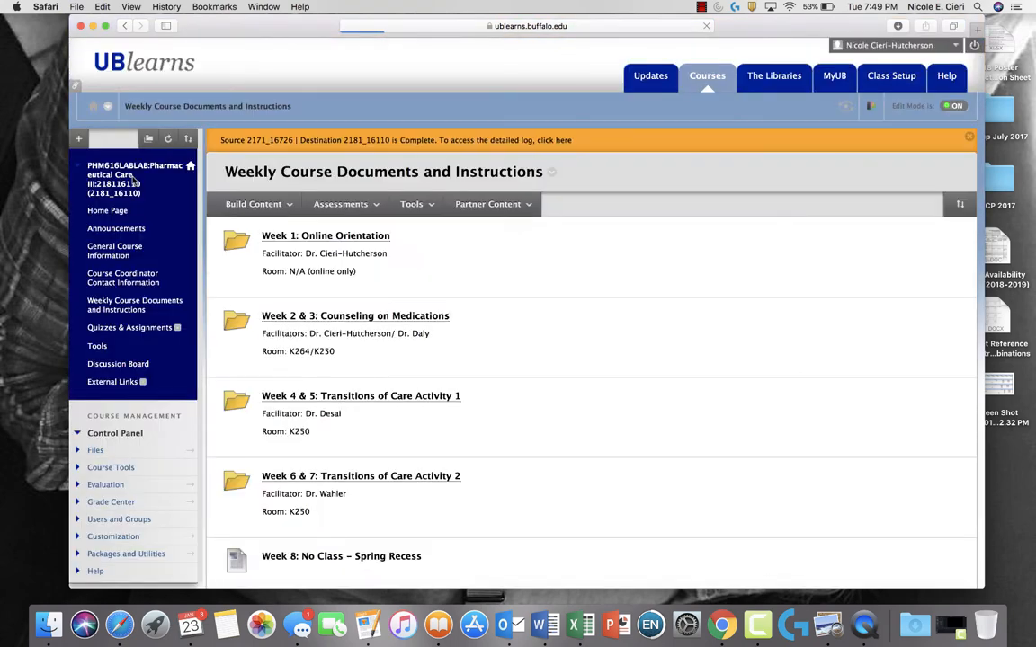
pyautogui.moveTo(611, 363)
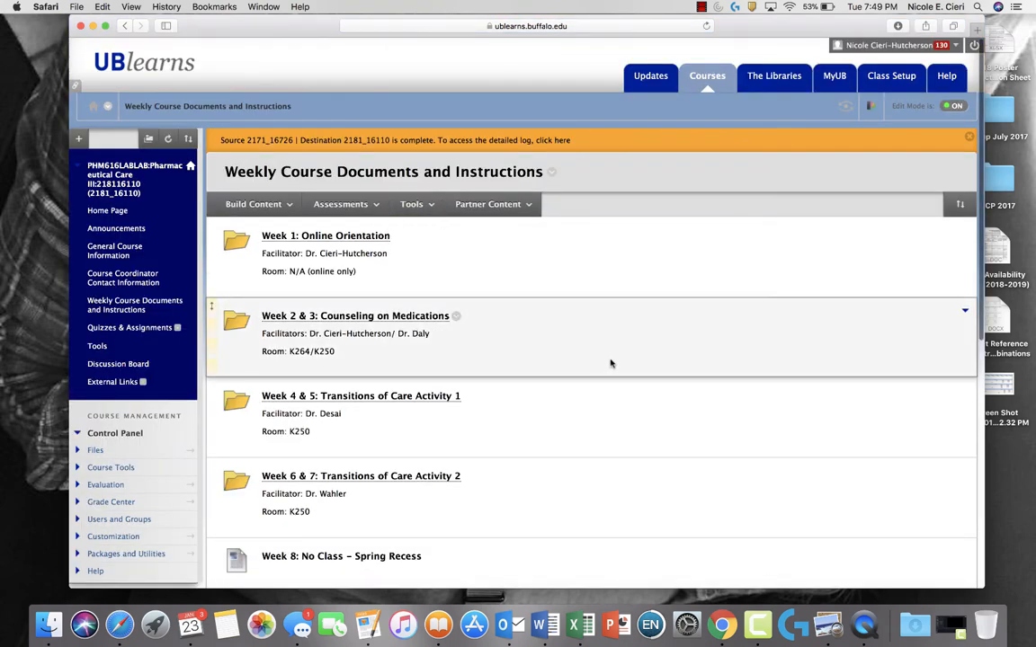
pyautogui.scroll(-3)
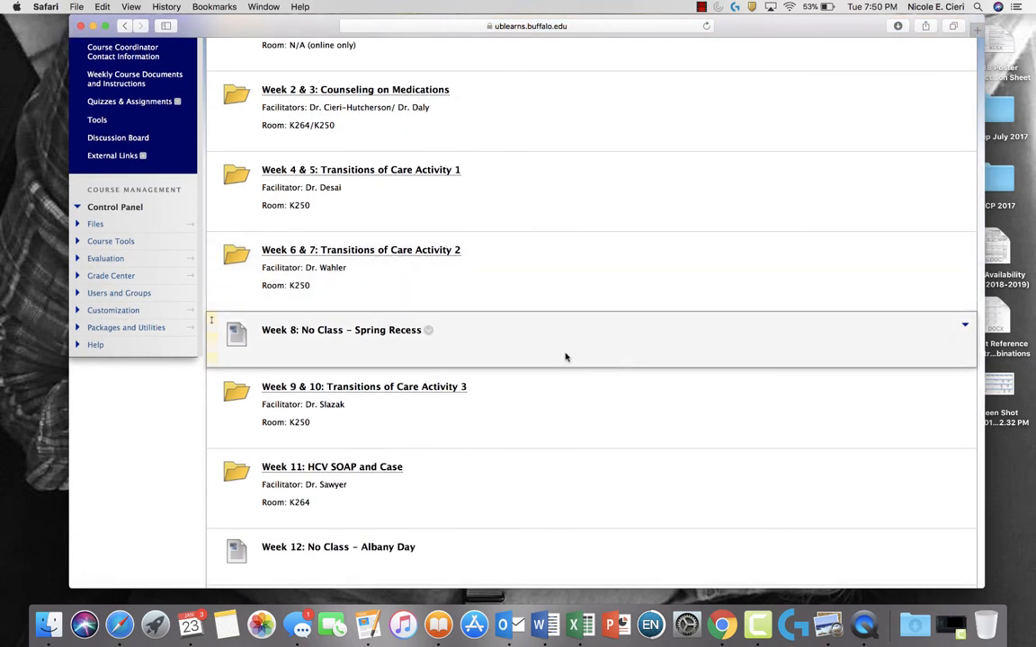
pyautogui.scroll(-3)
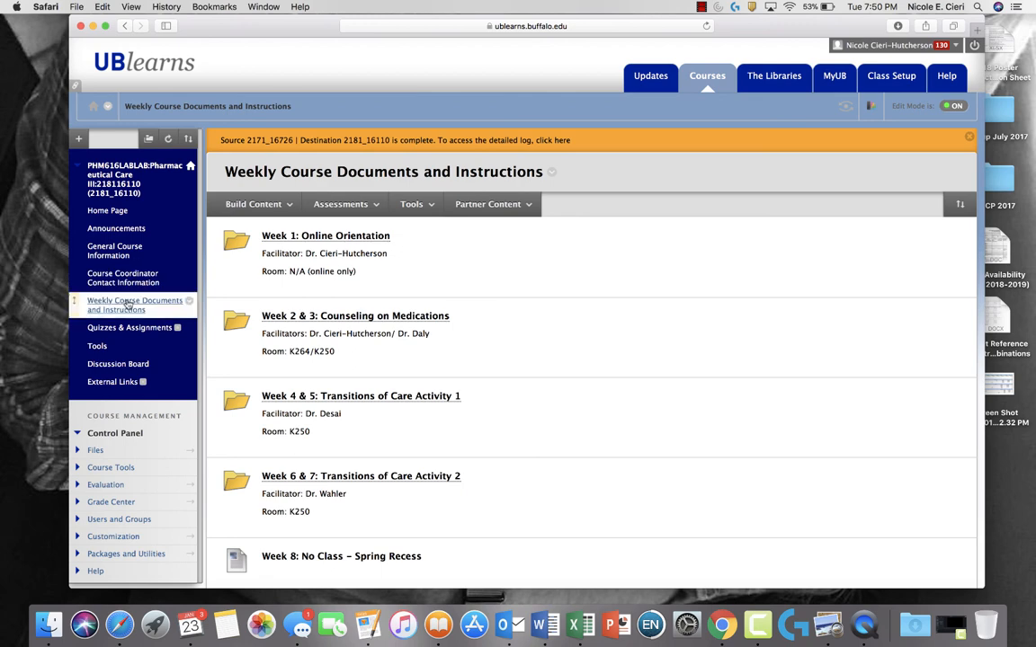
pyautogui.moveTo(130, 305)
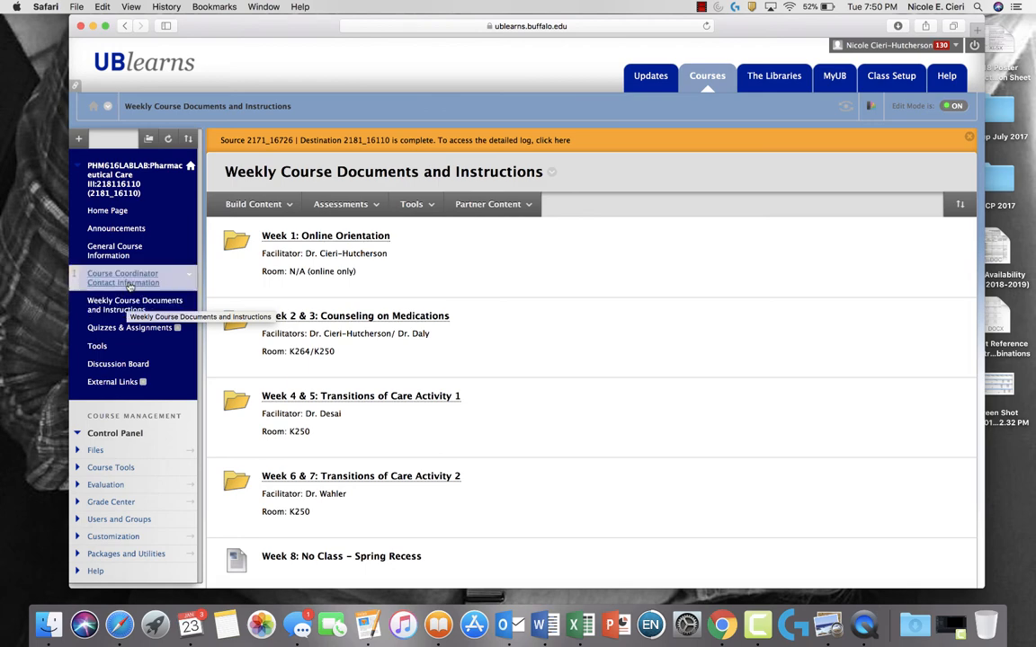
# View the Course Coordinator Contact Information, then land on General Course Information
pyautogui.click(122, 277)
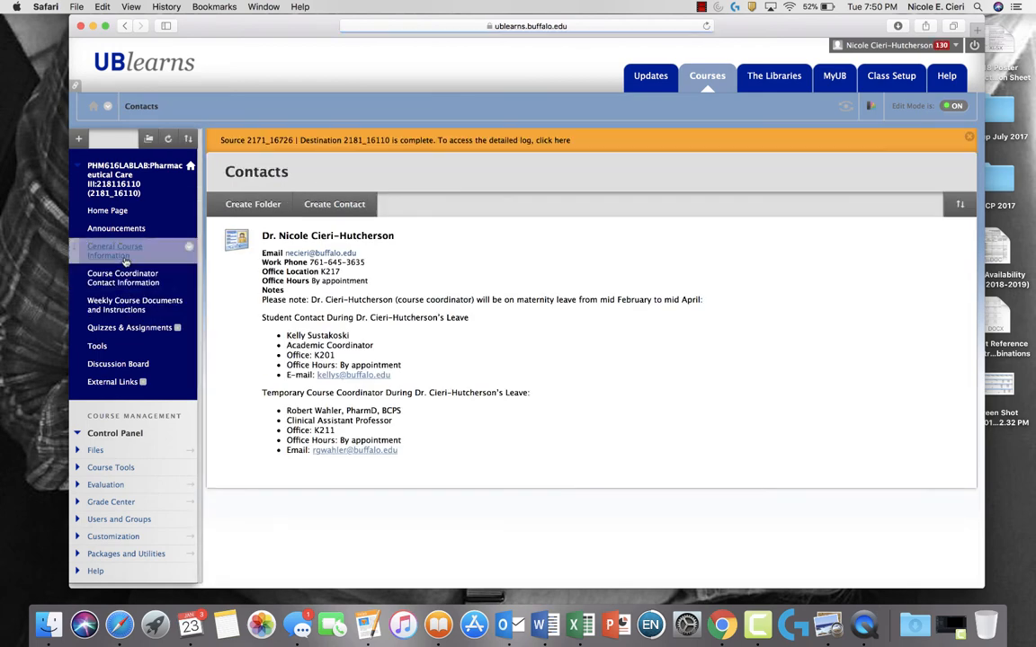
pyautogui.click(115, 250)
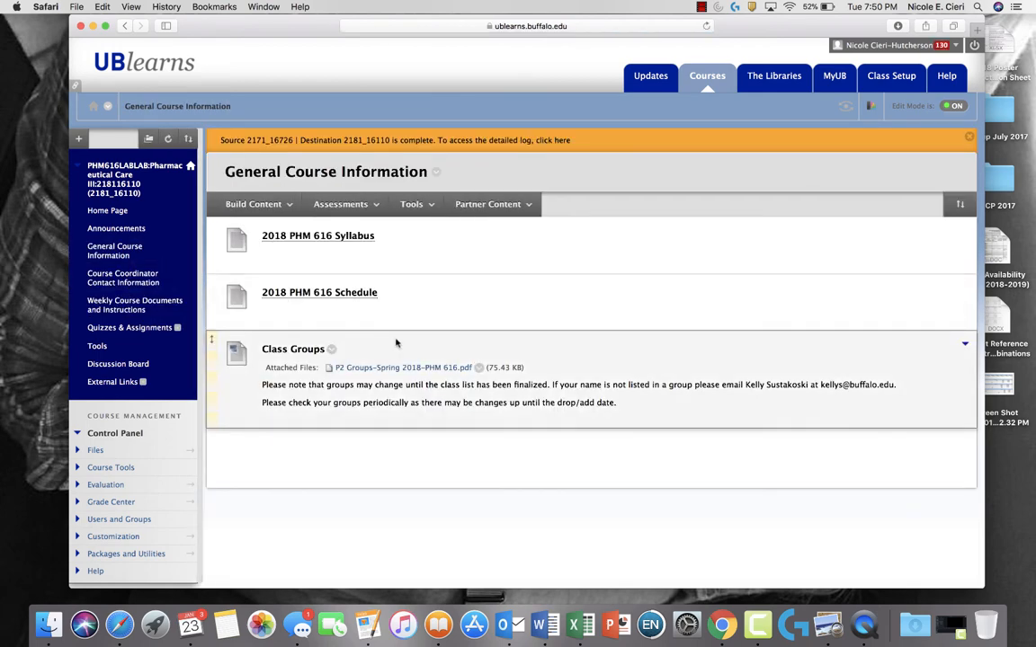
# Load the 2018 PHM 616 Syllabus PDF and read down through its Course Requirements section
pyautogui.click(316, 236)
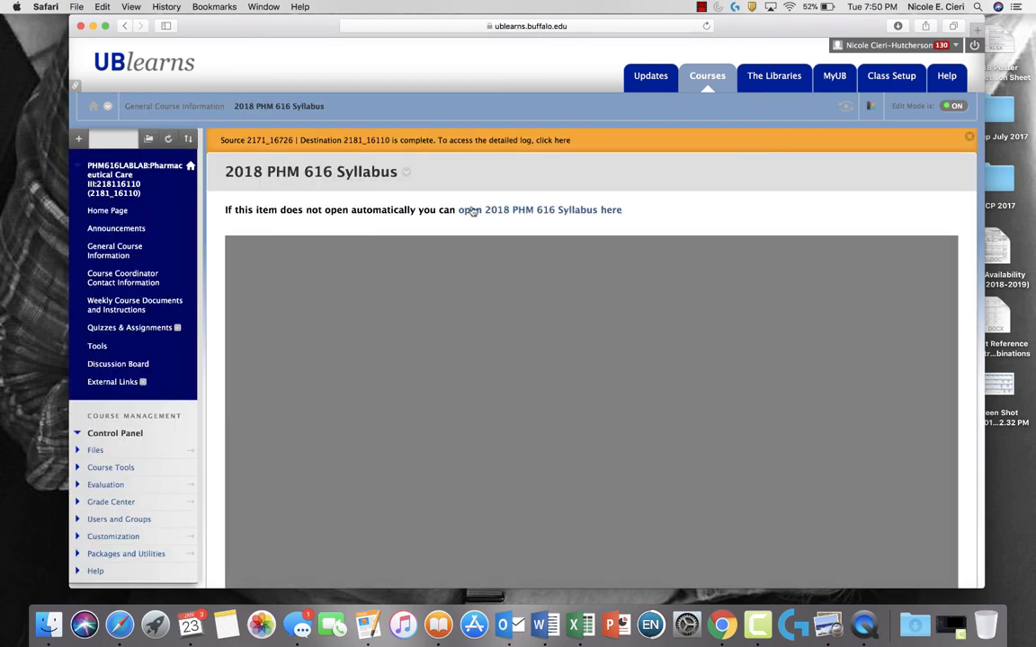
pyautogui.click(539, 209)
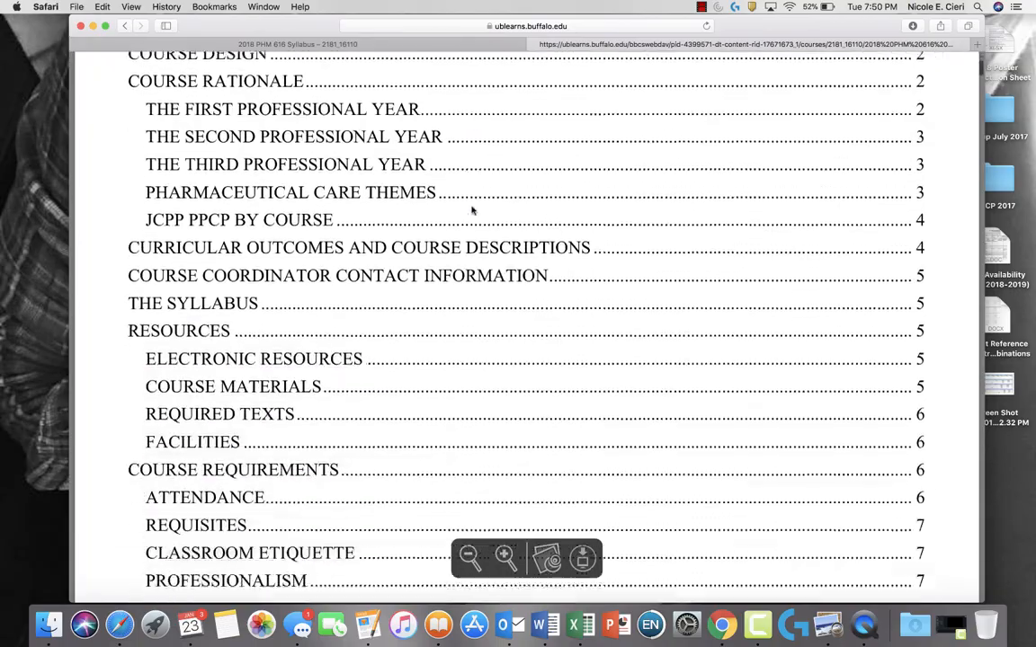
pyautogui.scroll(-3)
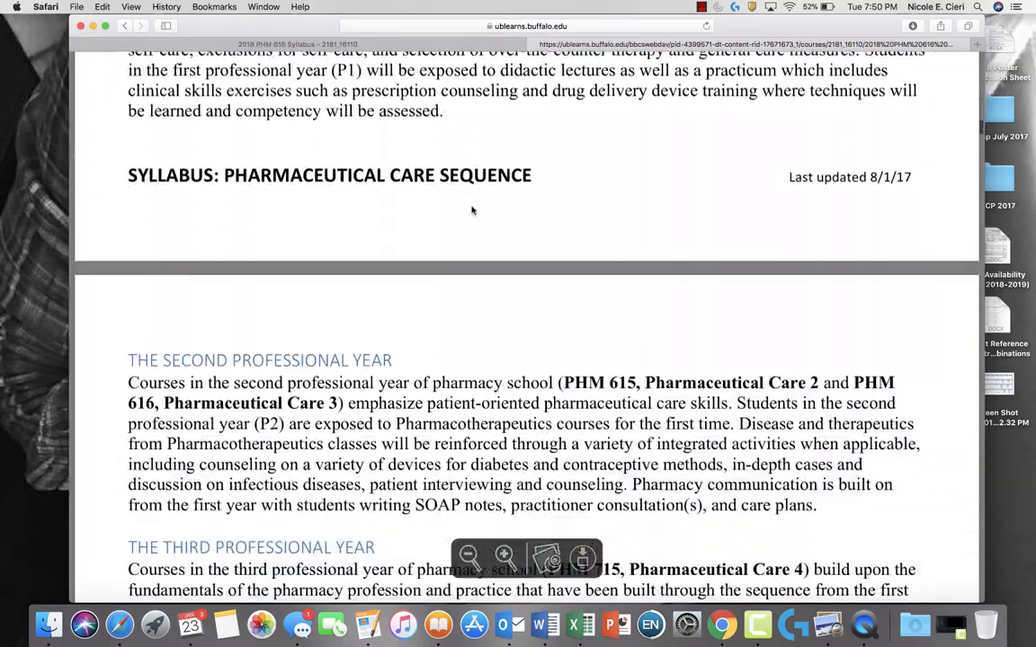
pyautogui.scroll(-3)
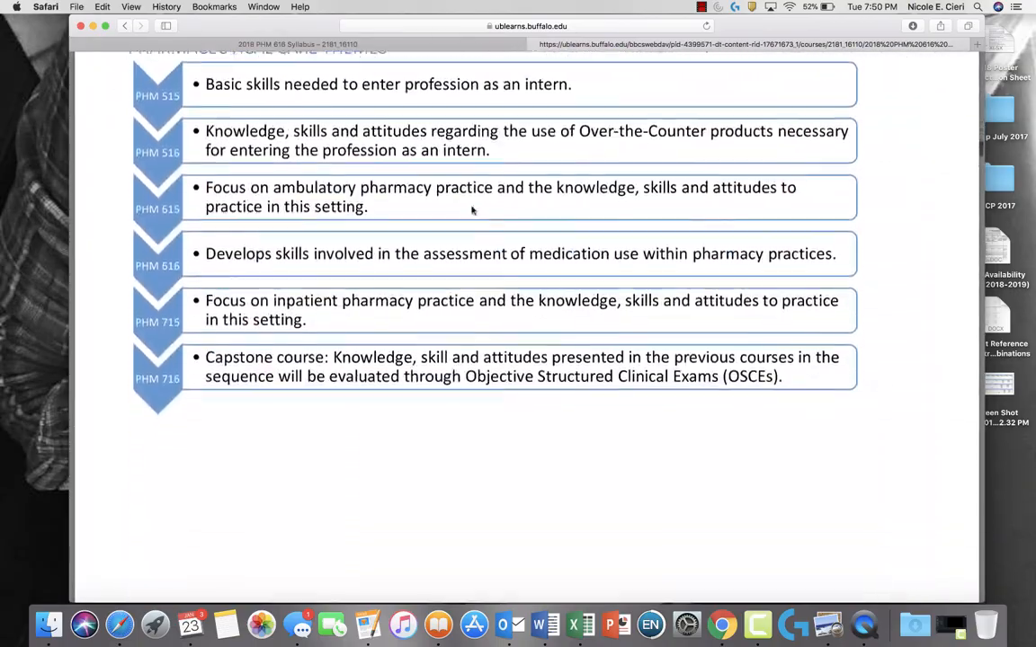
pyautogui.scroll(-3)
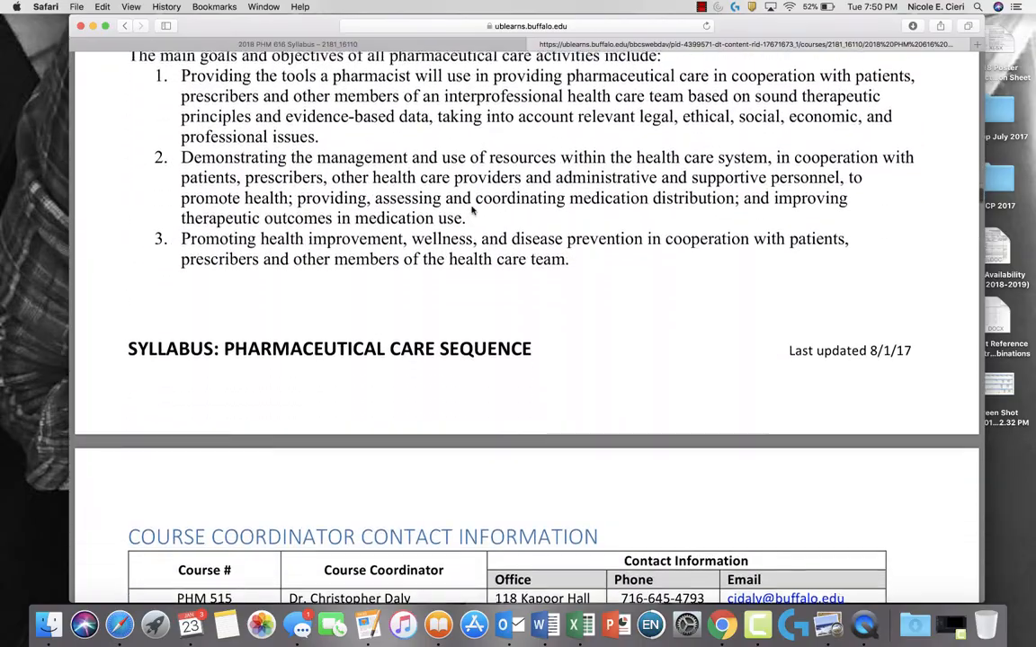
pyautogui.scroll(-3)
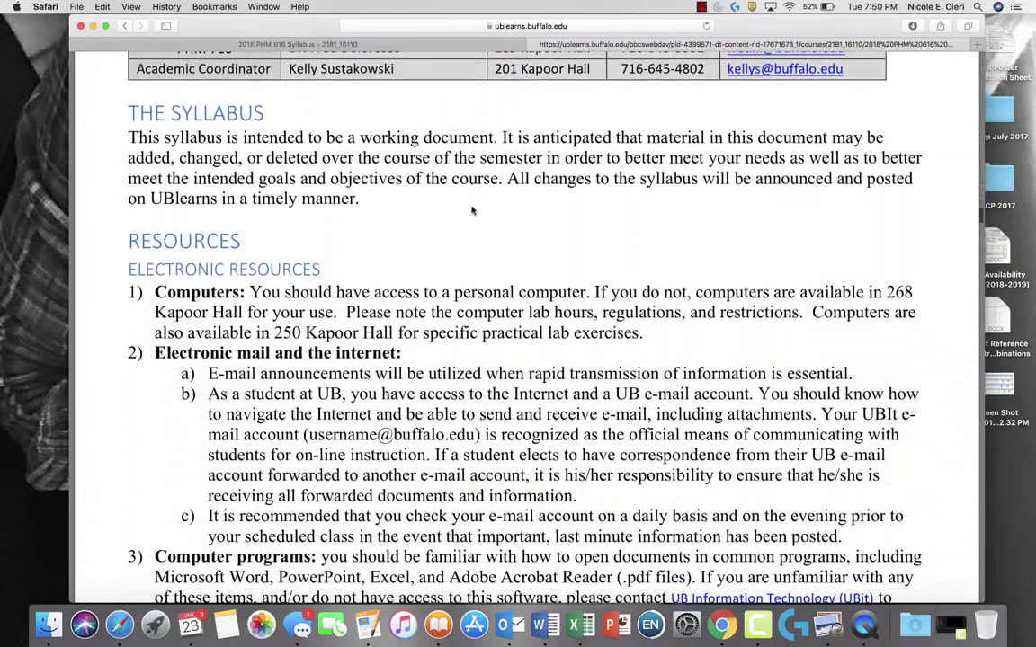
pyautogui.scroll(-3)
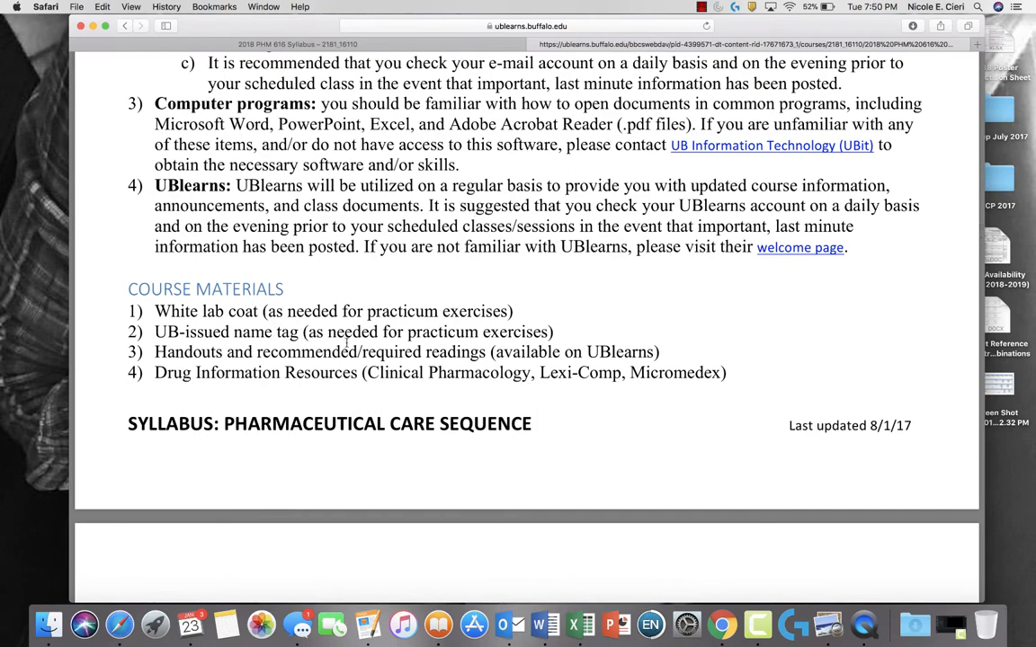
pyautogui.scroll(-3)
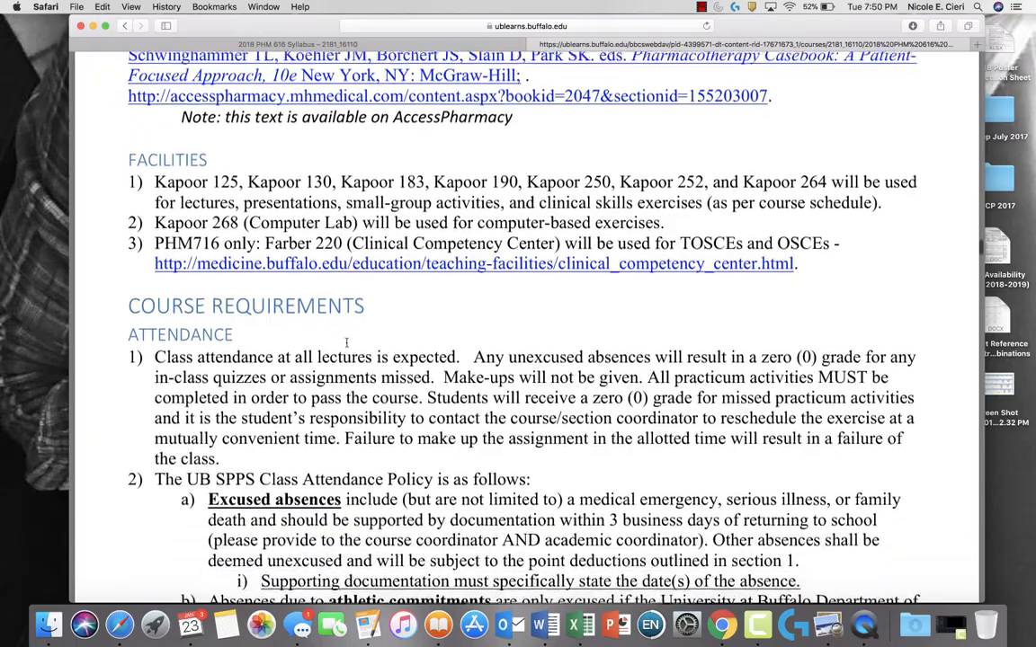
pyautogui.scroll(-3)
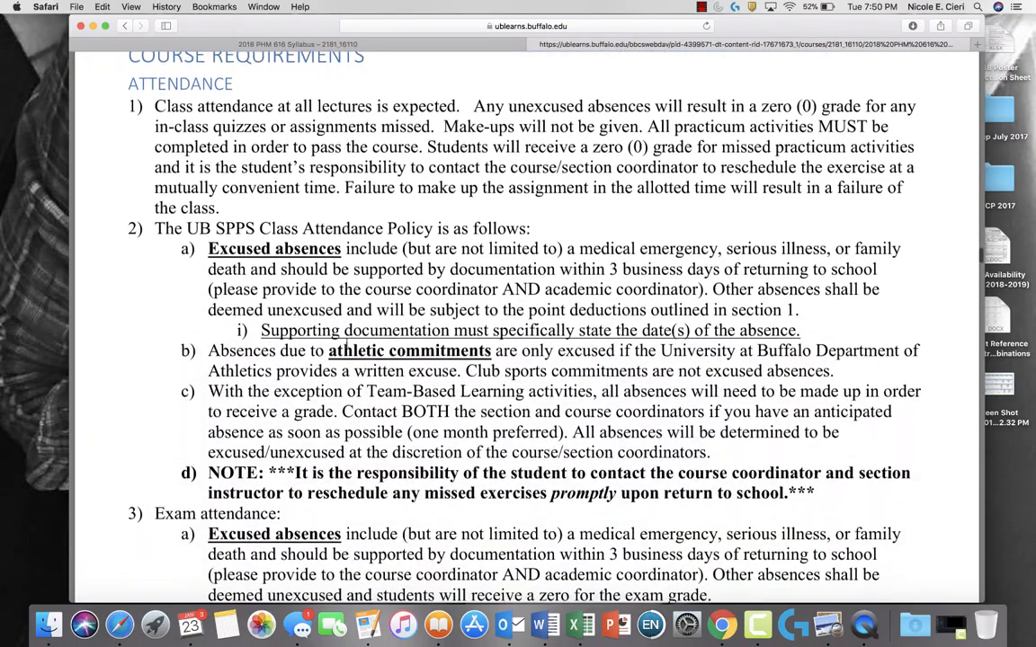
# Continue through the syllabus's attendance and Professionalism policy sections
pyautogui.scroll(-3)
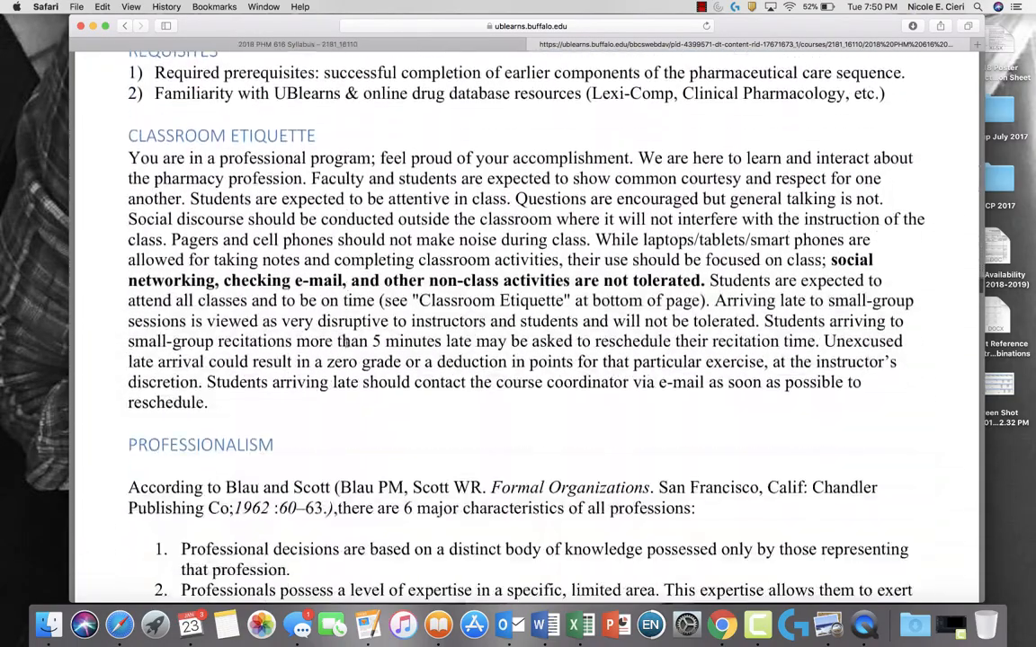
pyautogui.scroll(-3)
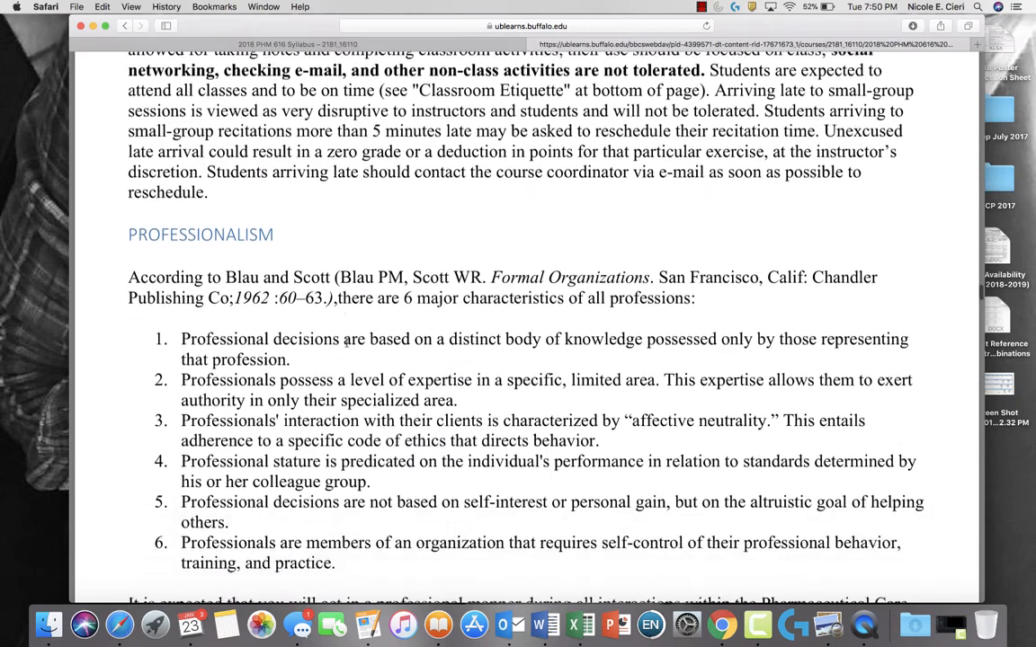
pyautogui.scroll(-3)
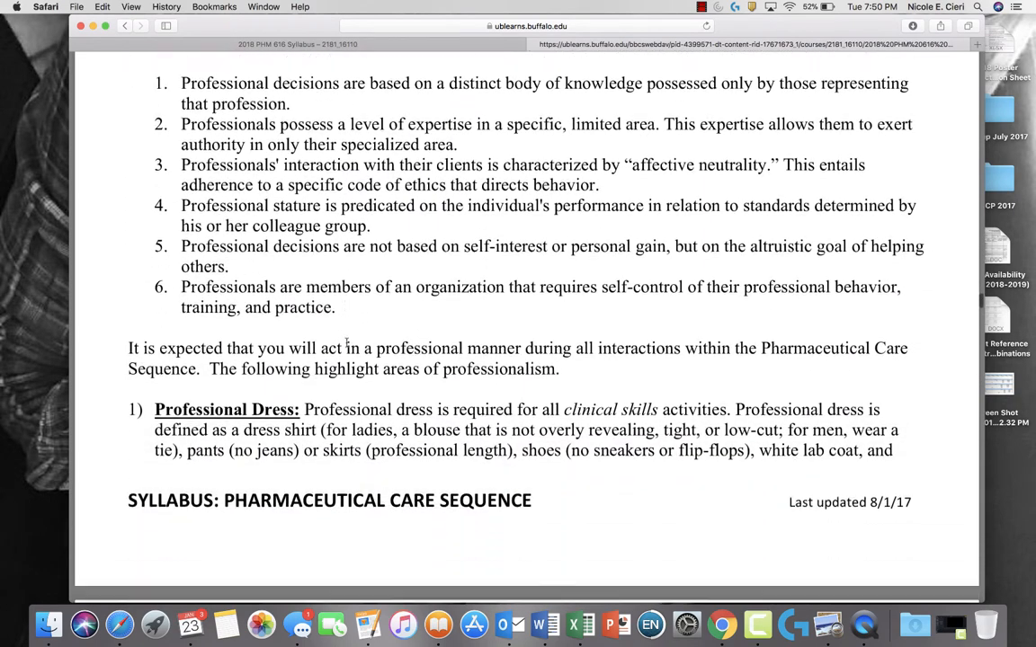
pyautogui.scroll(-3)
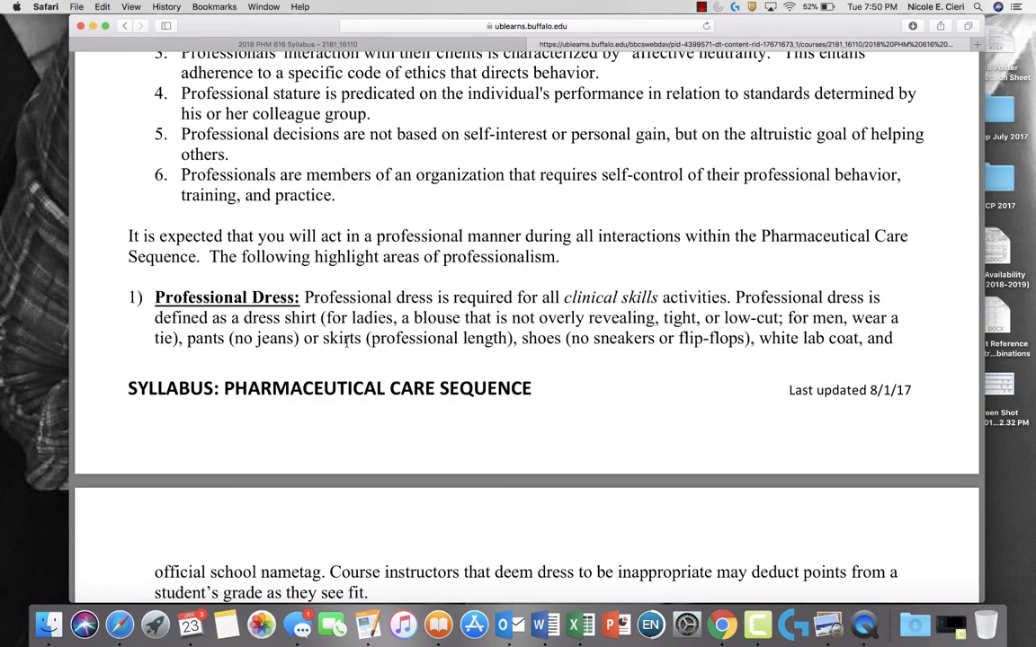
pyautogui.scroll(-3)
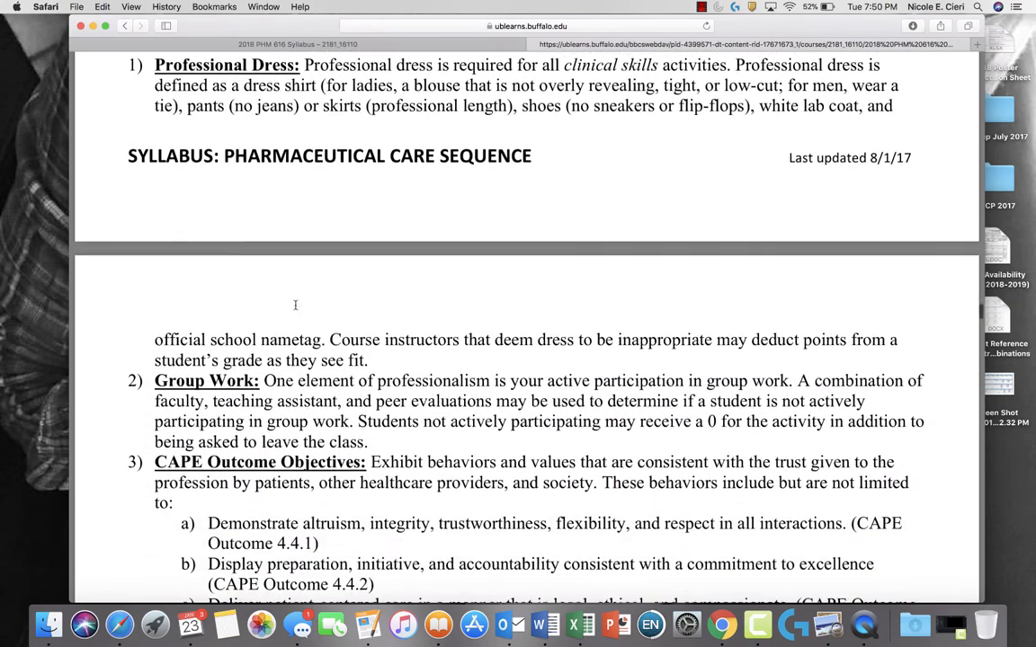
pyautogui.scroll(-3)
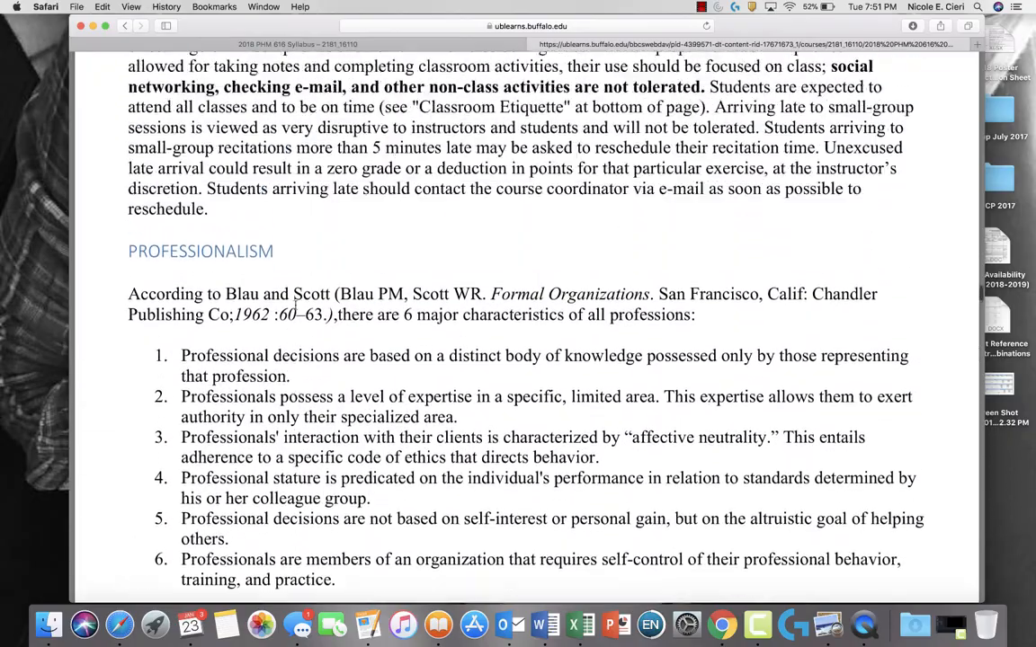
pyautogui.scroll(-3)
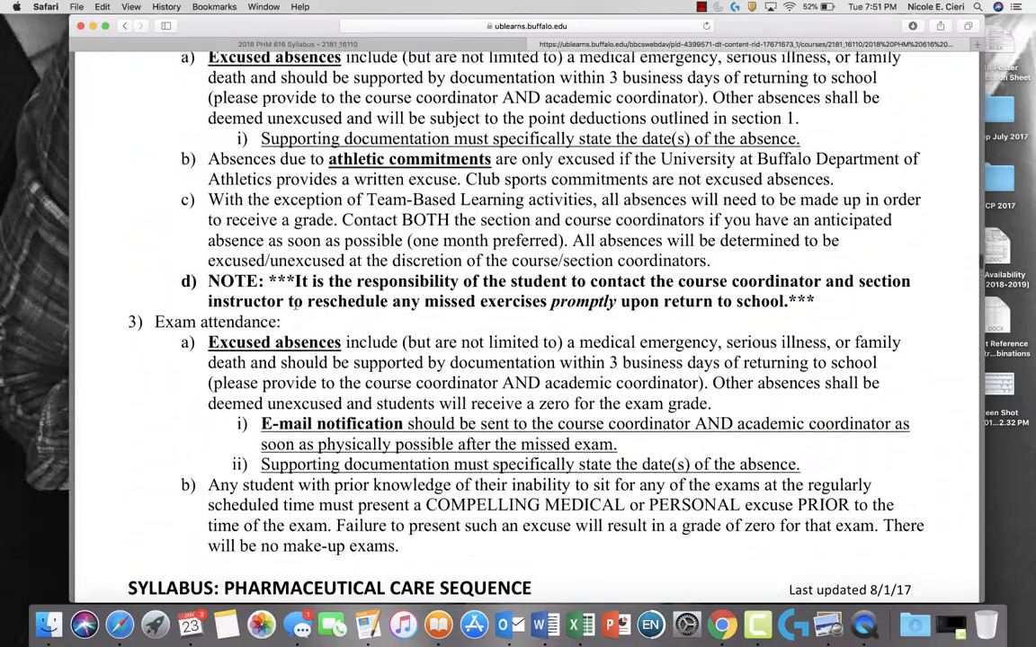
pyautogui.scroll(3)
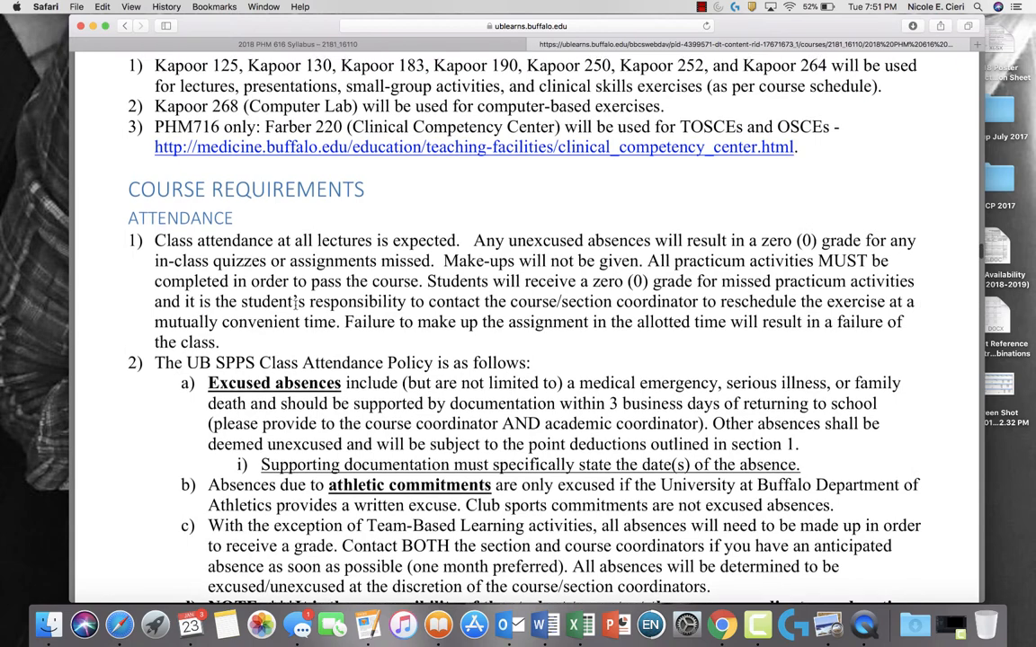
pyautogui.scroll(-3)
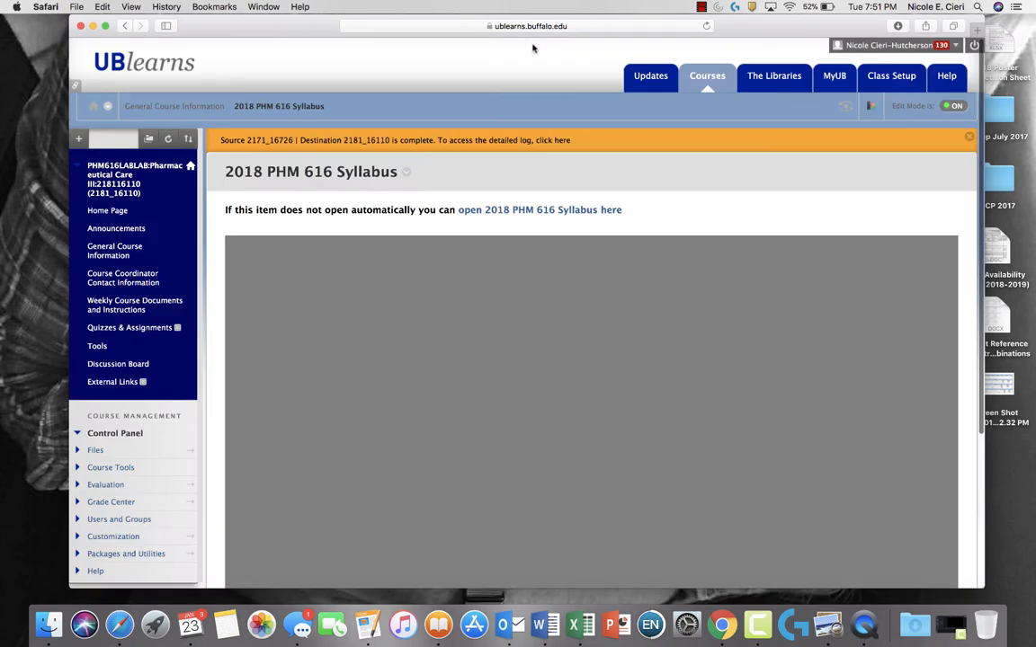
# Visit the 2018 PHM 616 Schedule item and its file, then return to General Course Information
pyautogui.click(115, 249)
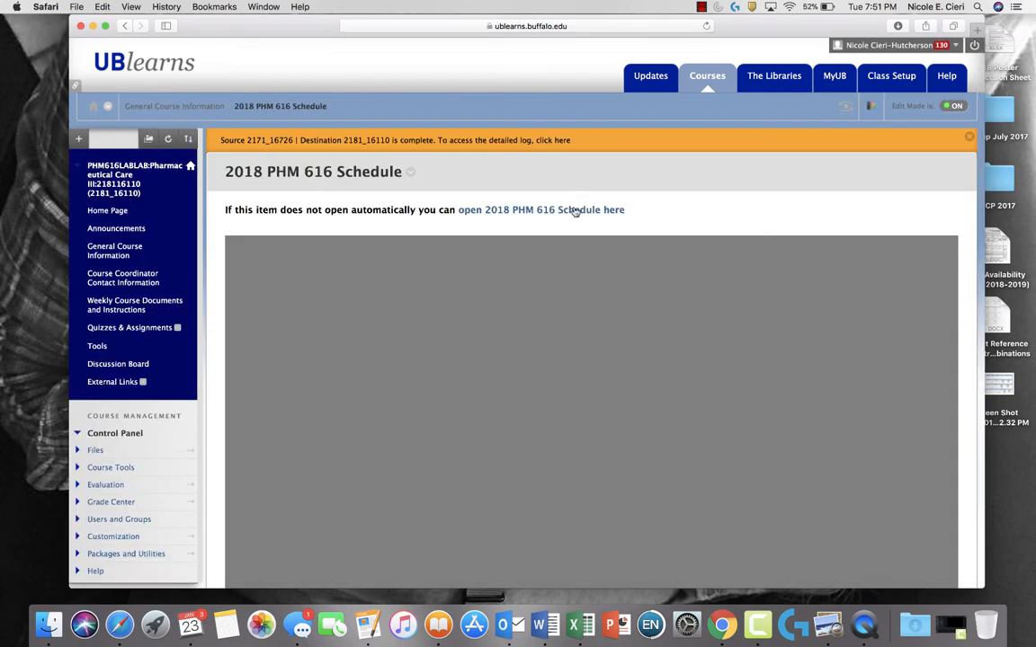
pyautogui.click(539, 209)
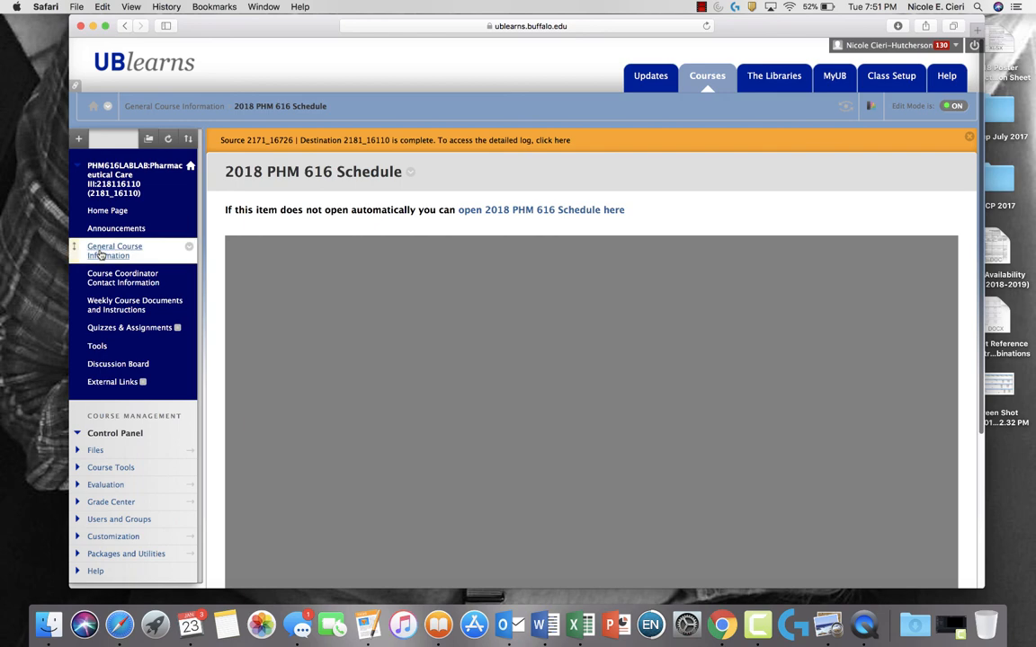
pyautogui.click(115, 250)
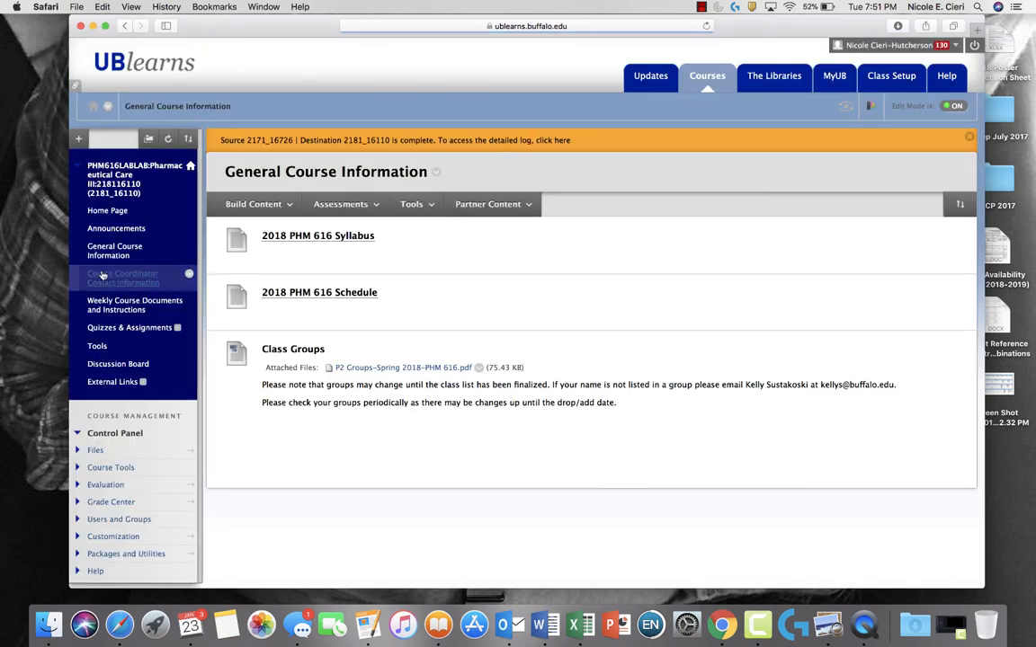
# View the Contacts page with coordinator details and leave-period contacts
pyautogui.click(123, 276)
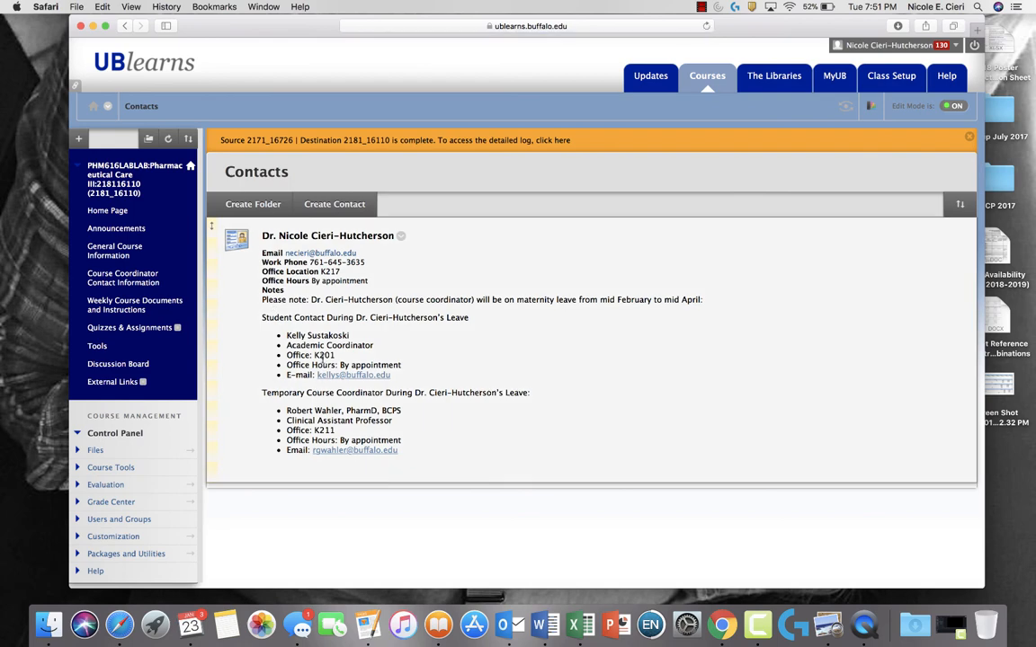
pyautogui.moveTo(433, 421)
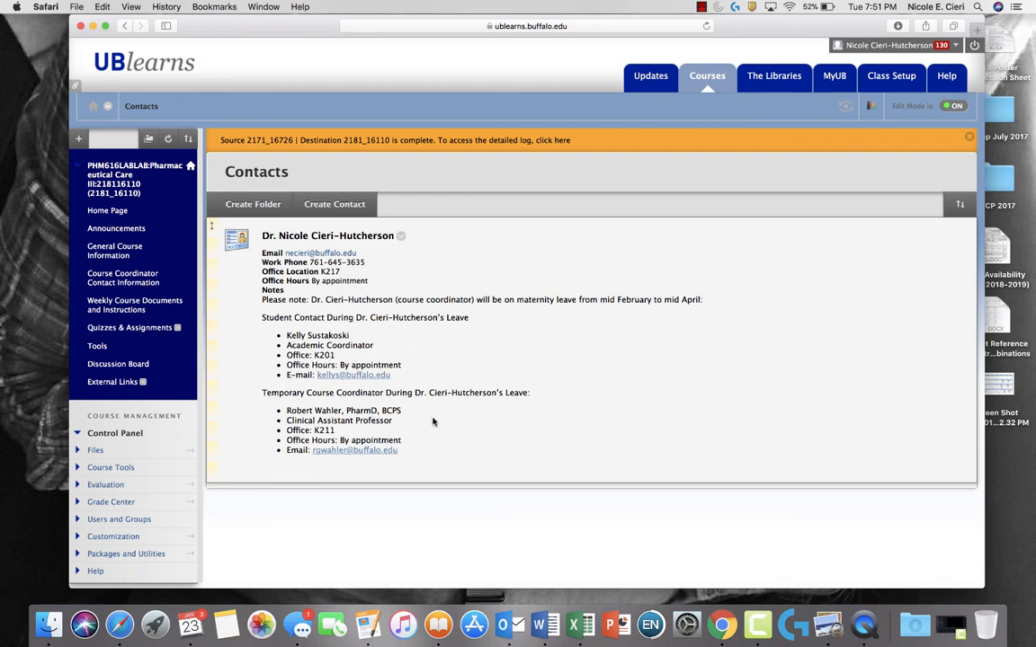
pyautogui.moveTo(435, 443)
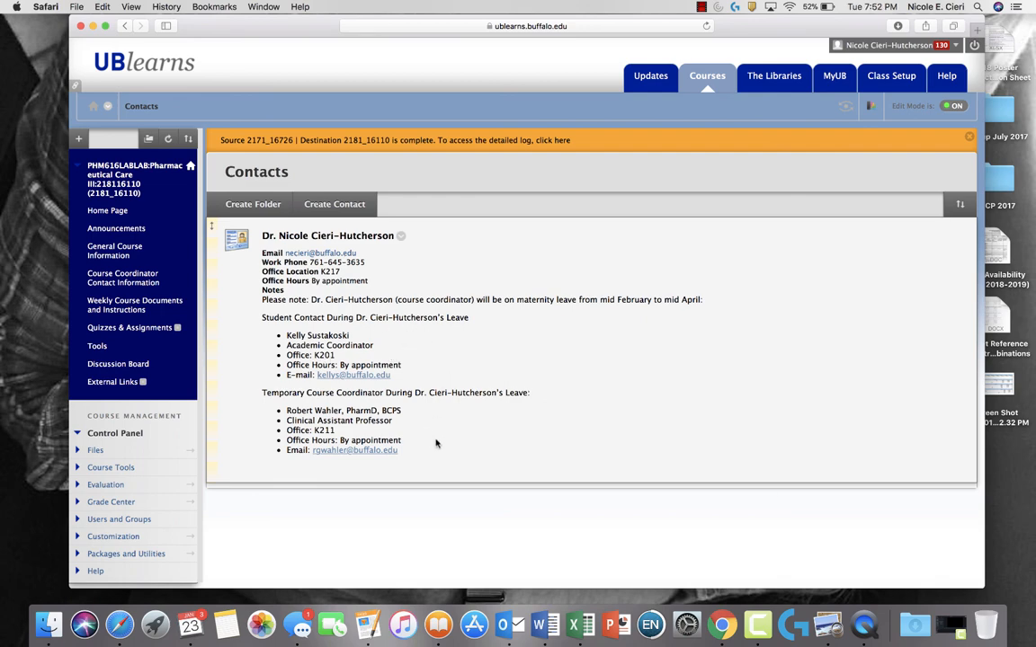
pyautogui.moveTo(412, 341)
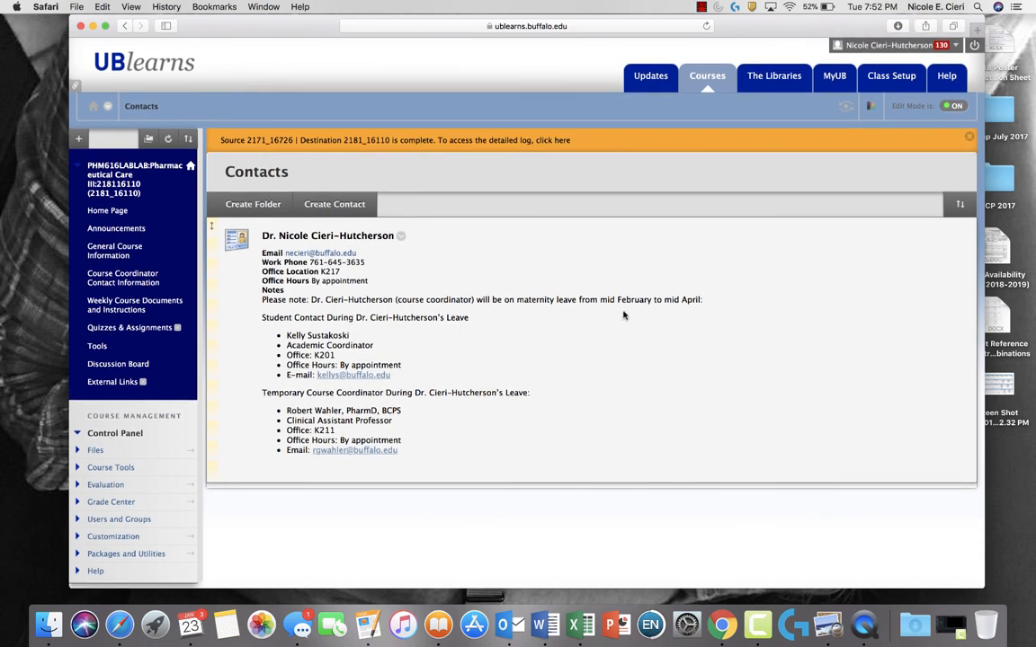
pyautogui.moveTo(398, 258)
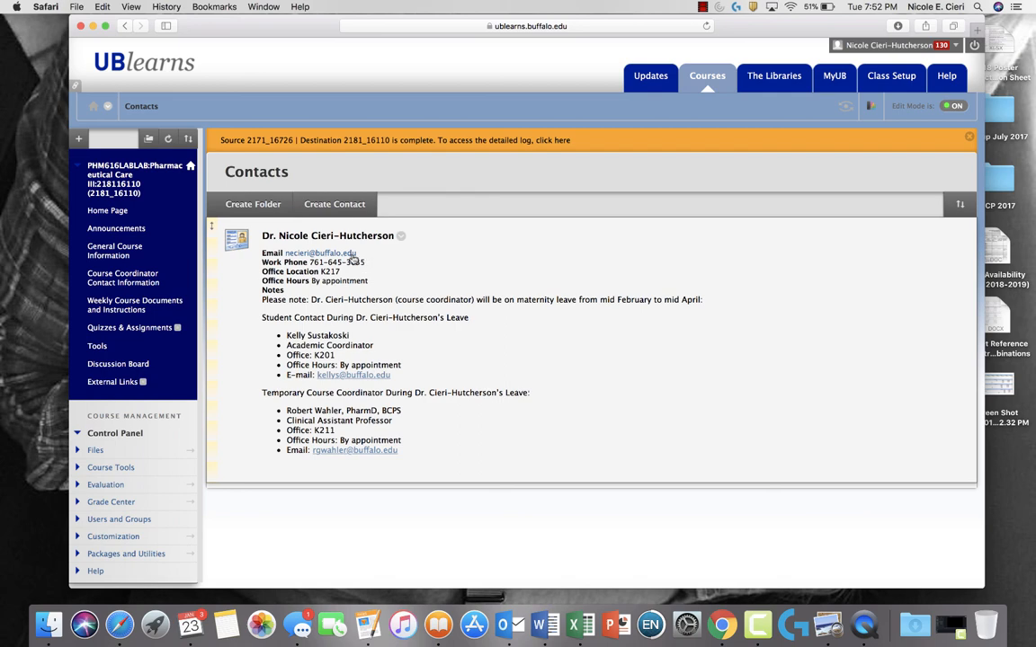
pyautogui.moveTo(353, 273)
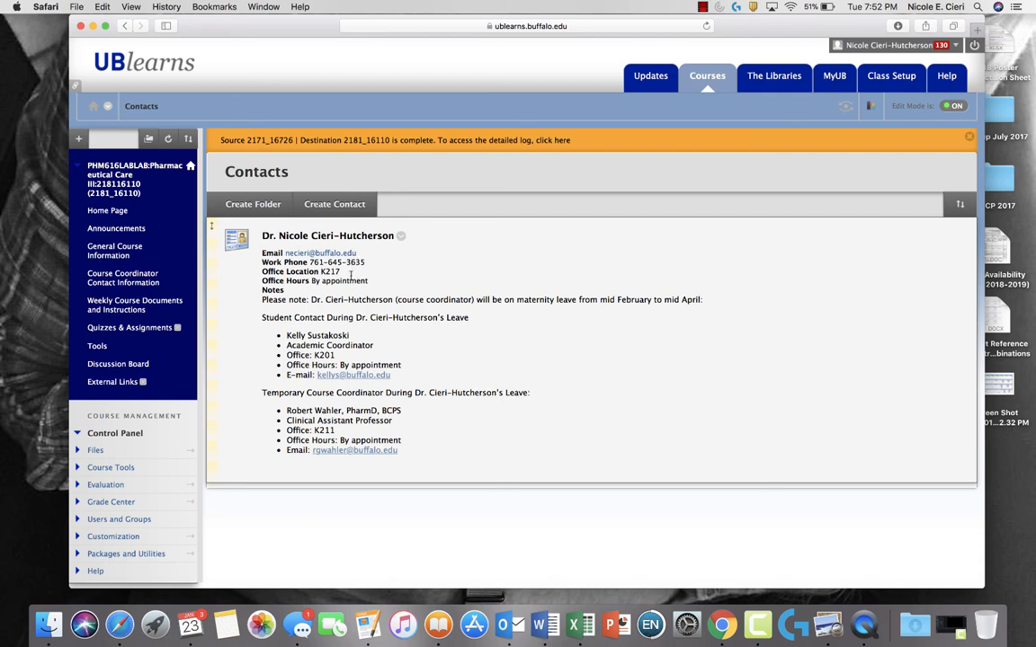
pyautogui.moveTo(374, 293)
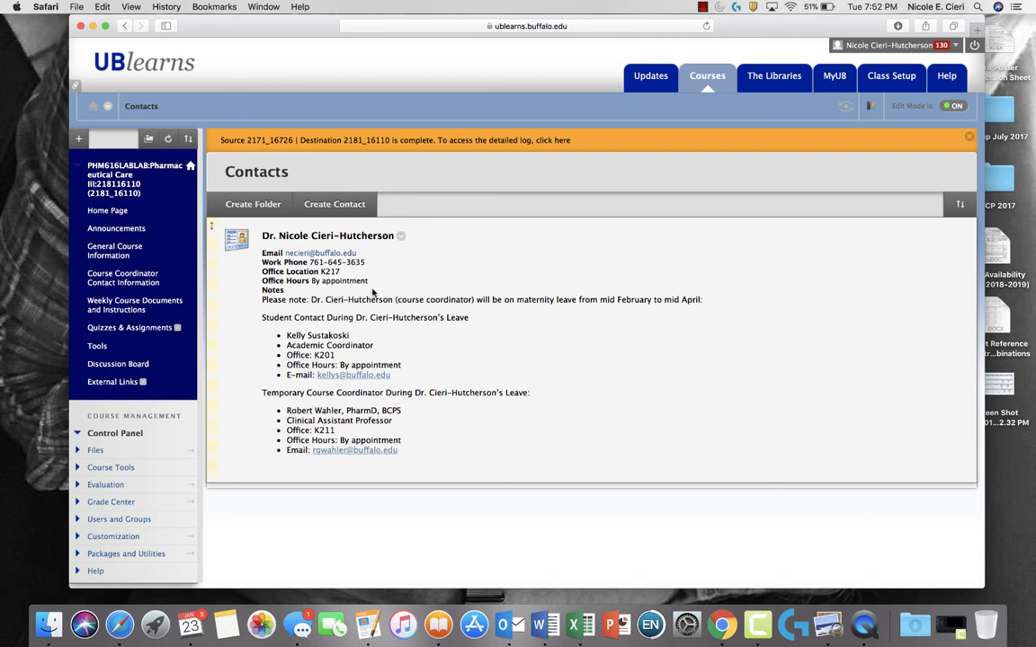
pyautogui.moveTo(378, 290)
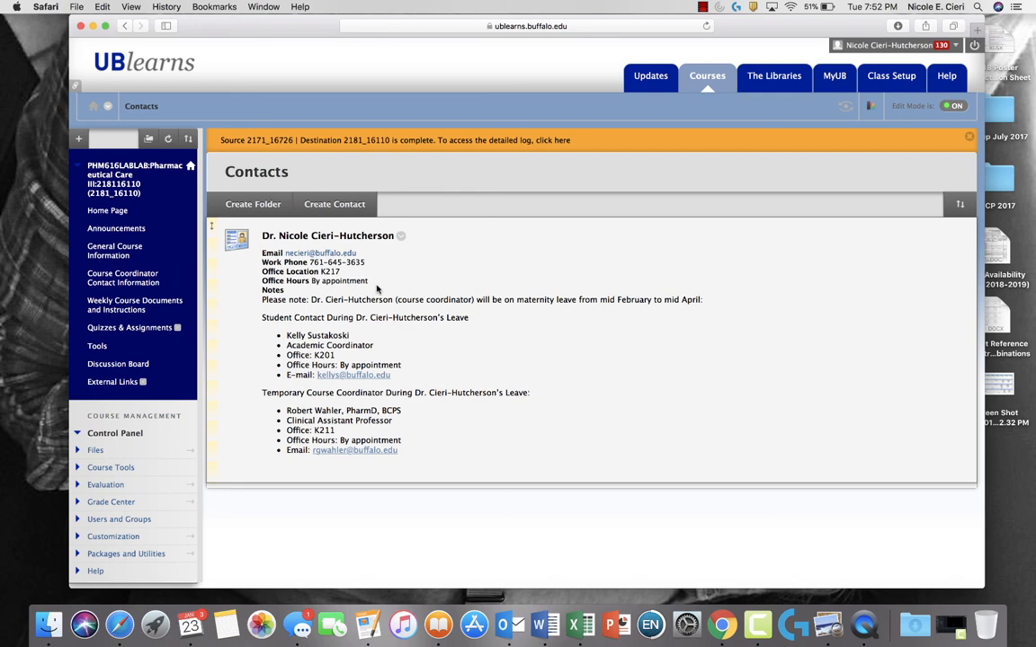
pyautogui.moveTo(714, 455)
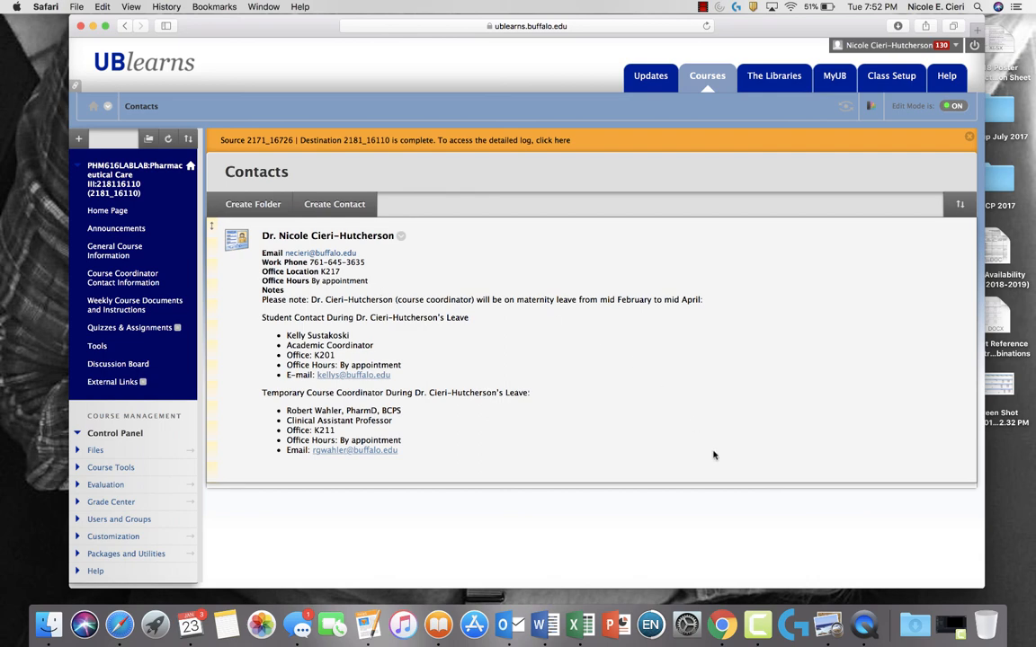